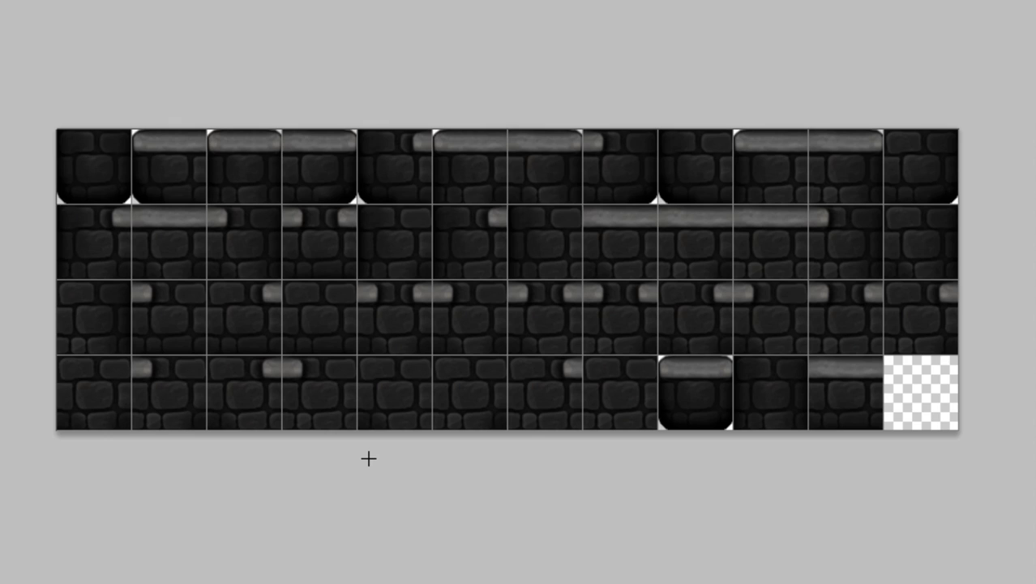
mouse_move(623, 367)
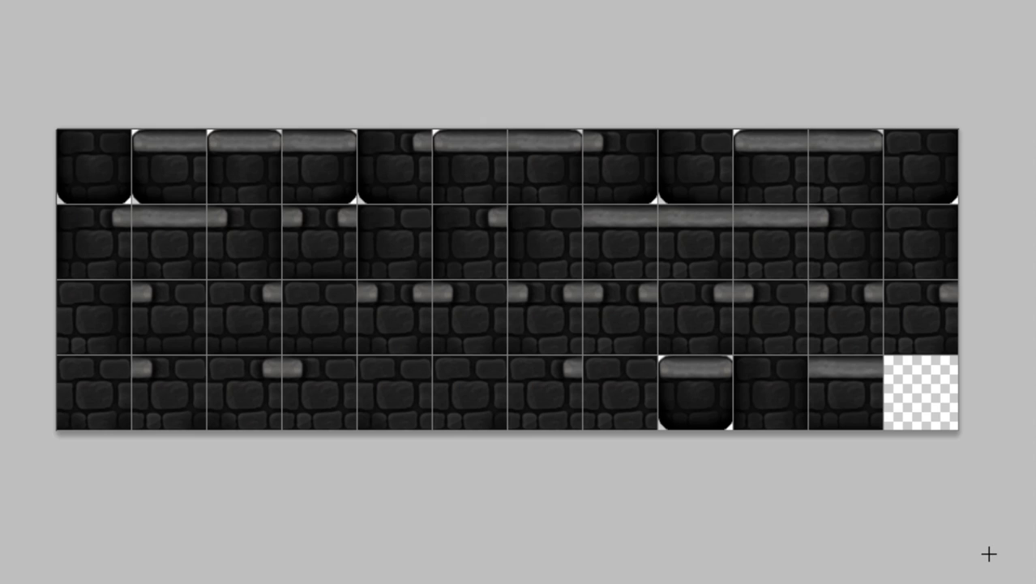
mouse_move(258, 209)
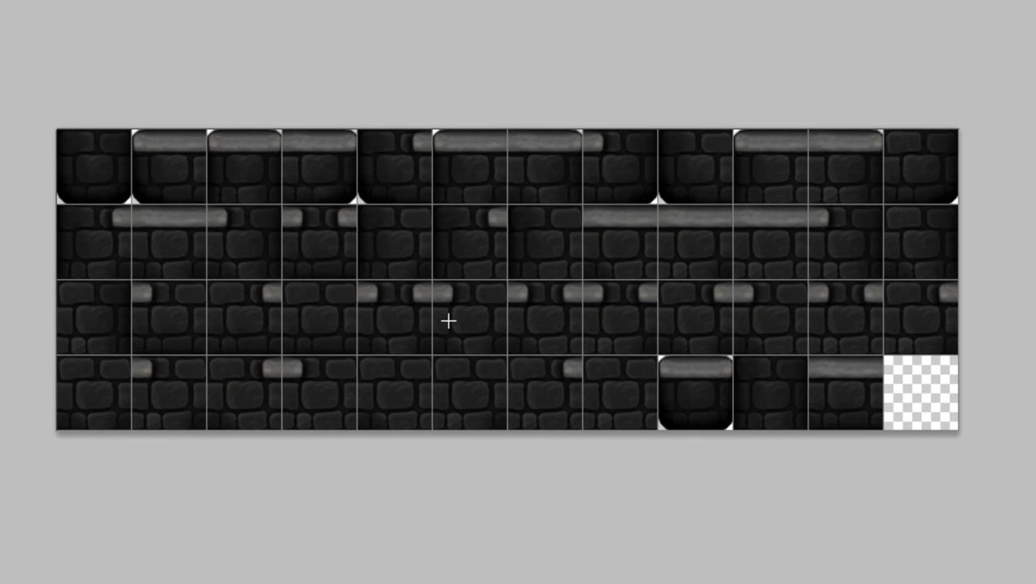
mouse_move(976, 483)
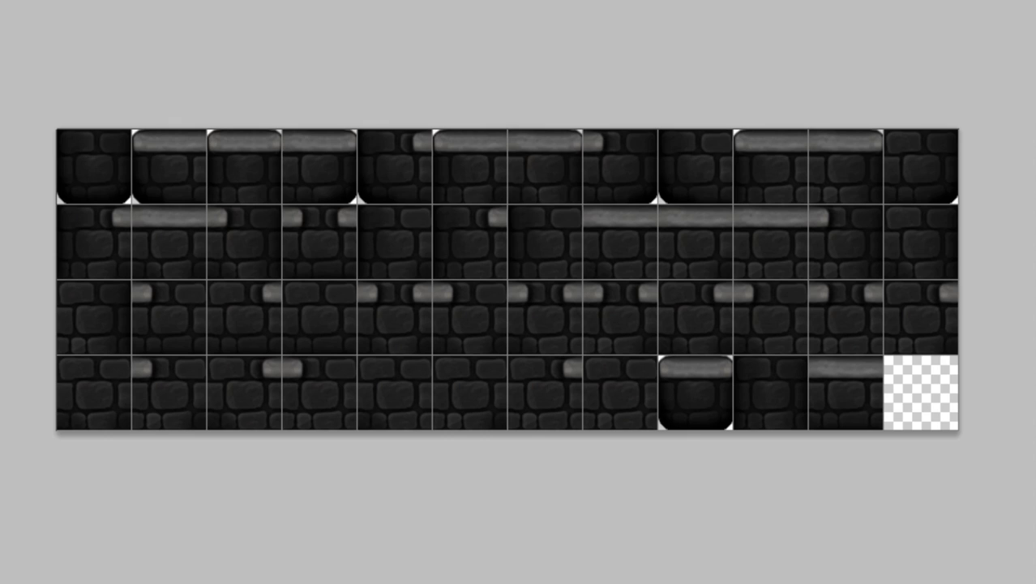
mouse_move(600, 561)
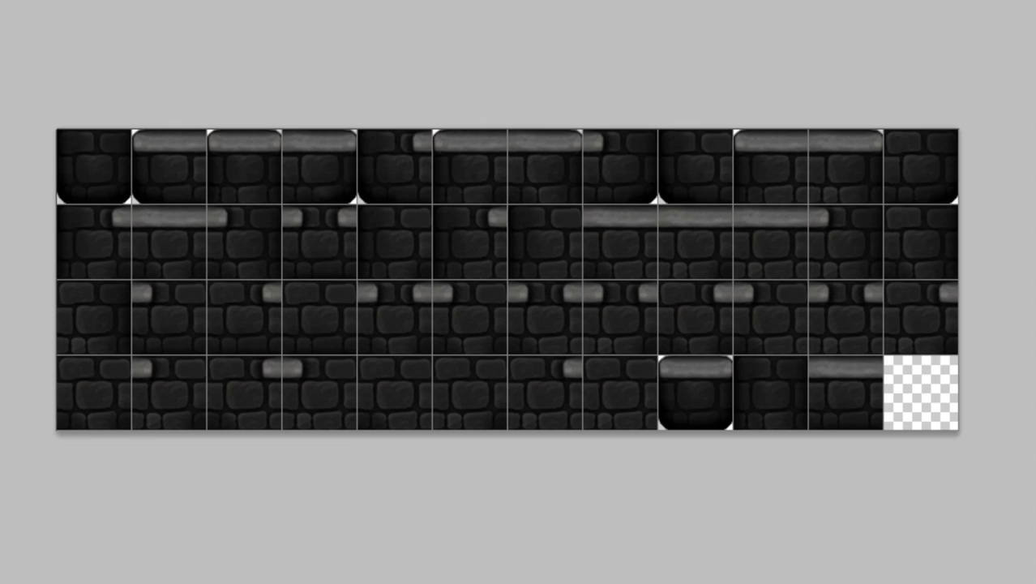
mouse_move(645, 291)
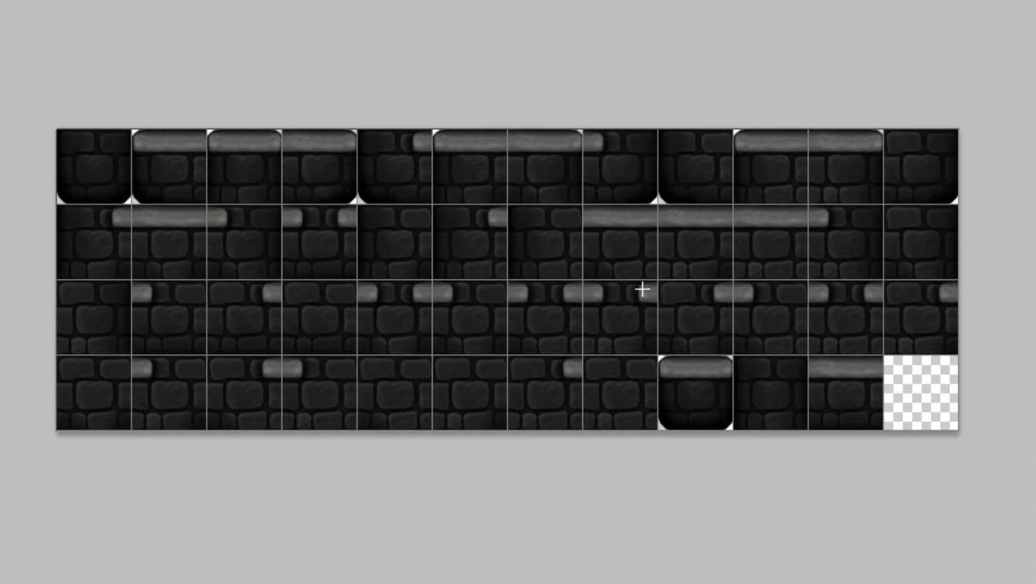
mouse_move(47, 172)
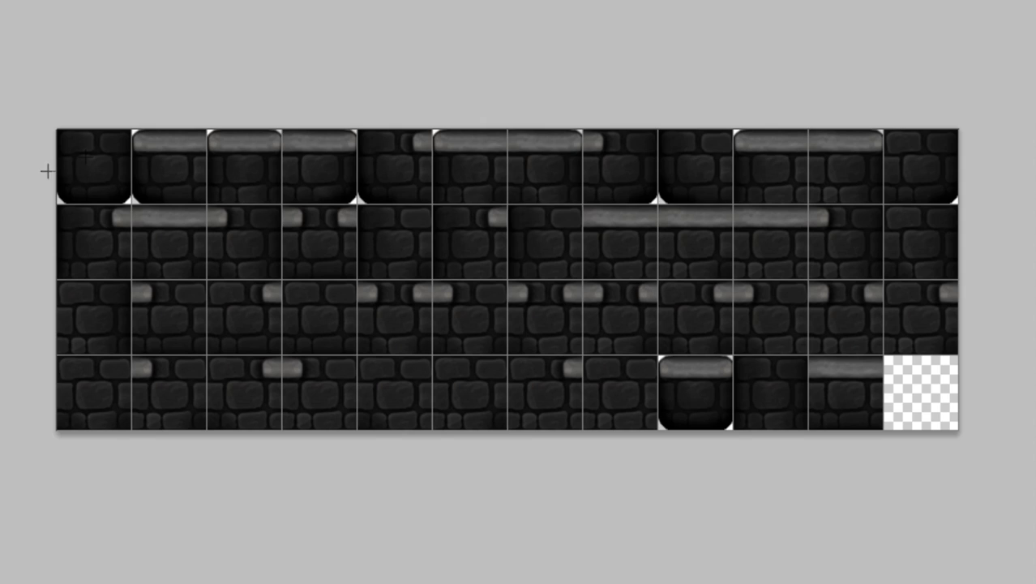
mouse_move(905, 230)
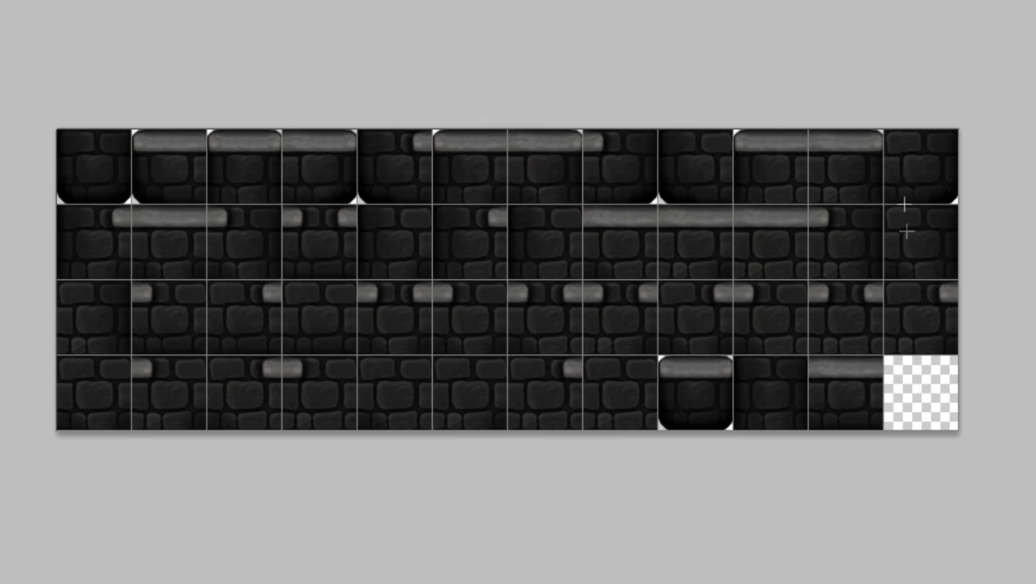
mouse_move(712, 379)
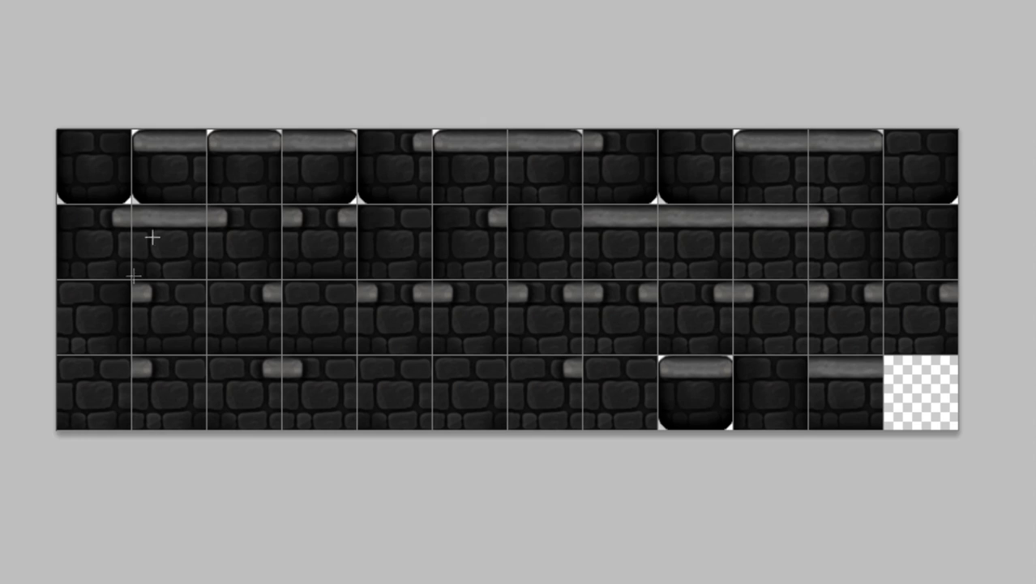
mouse_move(249, 200)
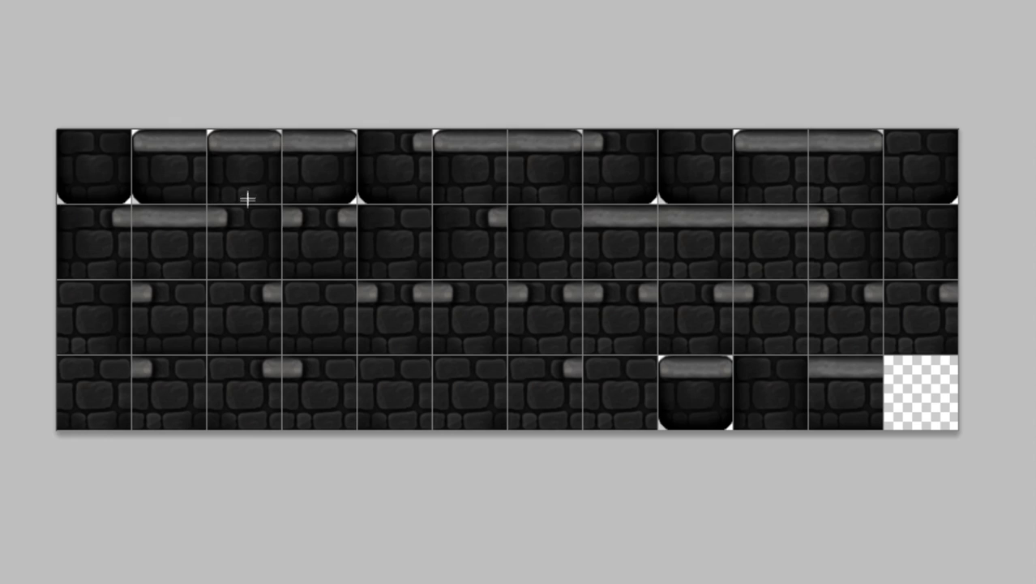
mouse_move(542, 343)
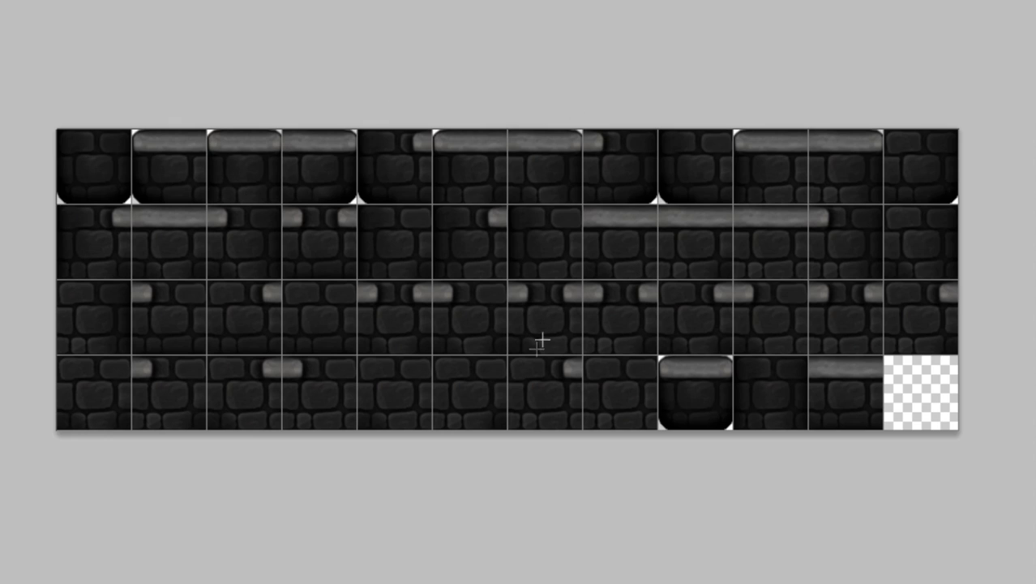
mouse_move(485, 217)
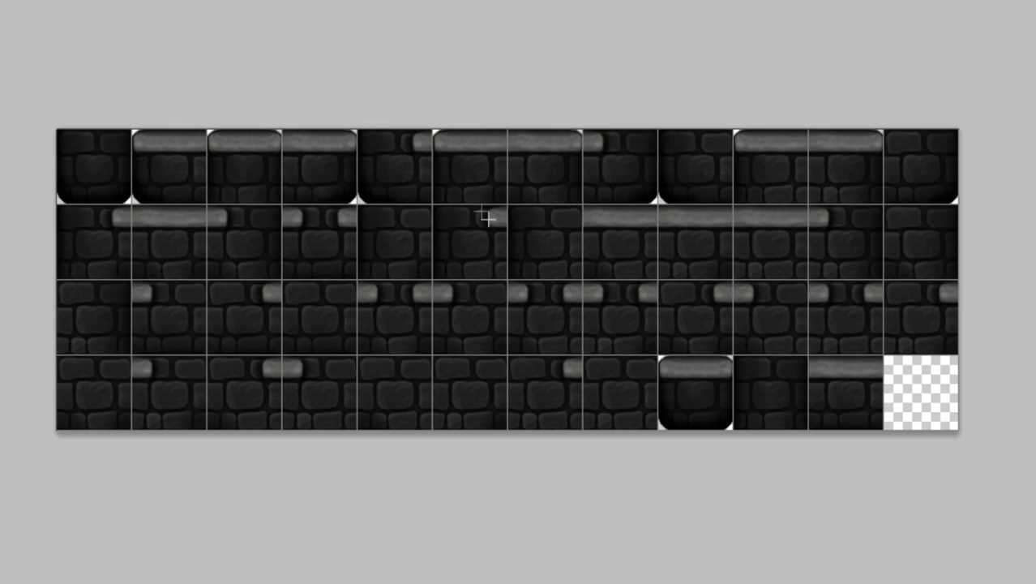
mouse_move(409, 160)
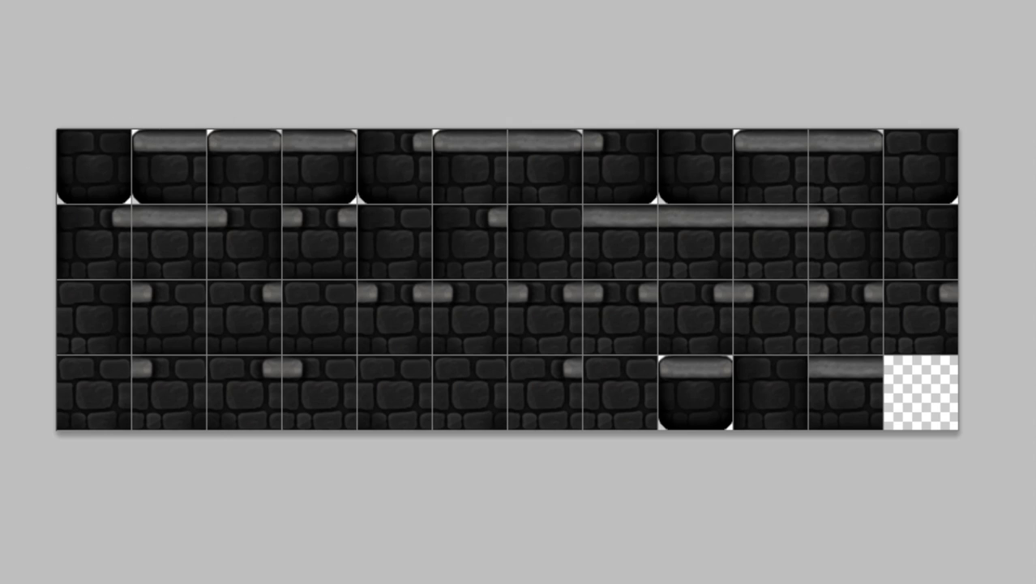
mouse_move(701, 500)
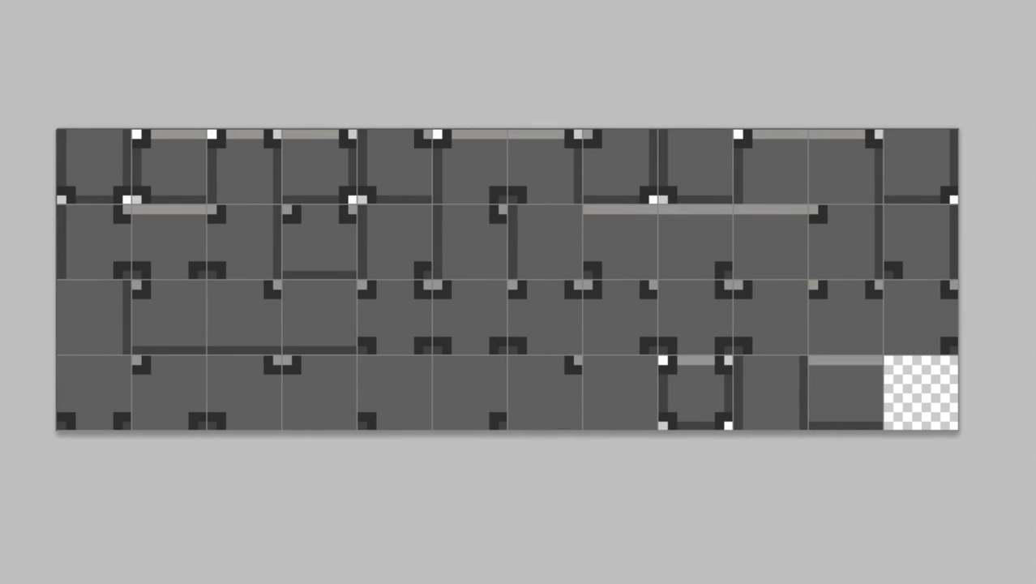
mouse_move(919, 554)
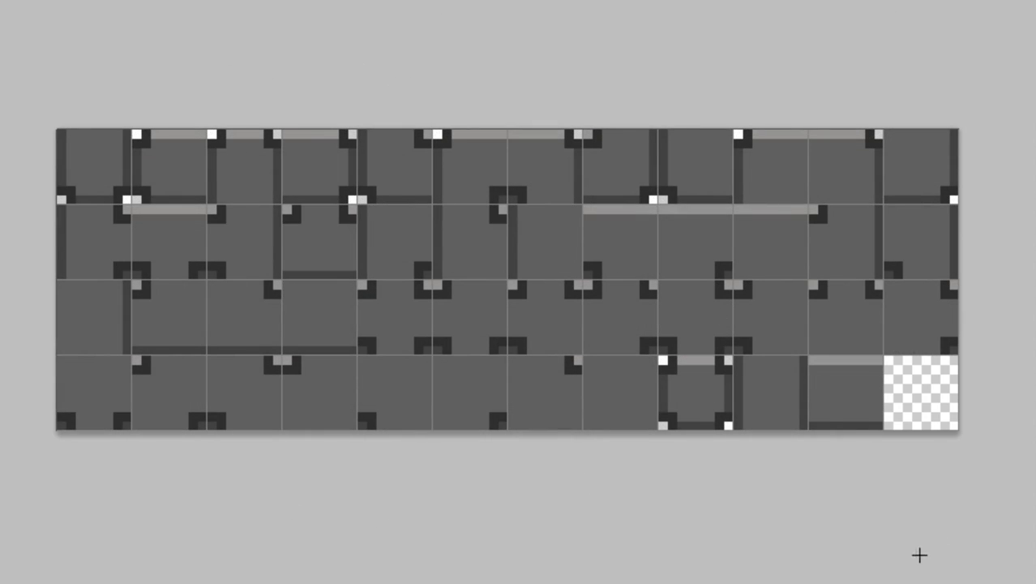
mouse_move(1022, 308)
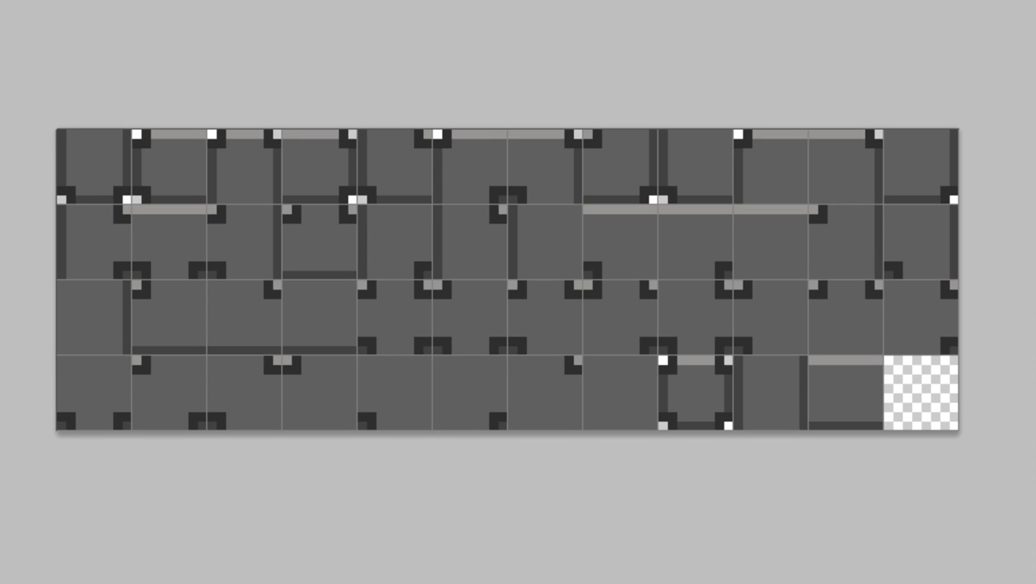
mouse_move(107, 177)
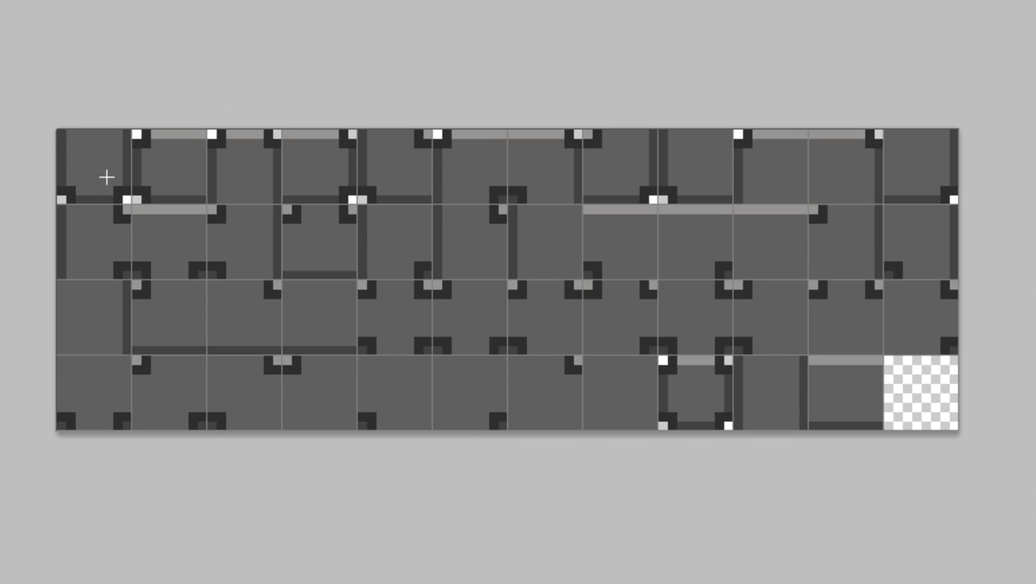
mouse_move(441, 153)
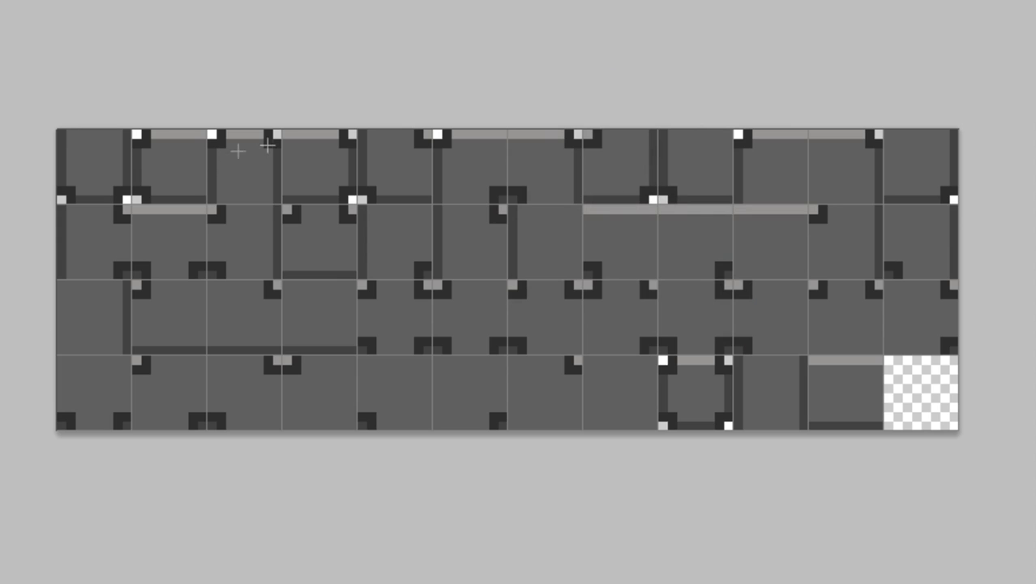
mouse_move(397, 156)
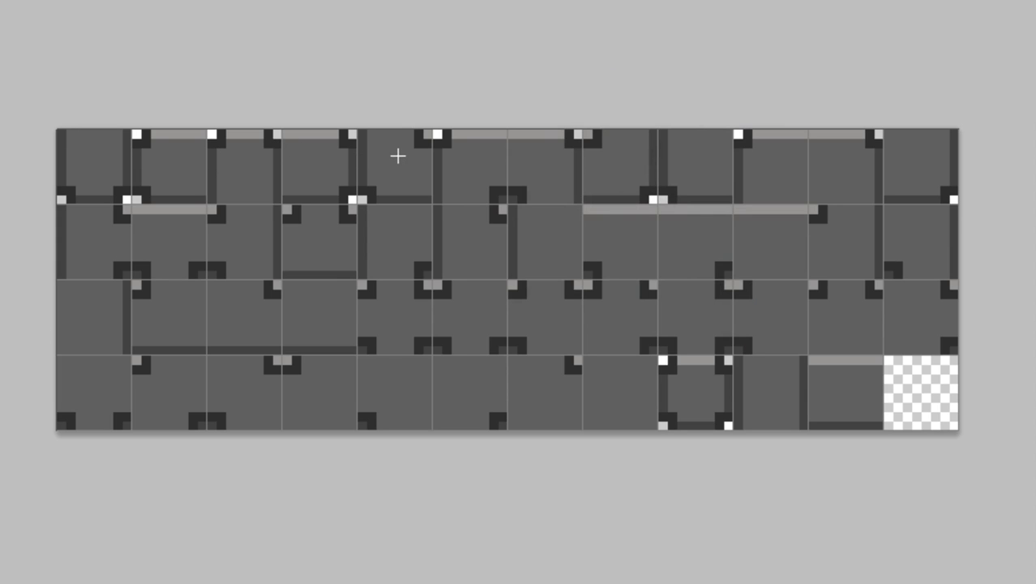
mouse_move(487, 211)
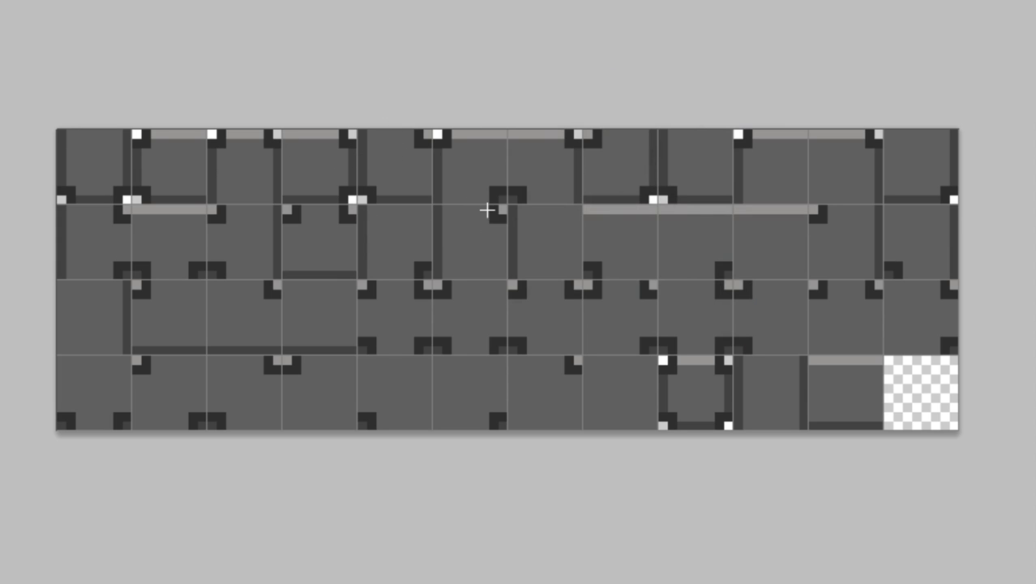
mouse_move(404, 73)
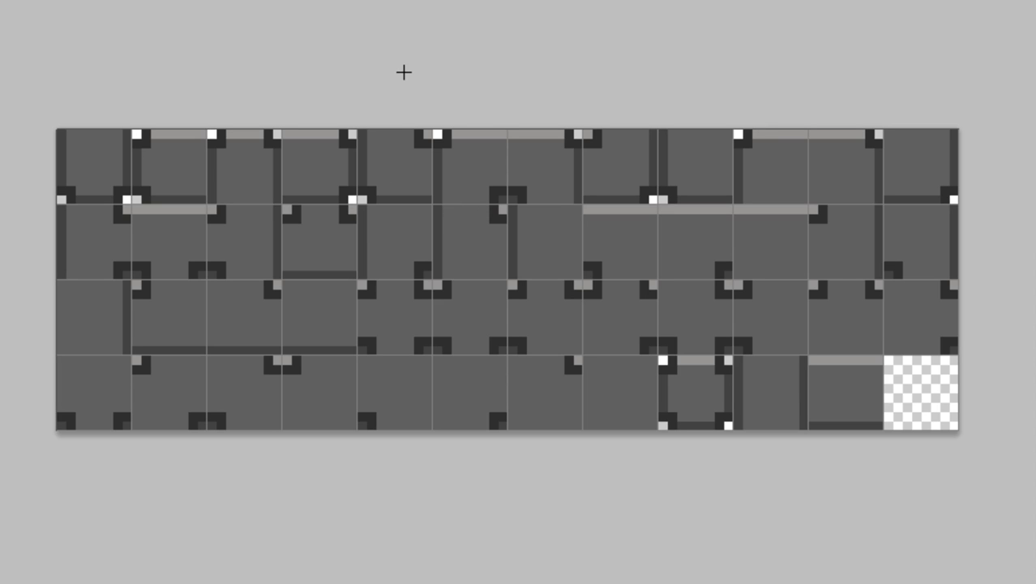
mouse_move(398, 162)
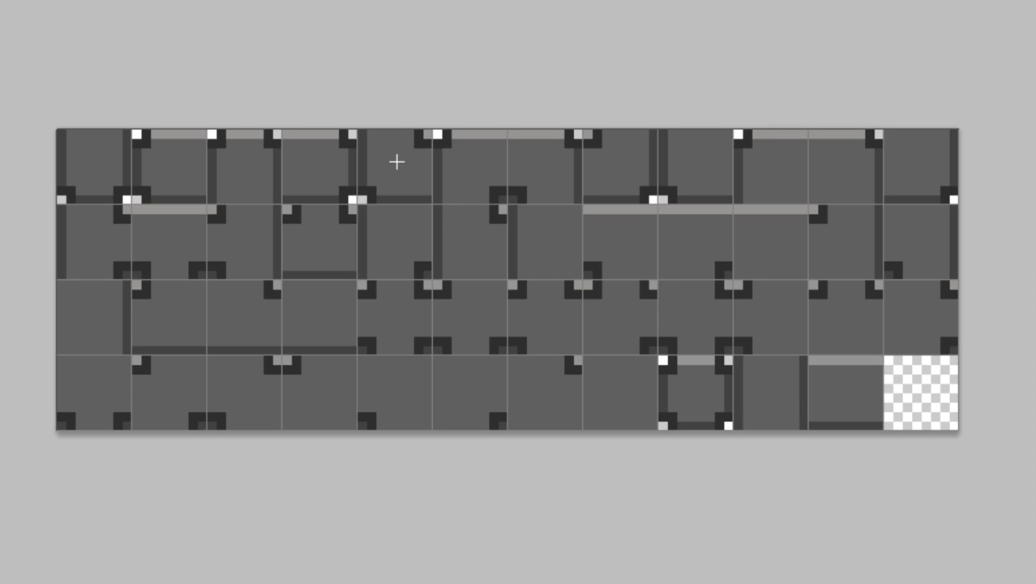
mouse_move(535, 138)
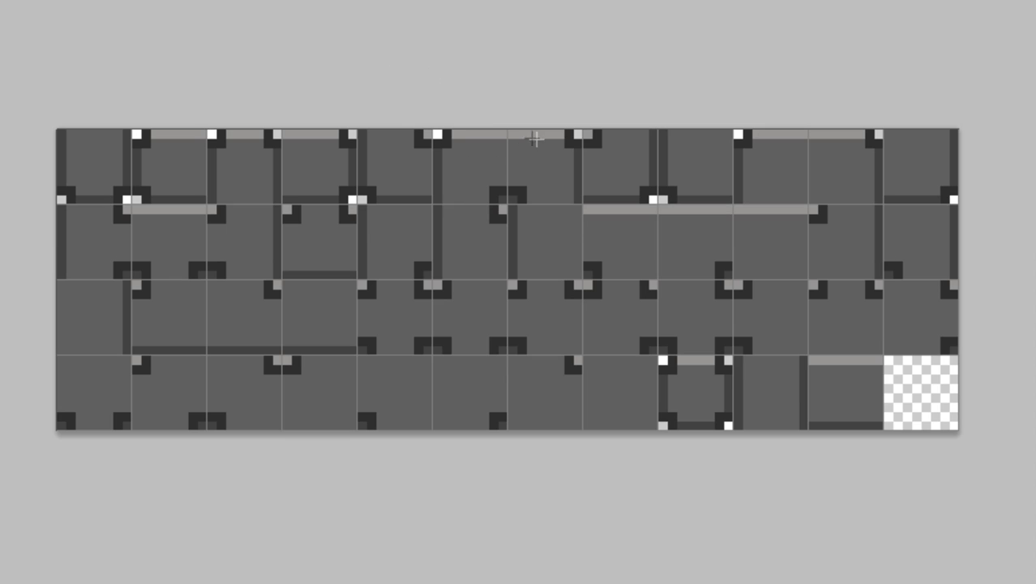
mouse_move(482, 195)
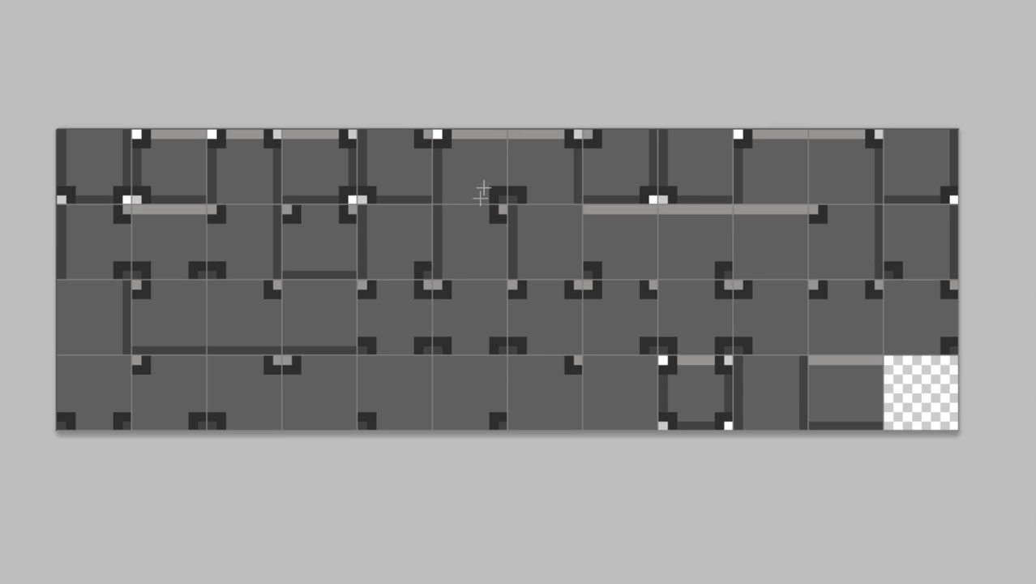
mouse_move(987, 261)
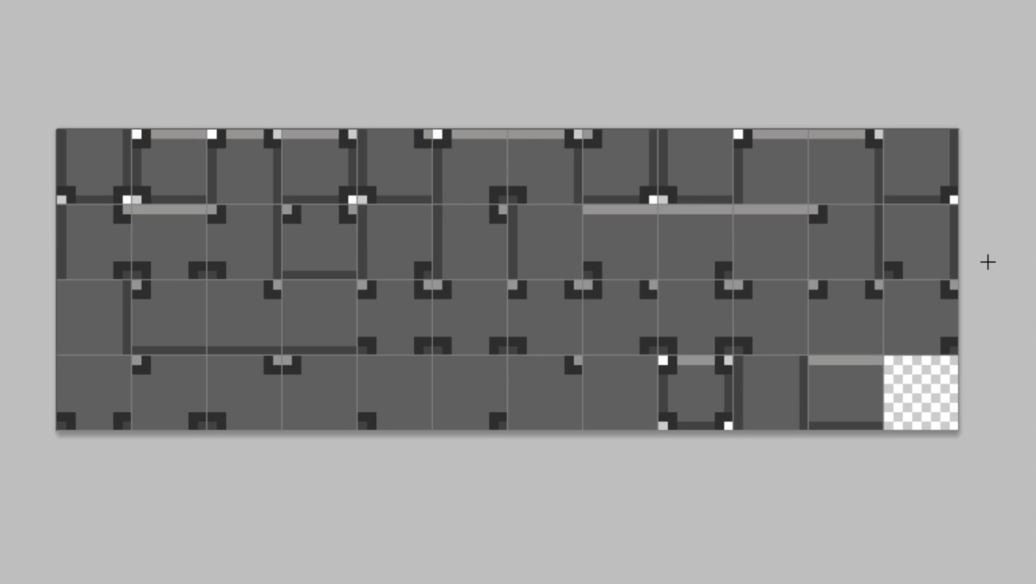
mouse_move(961, 157)
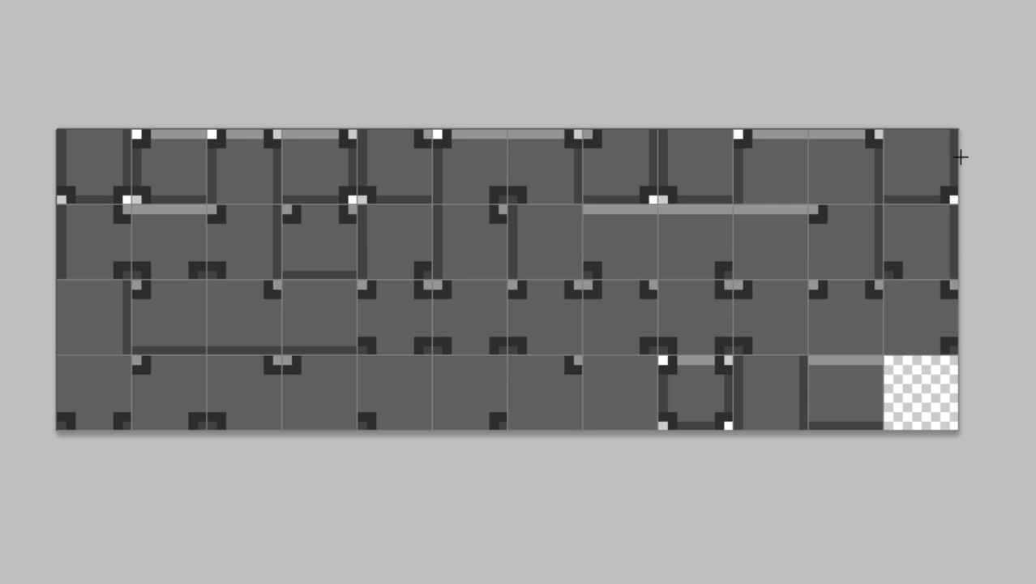
mouse_move(47, 129)
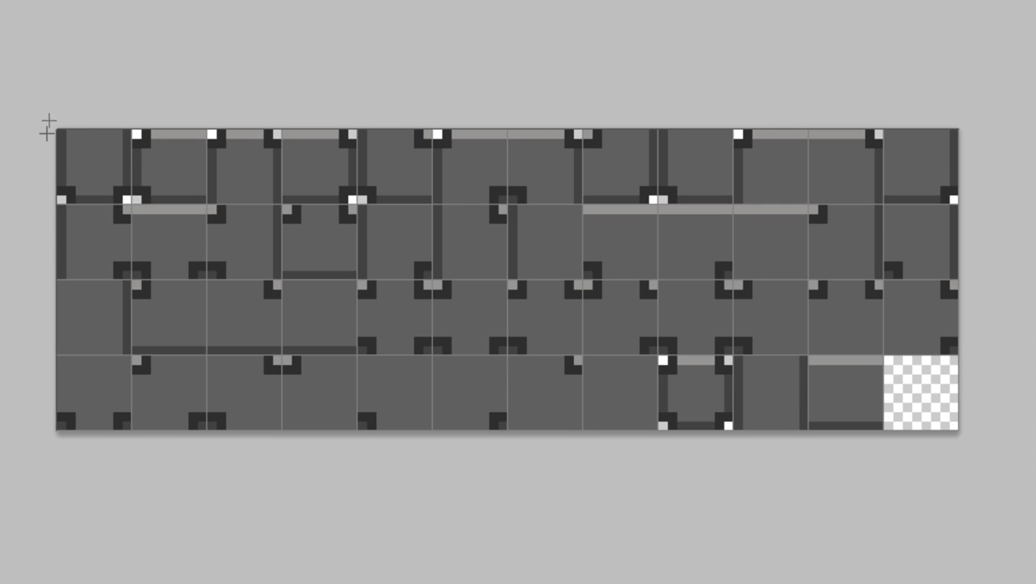
mouse_move(107, 177)
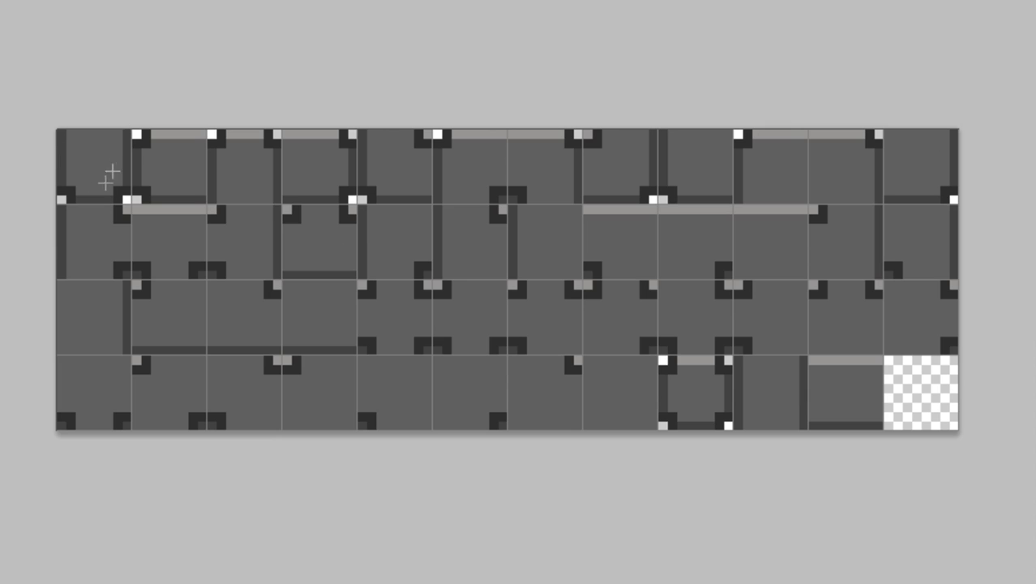
mouse_move(81, 172)
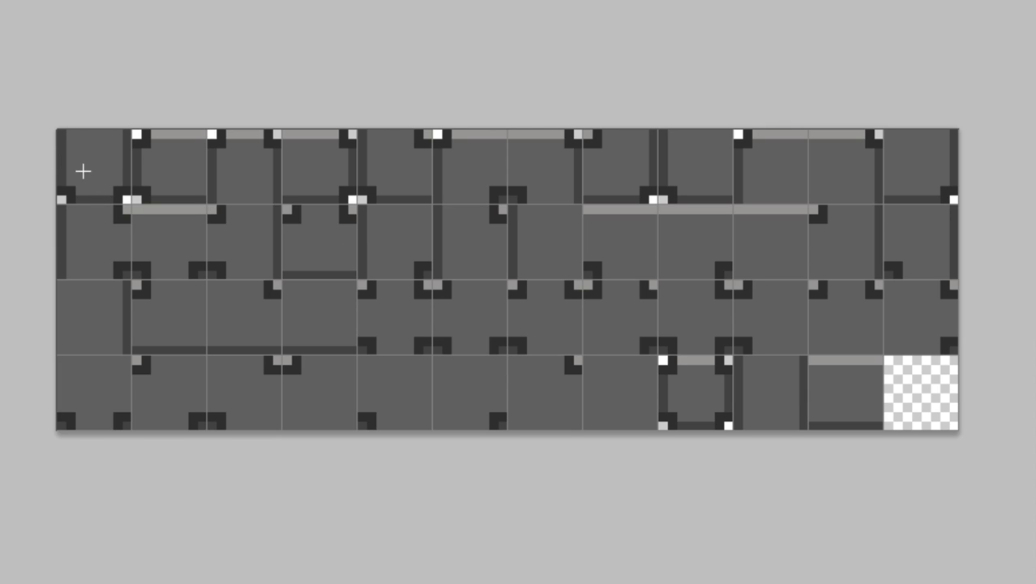
mouse_move(93, 167)
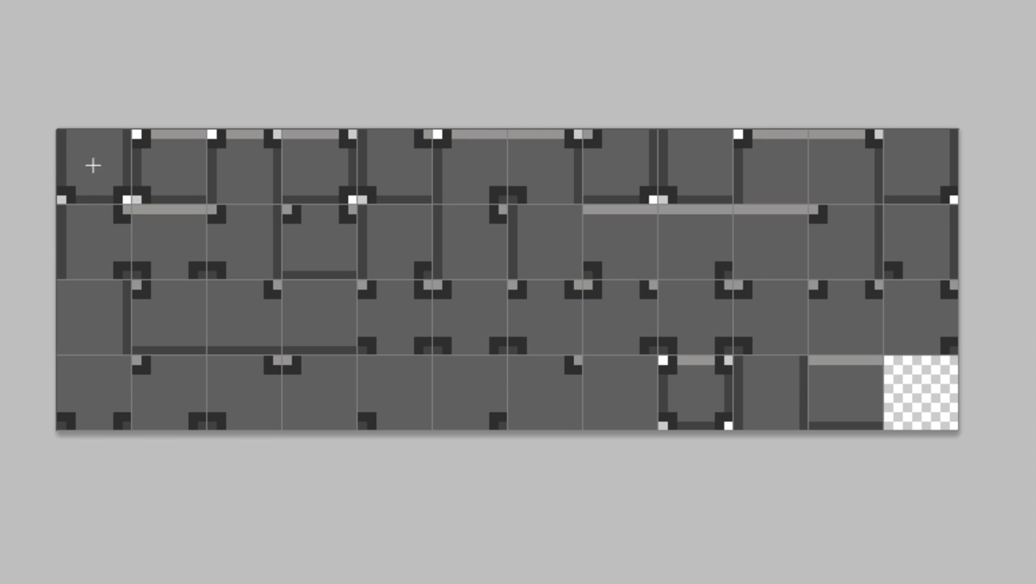
mouse_move(185, 167)
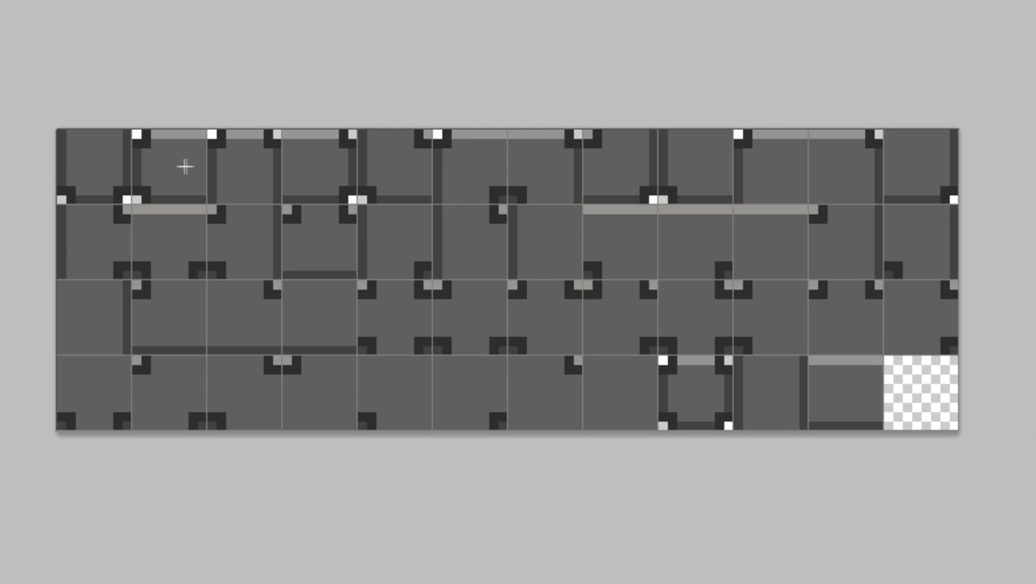
mouse_move(159, 163)
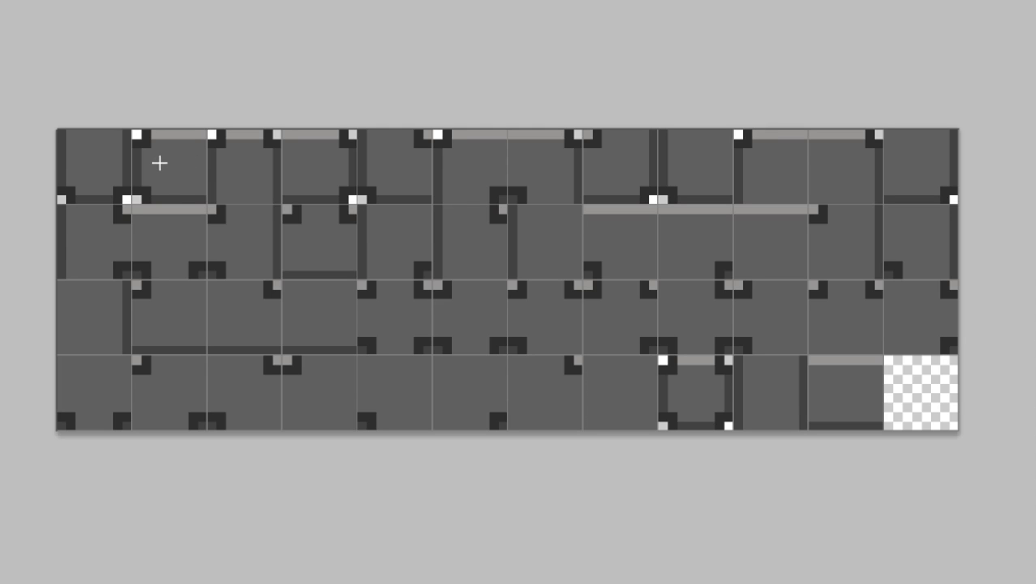
mouse_move(149, 156)
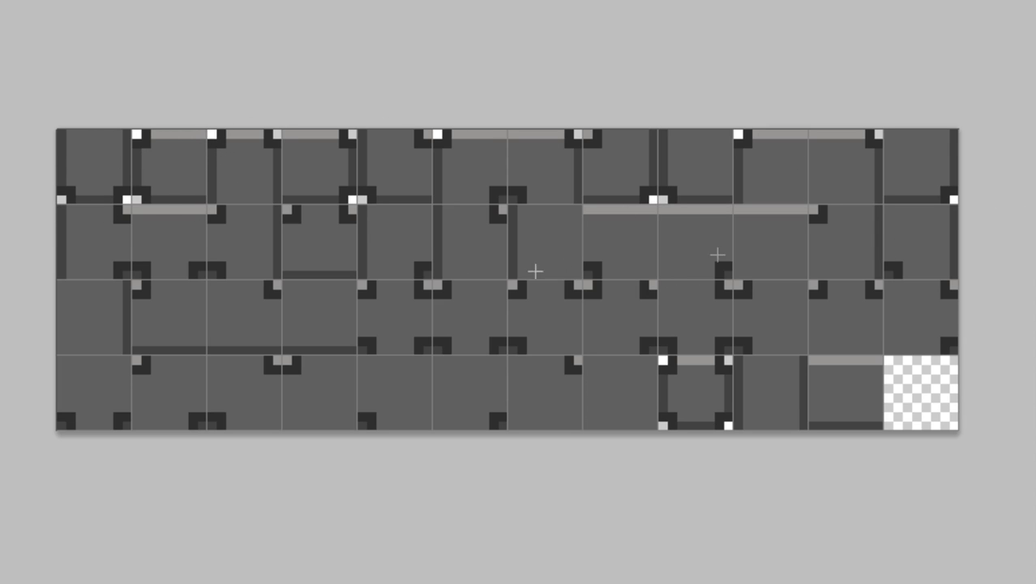
mouse_move(992, 444)
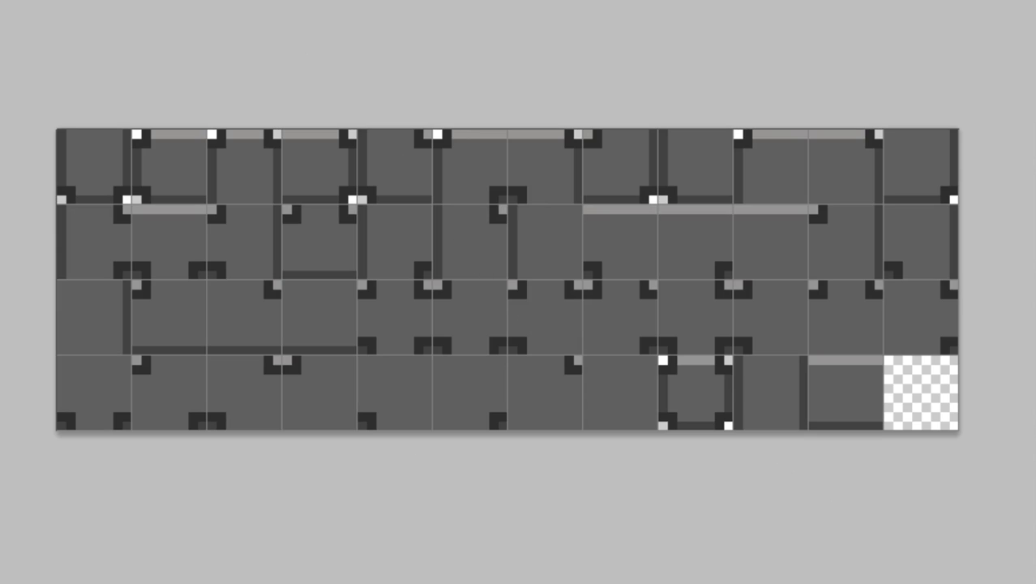
mouse_move(888, 236)
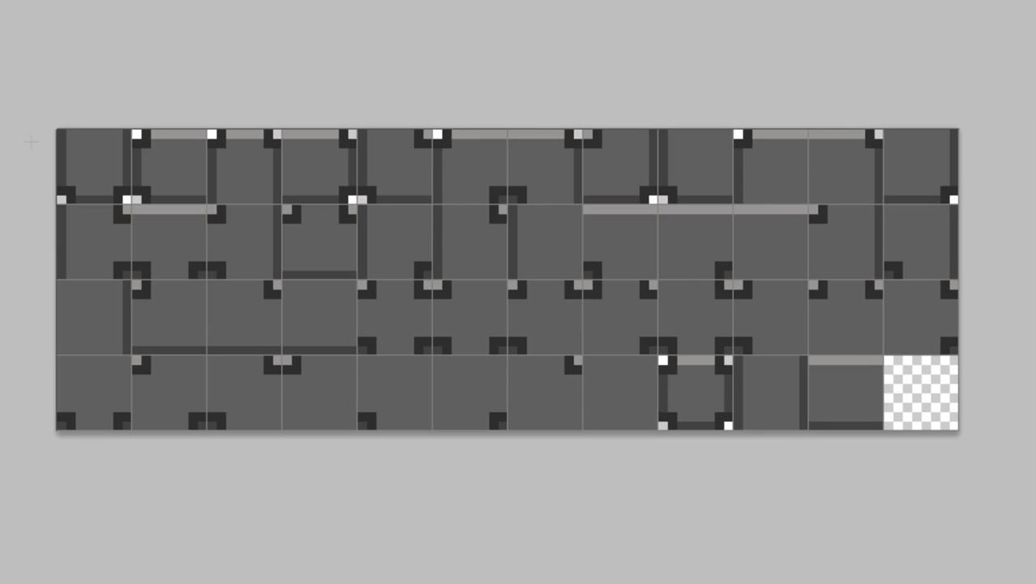
mouse_move(70, 237)
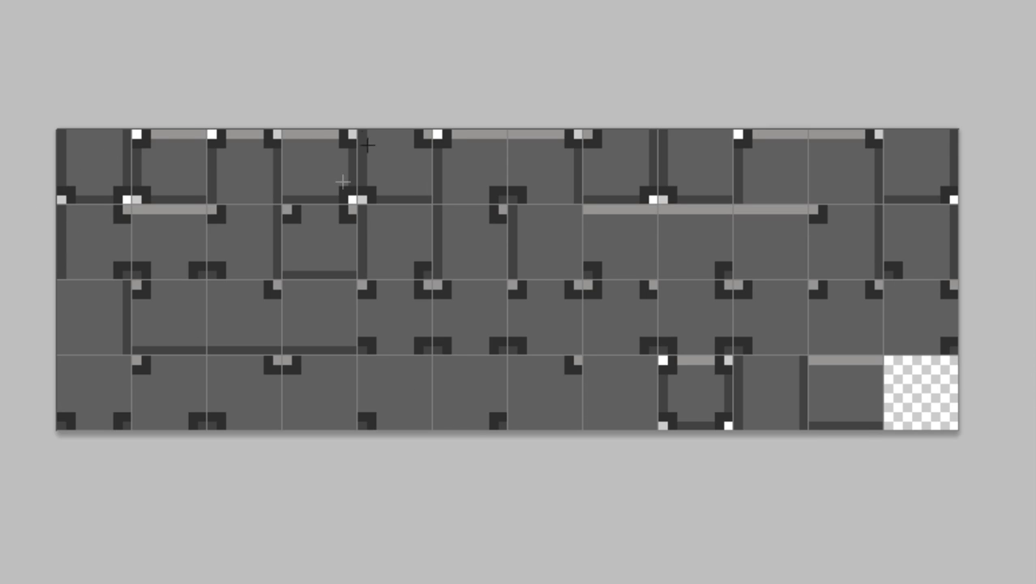
mouse_move(689, 315)
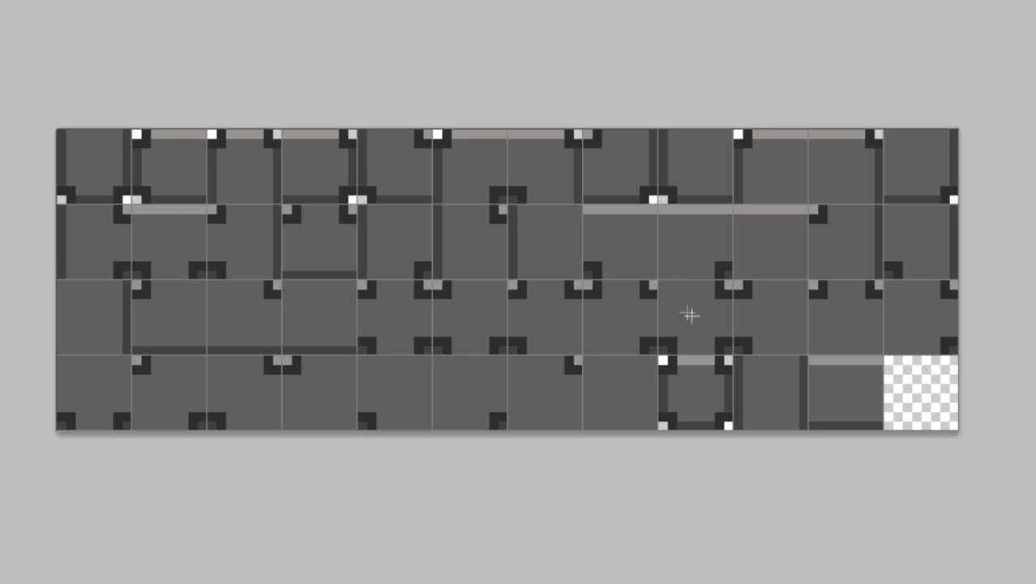
mouse_move(81, 149)
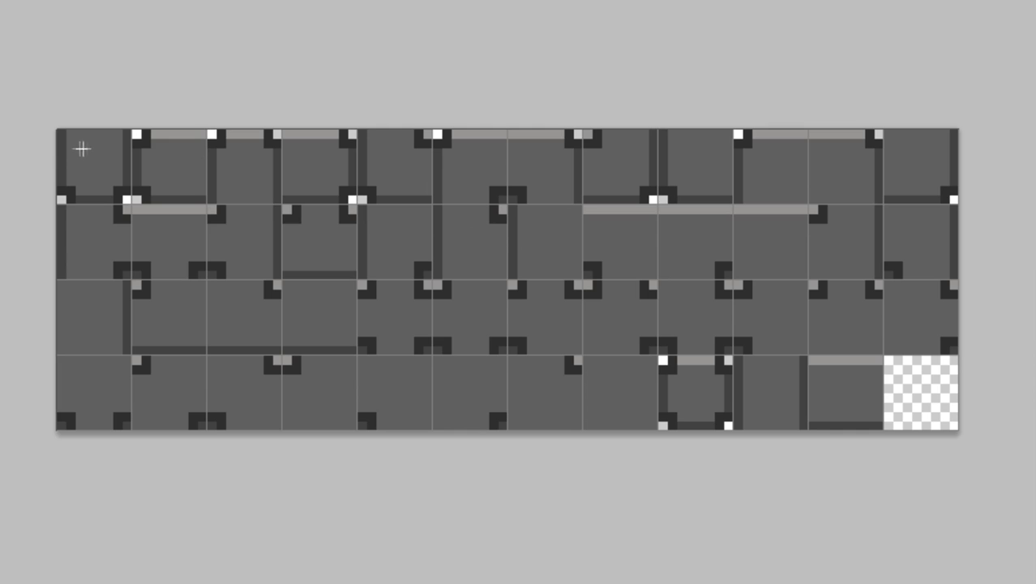
mouse_move(929, 381)
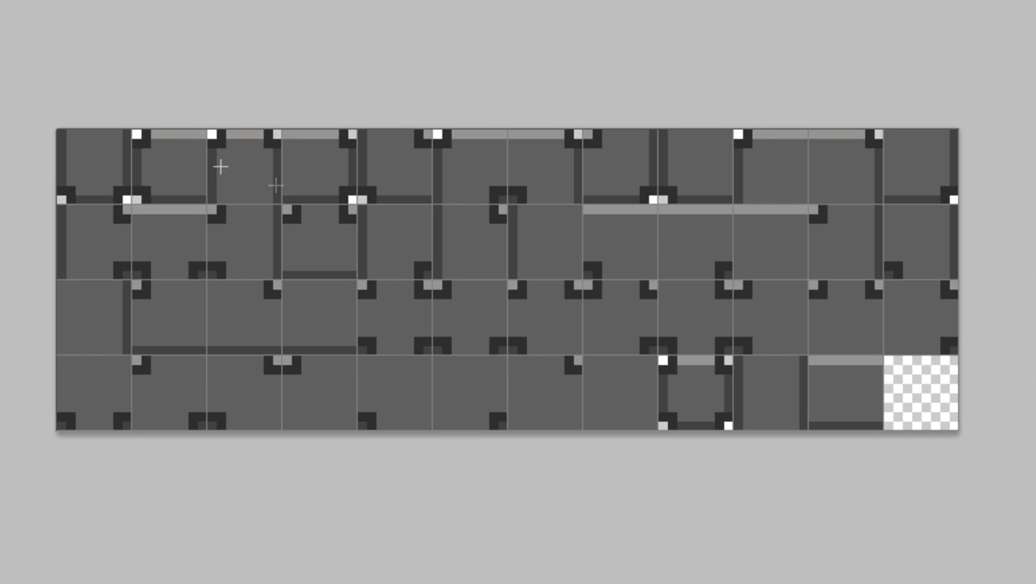
mouse_move(944, 201)
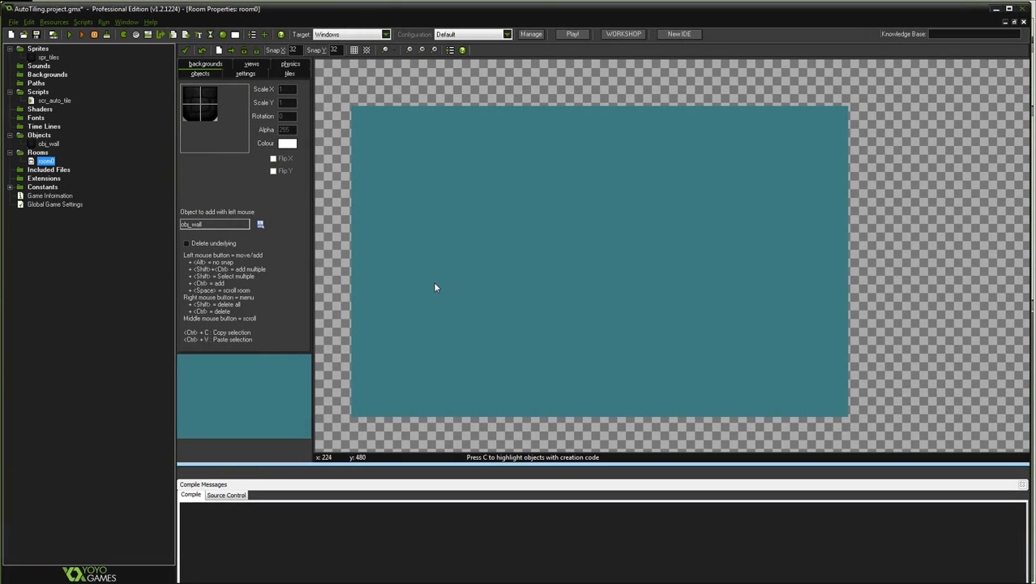
mouse_move(775, 171)
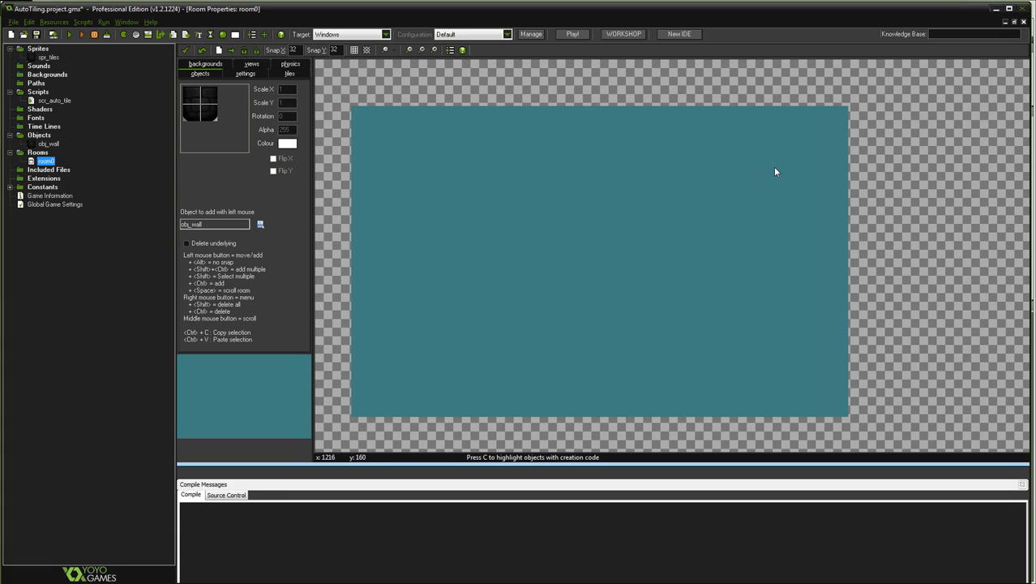
mouse_move(621, 158)
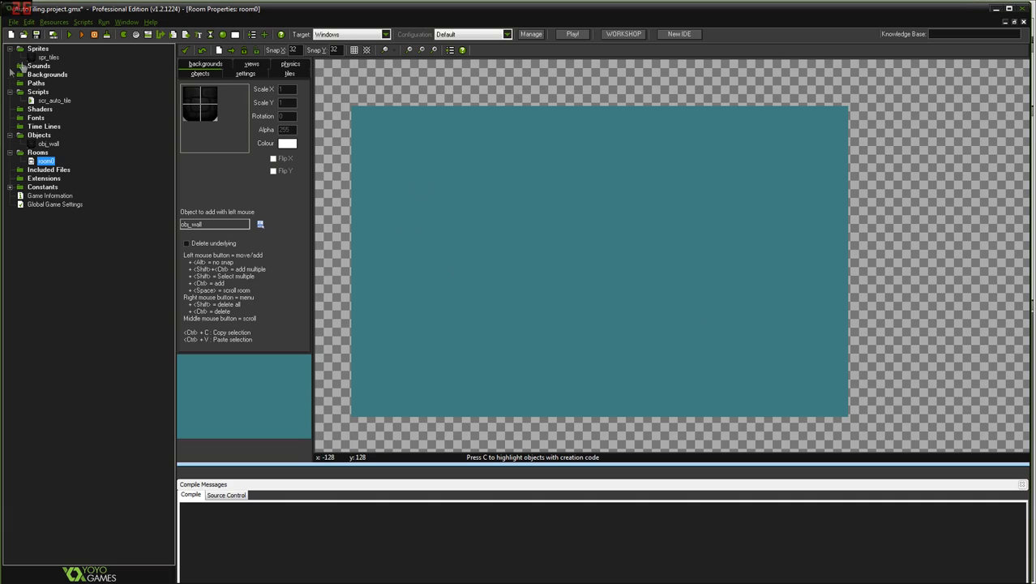
- Select the Sprites group in the AutoTiling project's resource tree
click(39, 49)
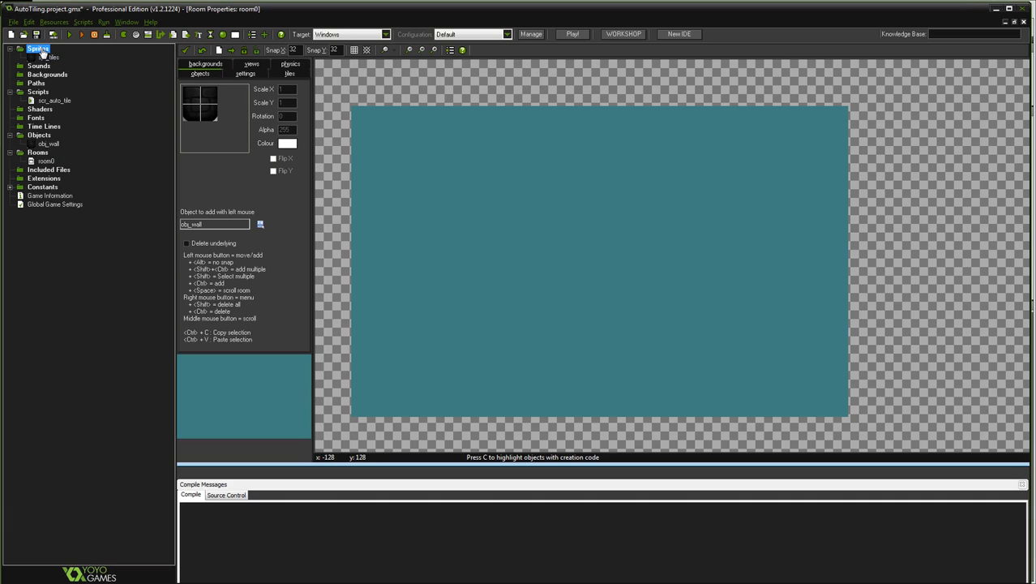
- Create a new sprite named sprite1 and bring up its sprite editor's File menu
right_click(37, 49)
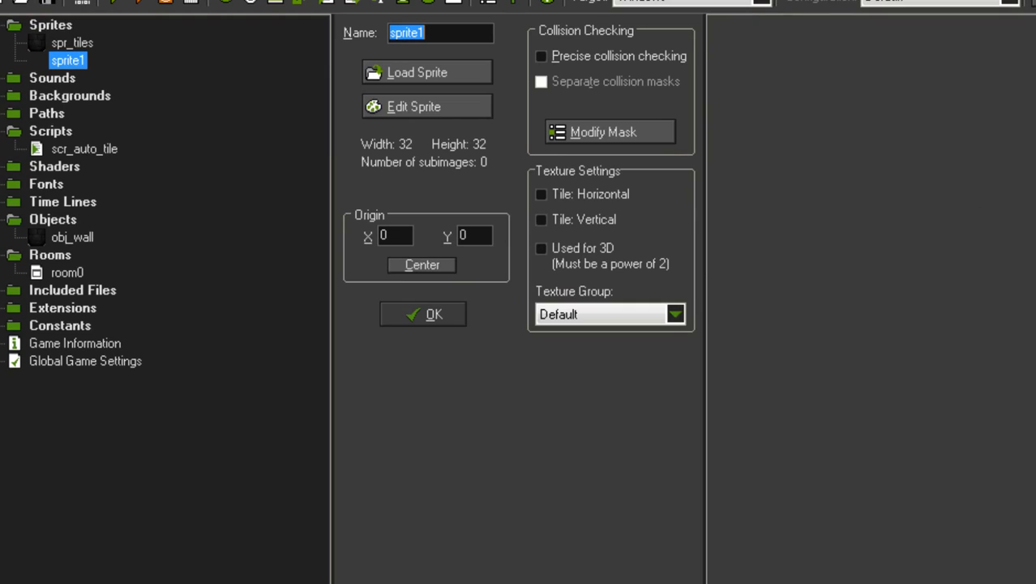
mouse_move(782, 180)
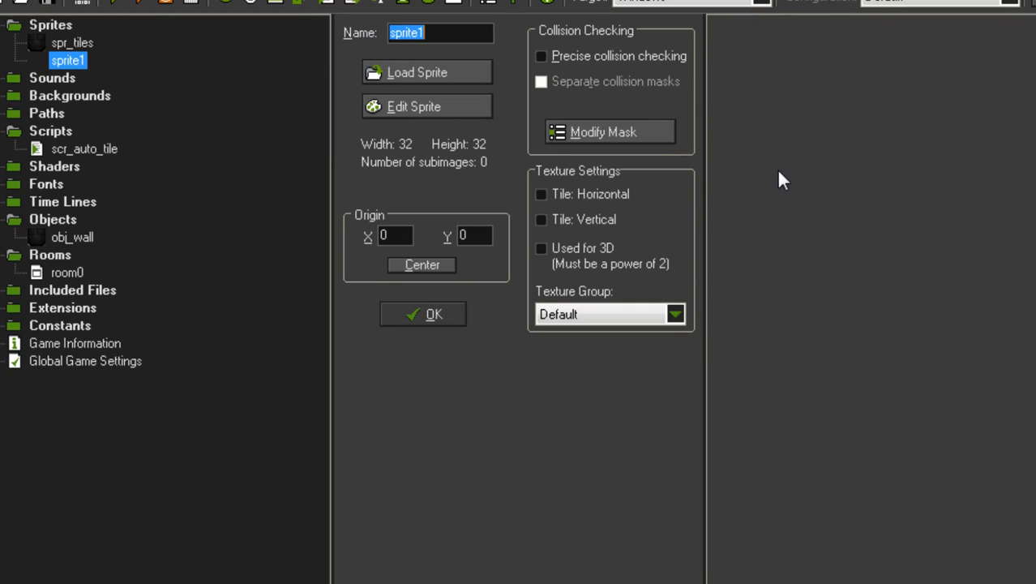
mouse_move(706, 110)
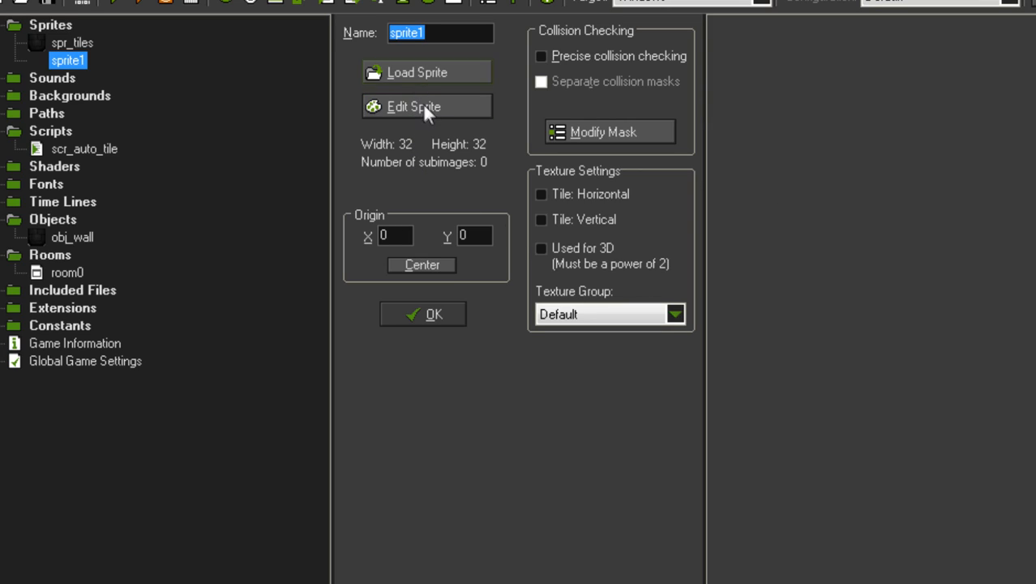
click(413, 107)
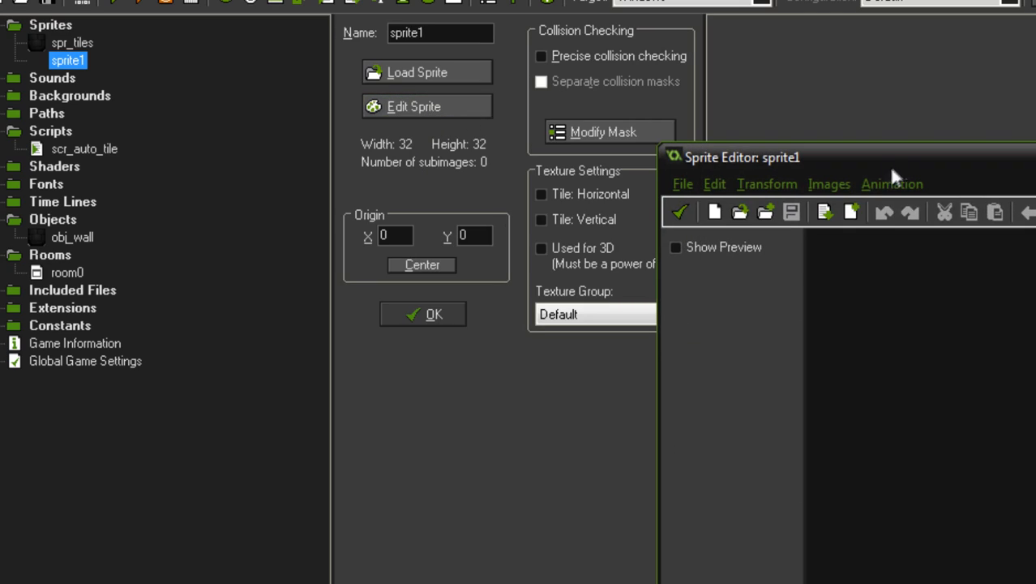
click(683, 183)
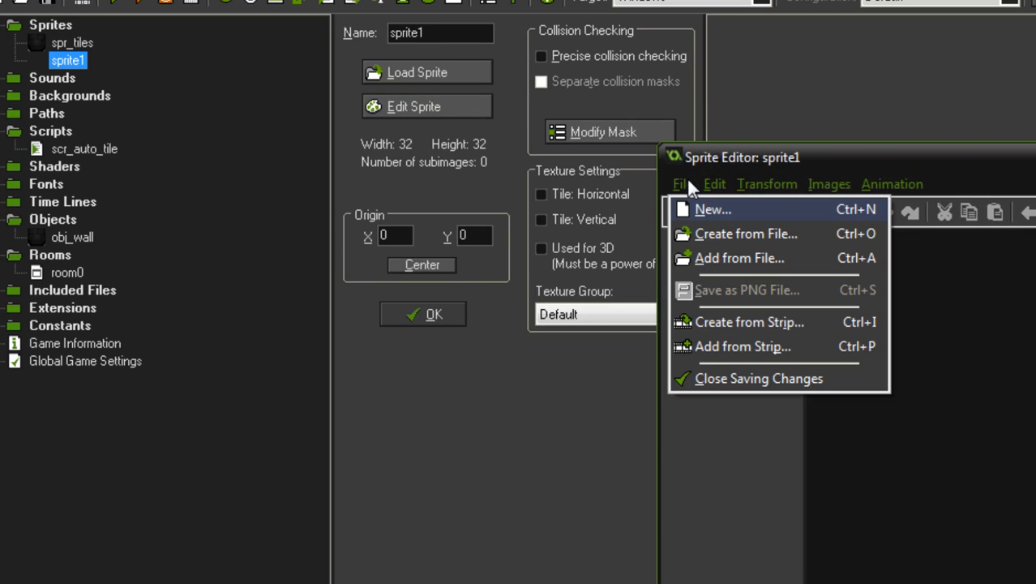
mouse_move(738, 321)
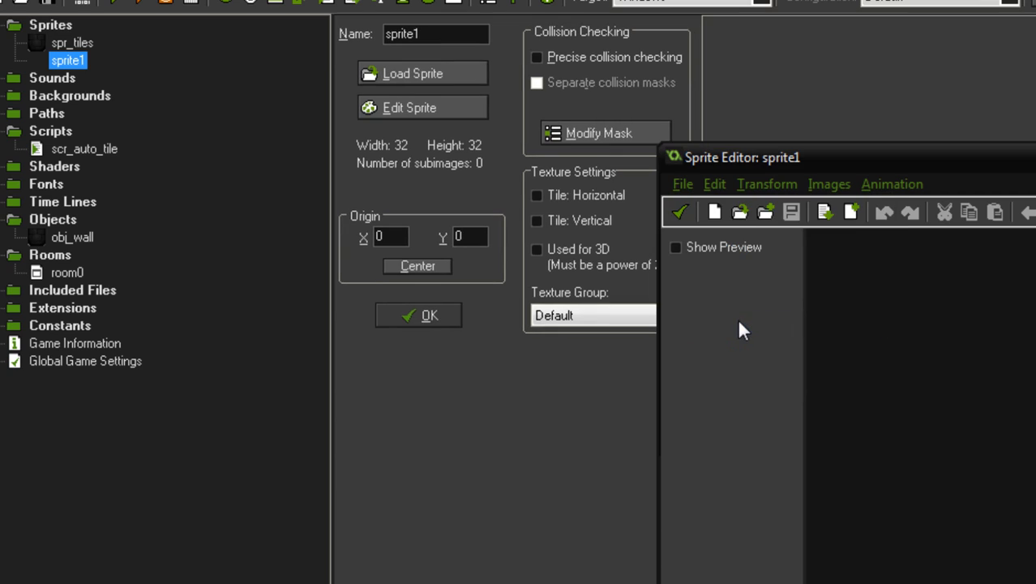
- Load tiles2.png from the Desktop into sprite1 via Create from Strip
click(713, 211)
text(t)
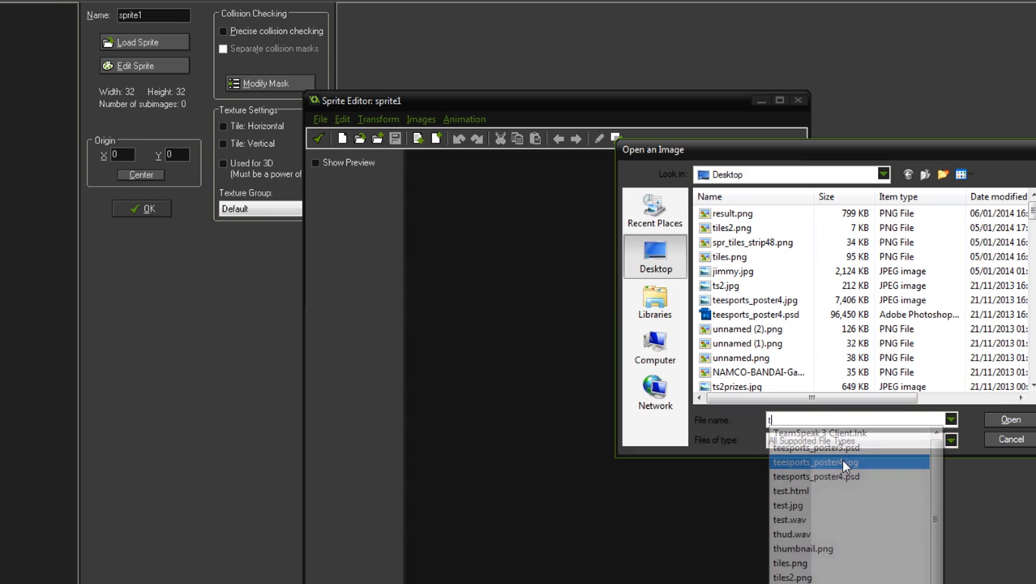
text(iles)
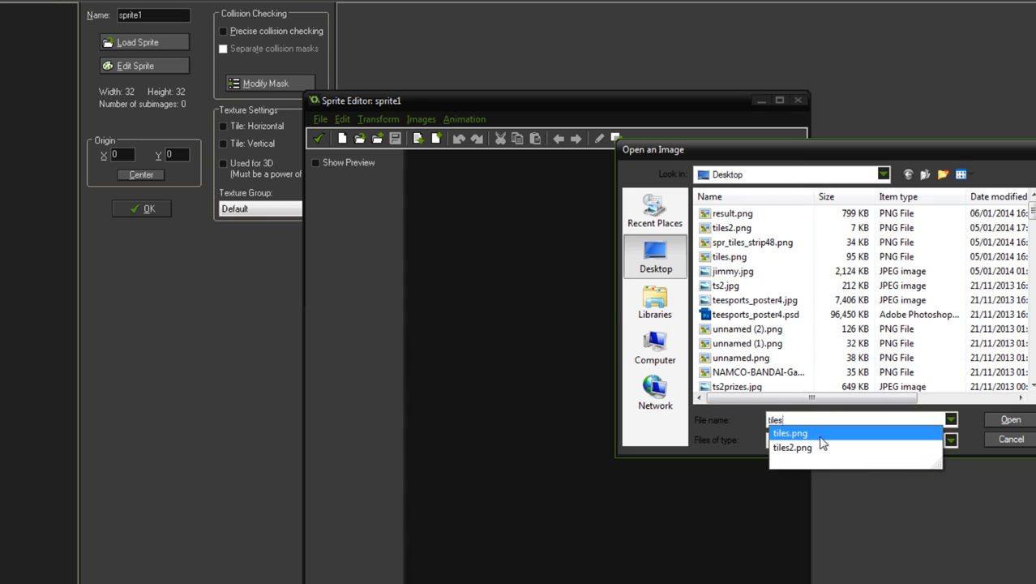
click(791, 448)
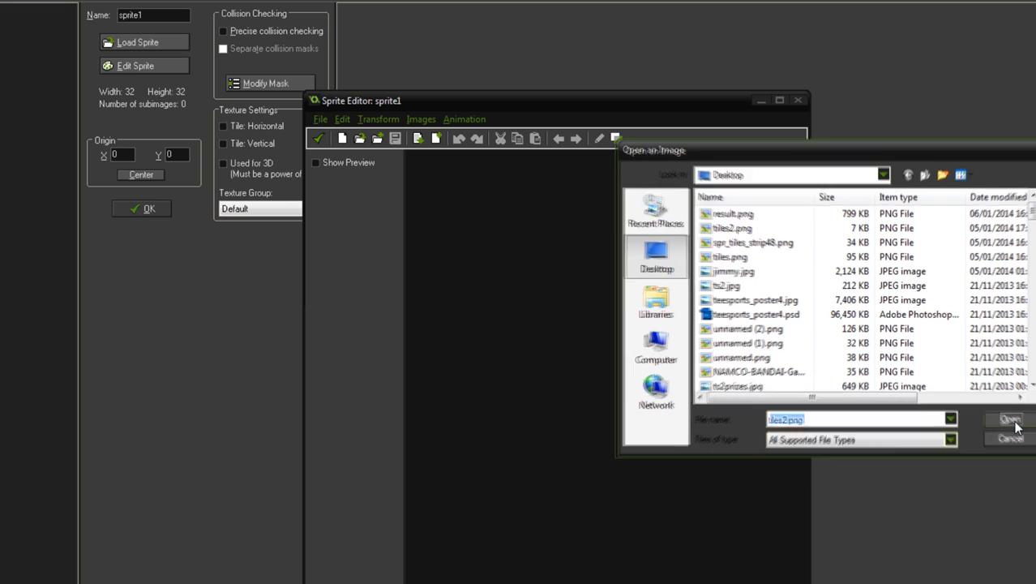
click(1009, 418)
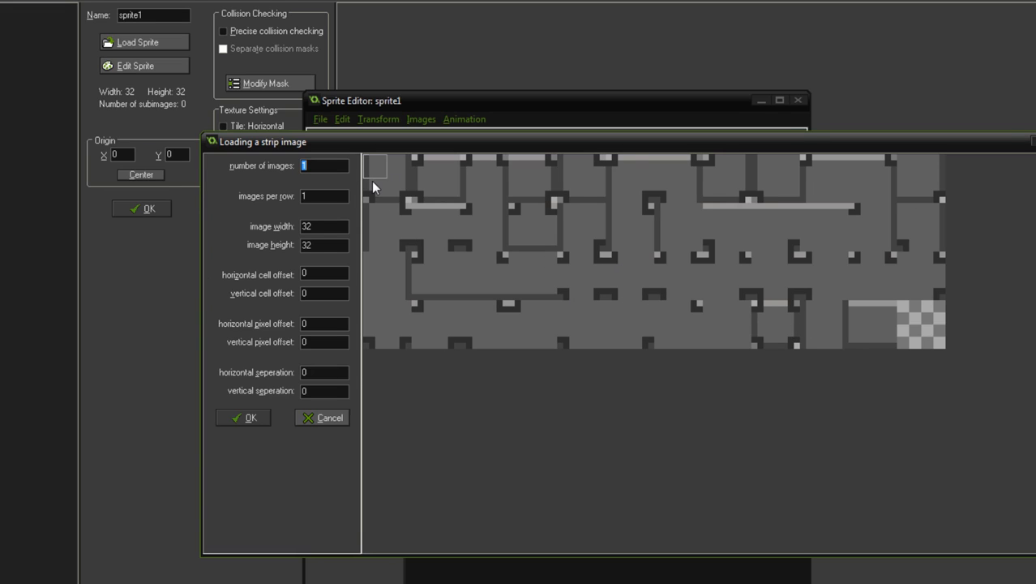
mouse_move(694, 358)
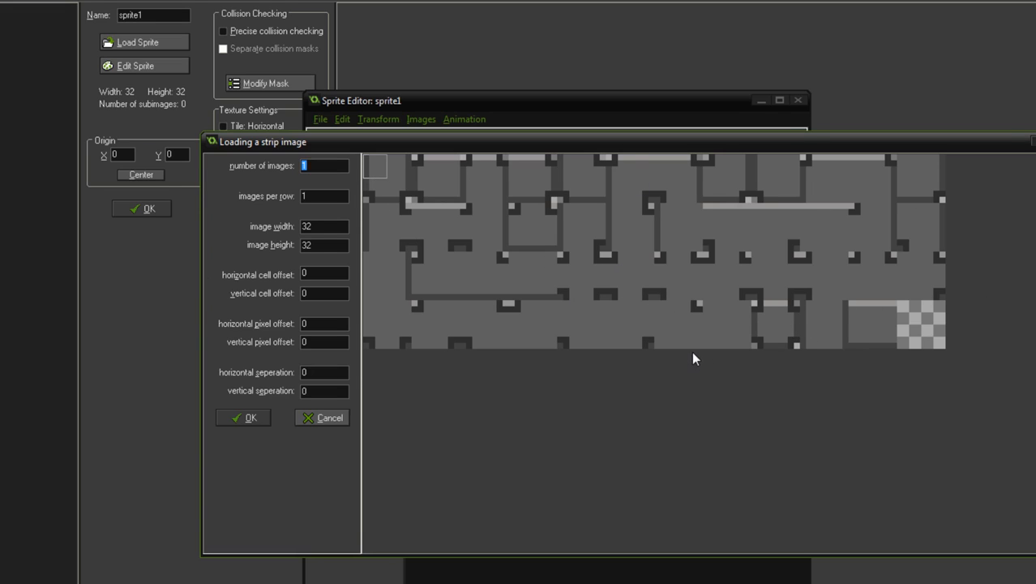
mouse_move(658, 276)
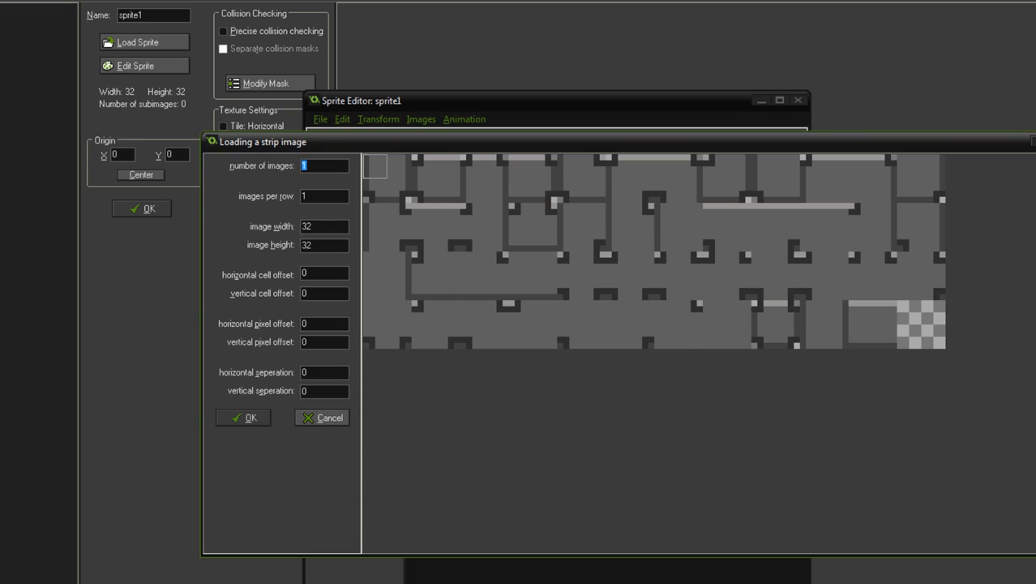
- Set the strip to slice into 47 images of 64×64, twelve per row
click(325, 227)
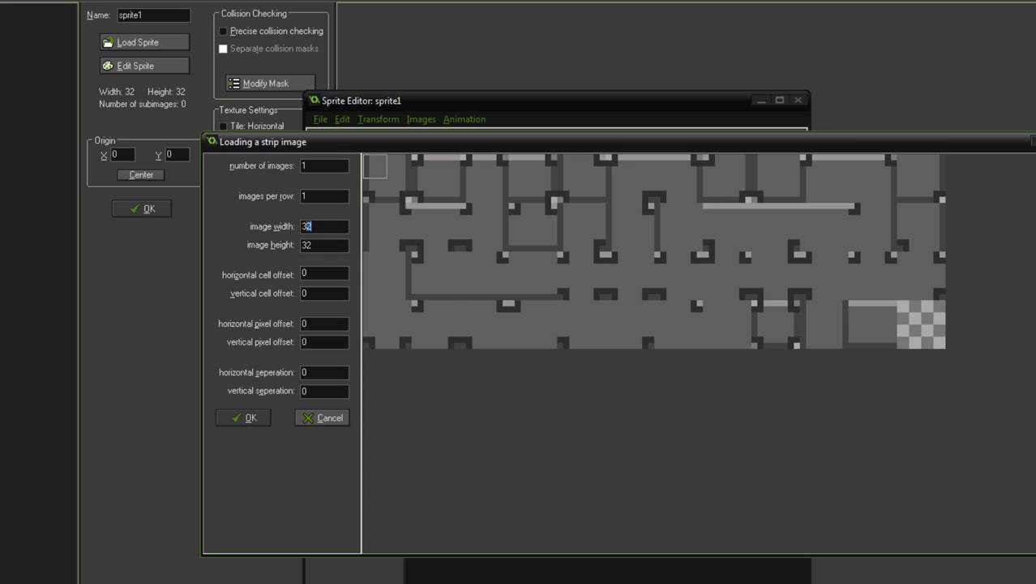
text(64)
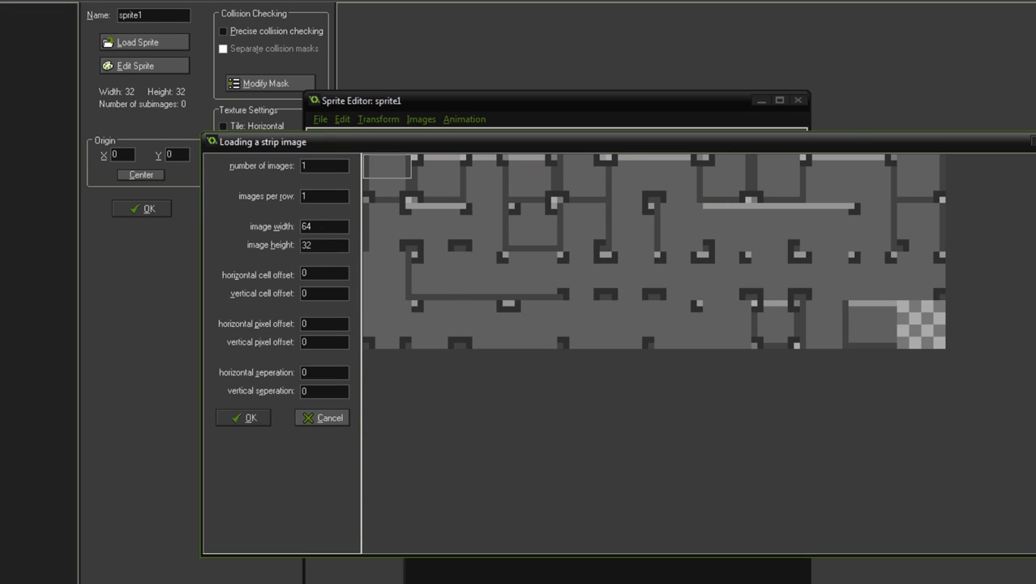
text(64)
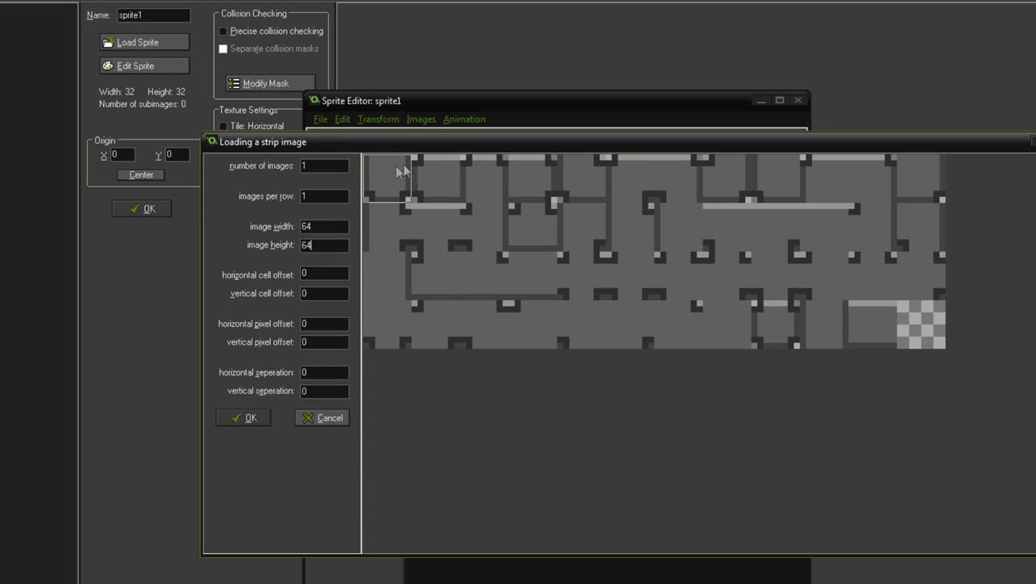
mouse_move(398, 175)
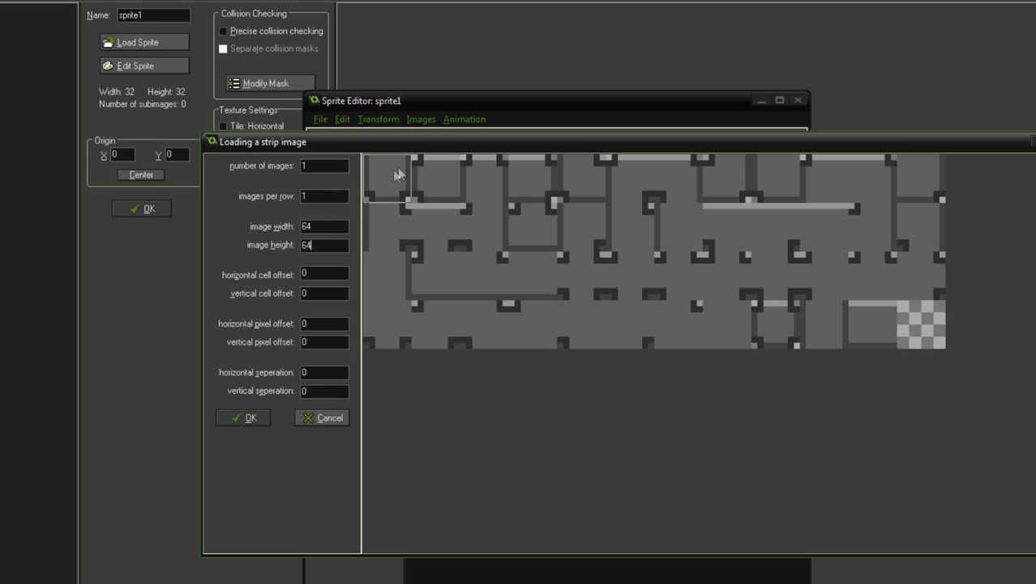
mouse_move(815, 296)
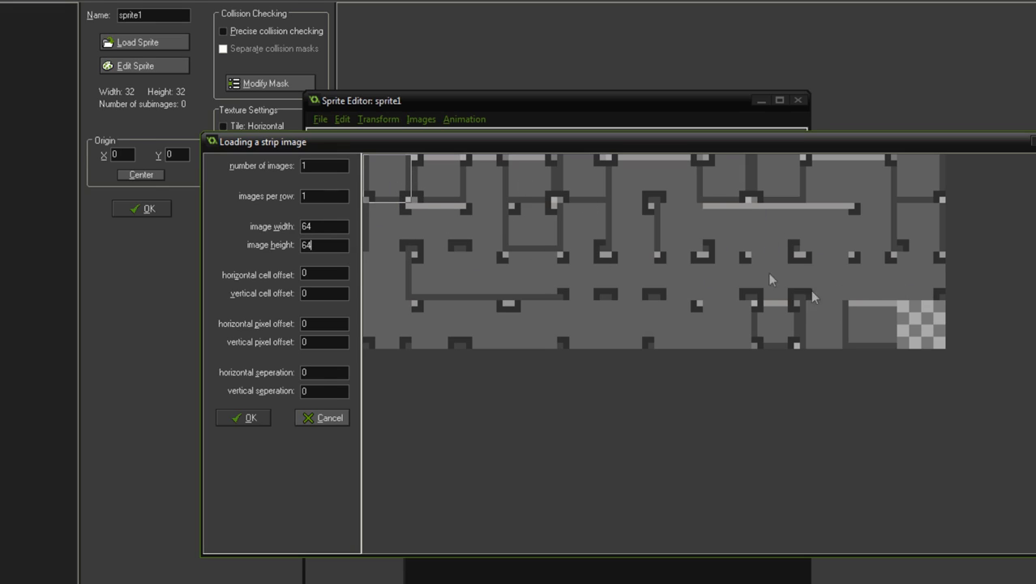
click(325, 165)
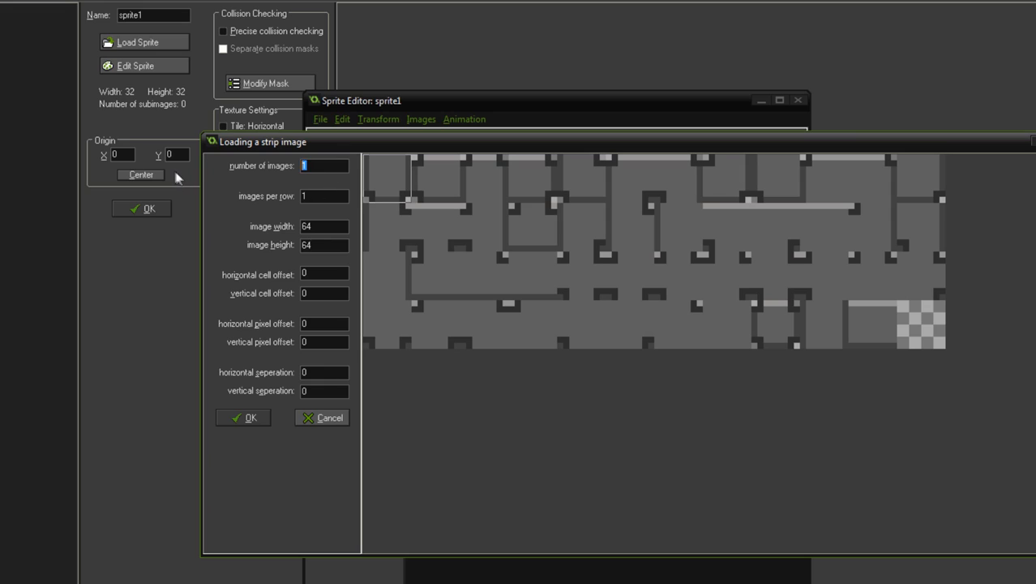
text(47)
click(325, 196)
text(2)
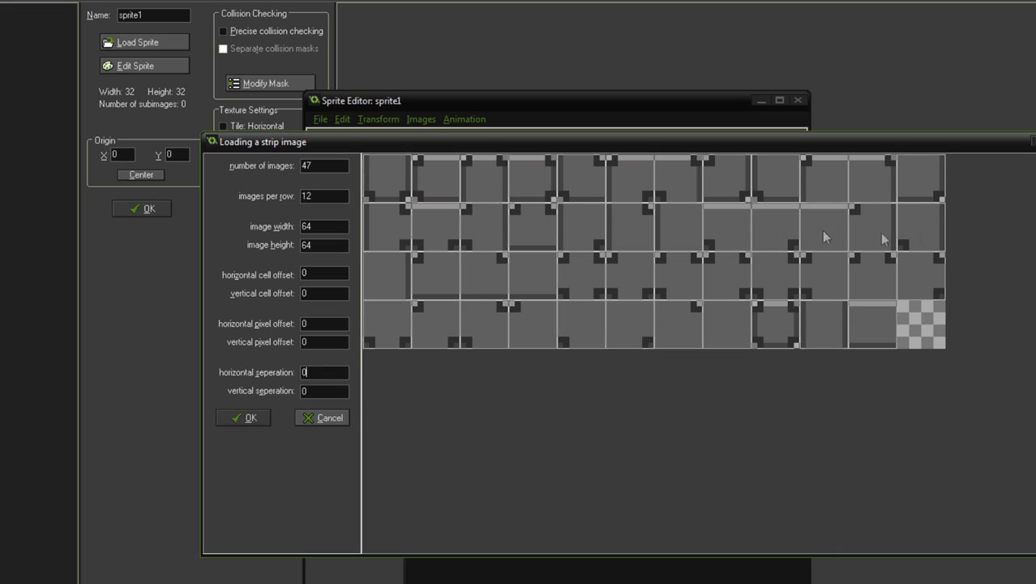
mouse_move(405, 204)
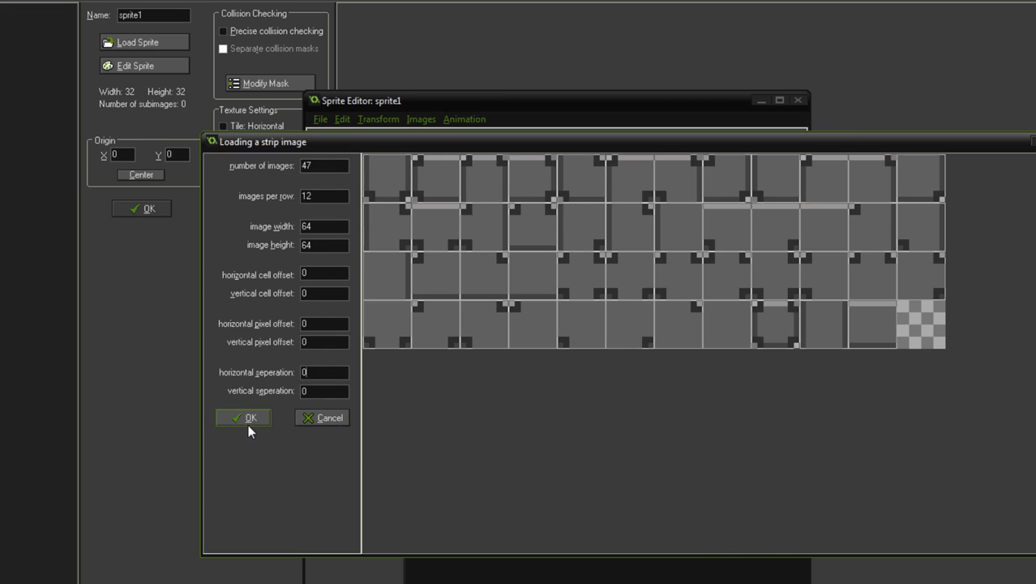
- Confirm the strip import so sprite1 holds the 47 64×64 tile frames, and review them
click(244, 418)
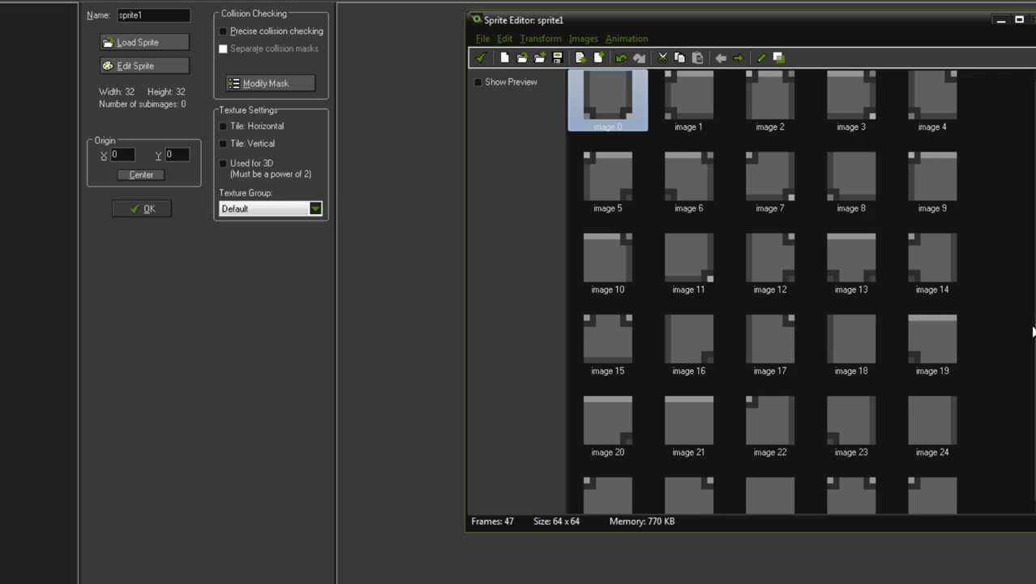
mouse_move(981, 365)
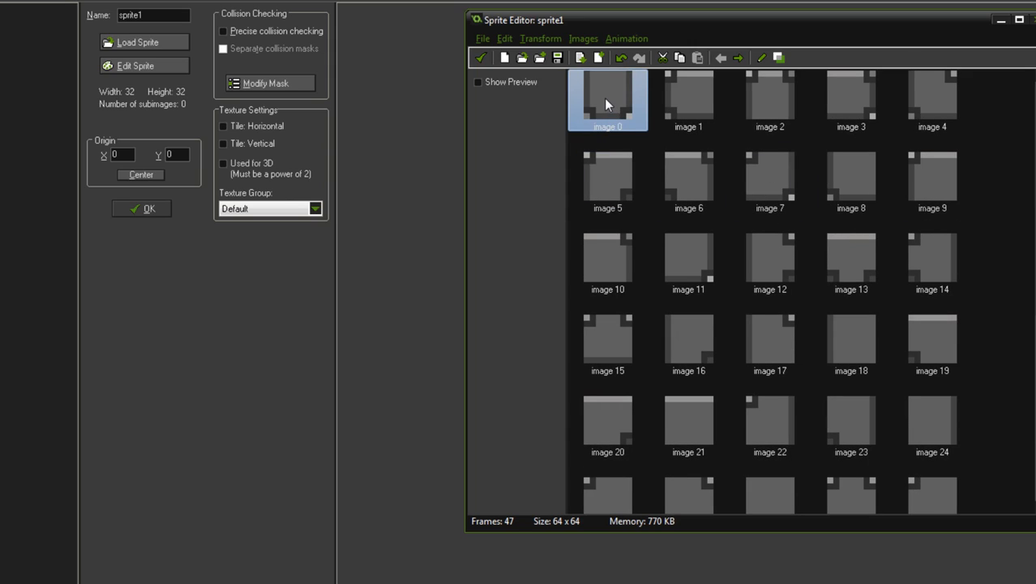
mouse_move(567, 92)
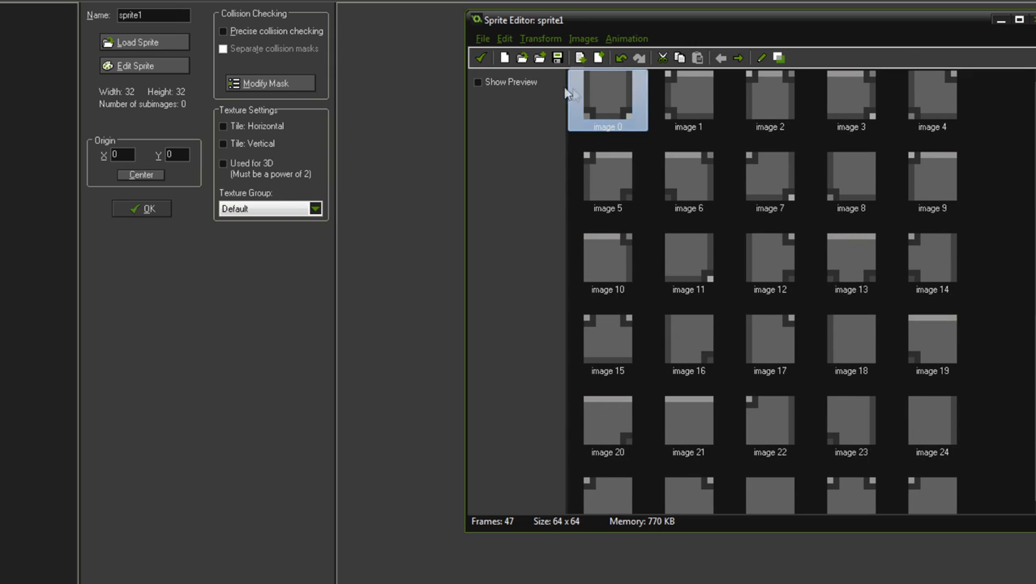
click(687, 100)
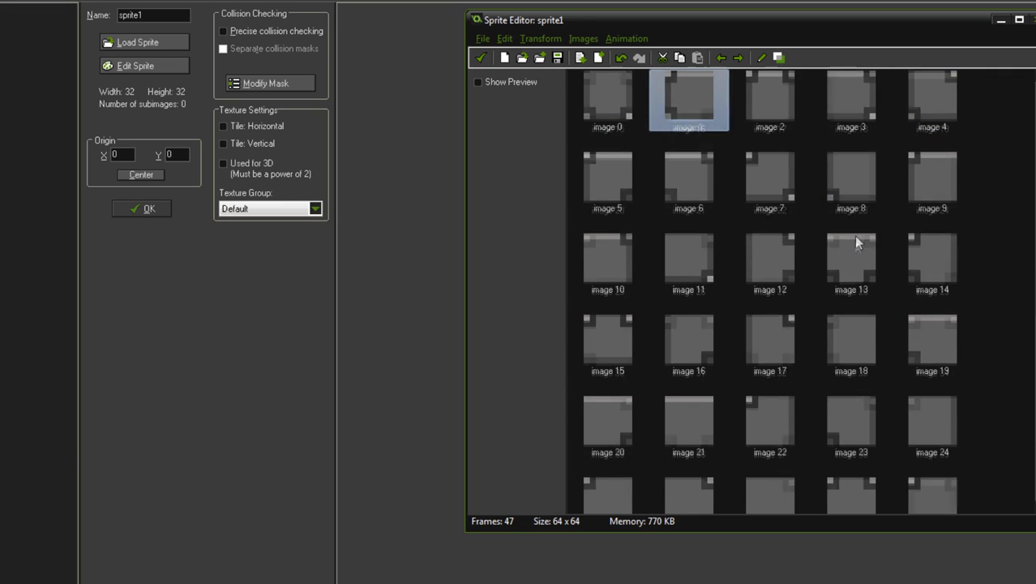
scroll(down, 3)
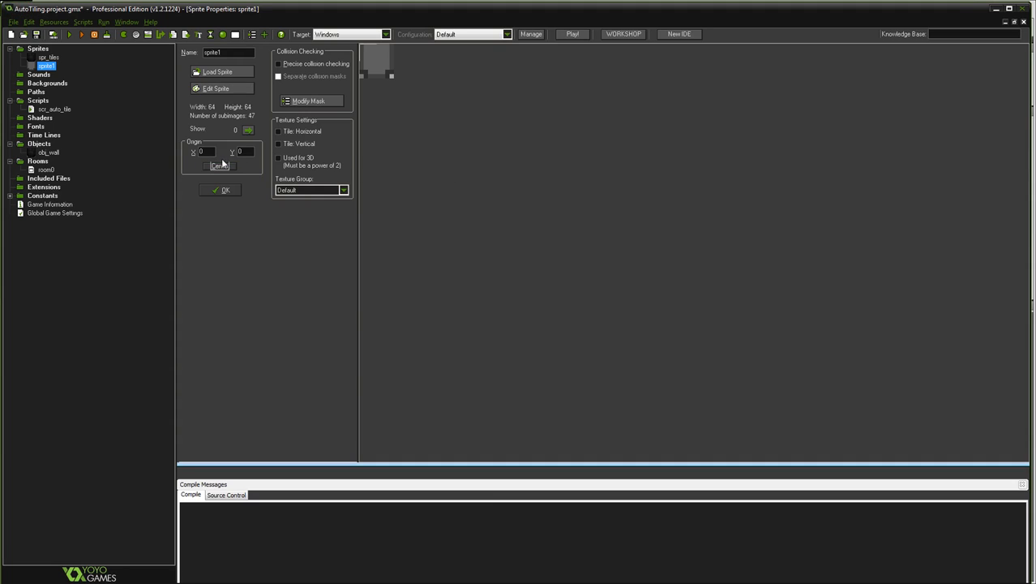
- Centre sprite1's origin at 32, 32 on its 64×64 frames
click(219, 165)
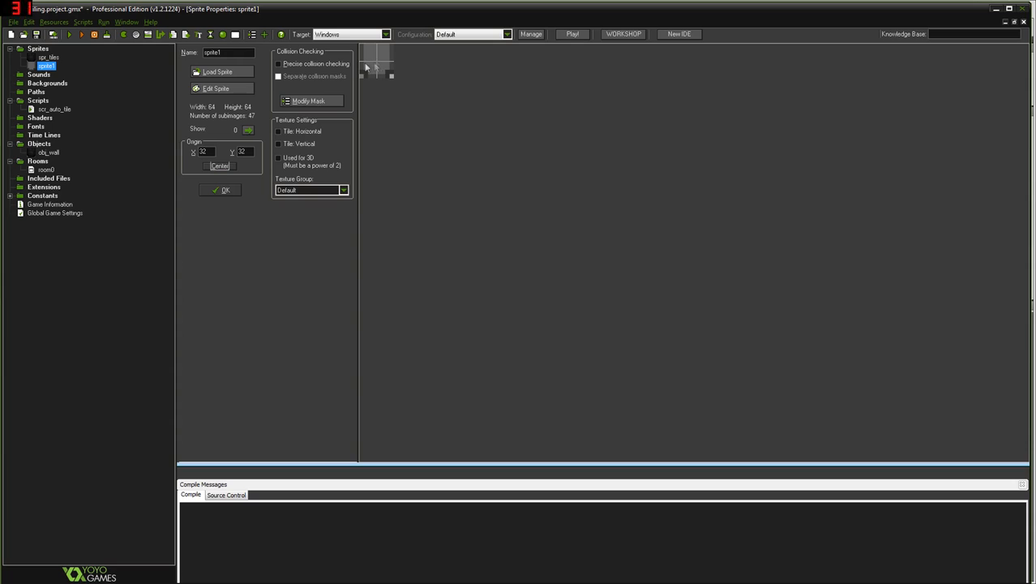
mouse_move(419, 61)
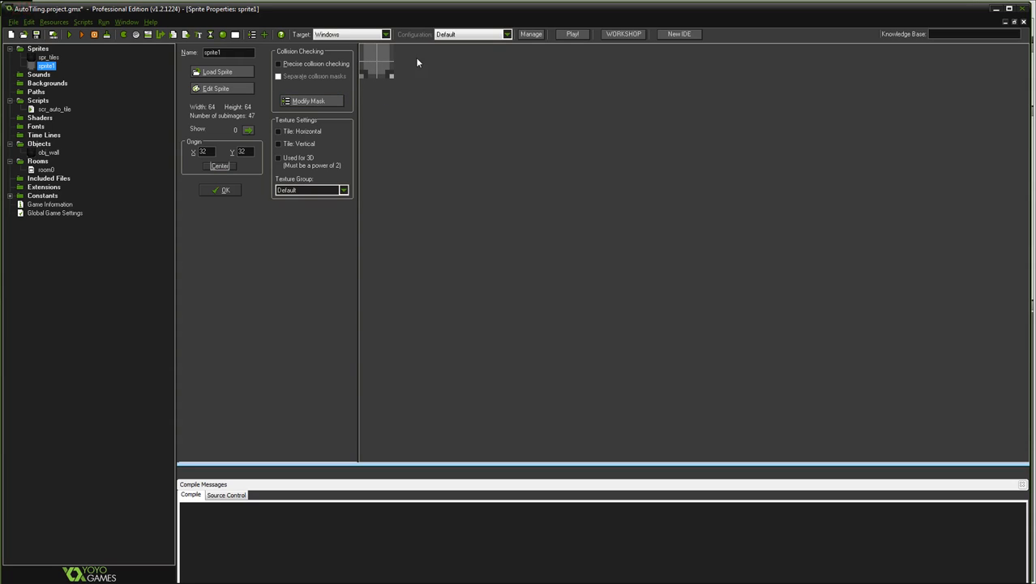
mouse_move(381, 65)
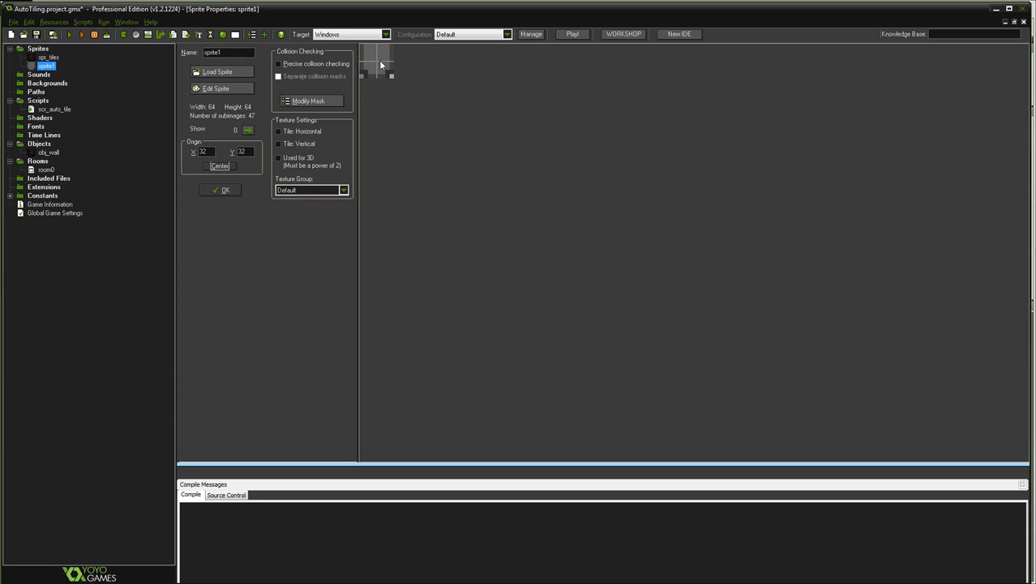
mouse_move(425, 68)
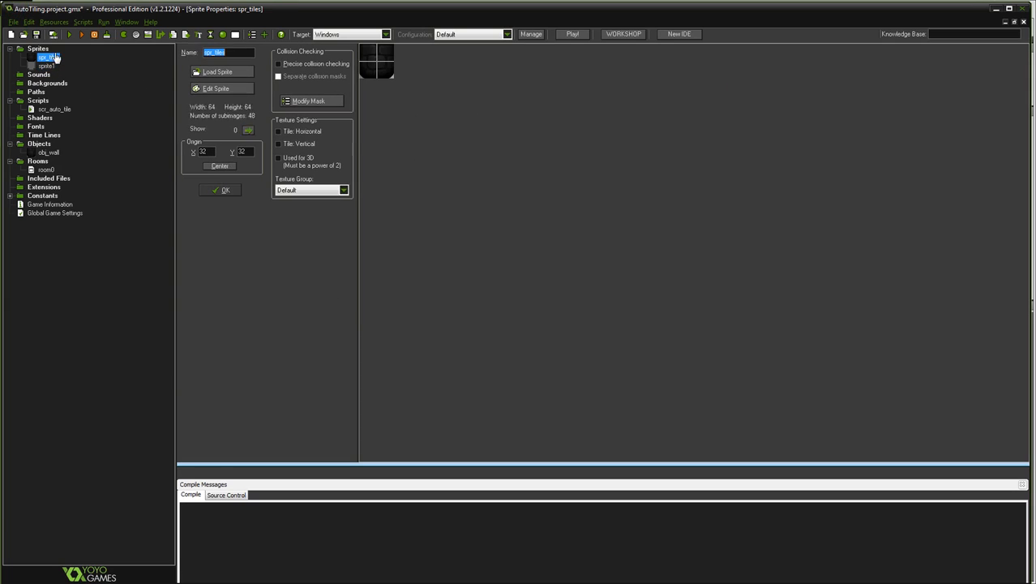
- Look through spr_tiles' brick tile frames, then close its properties
click(218, 87)
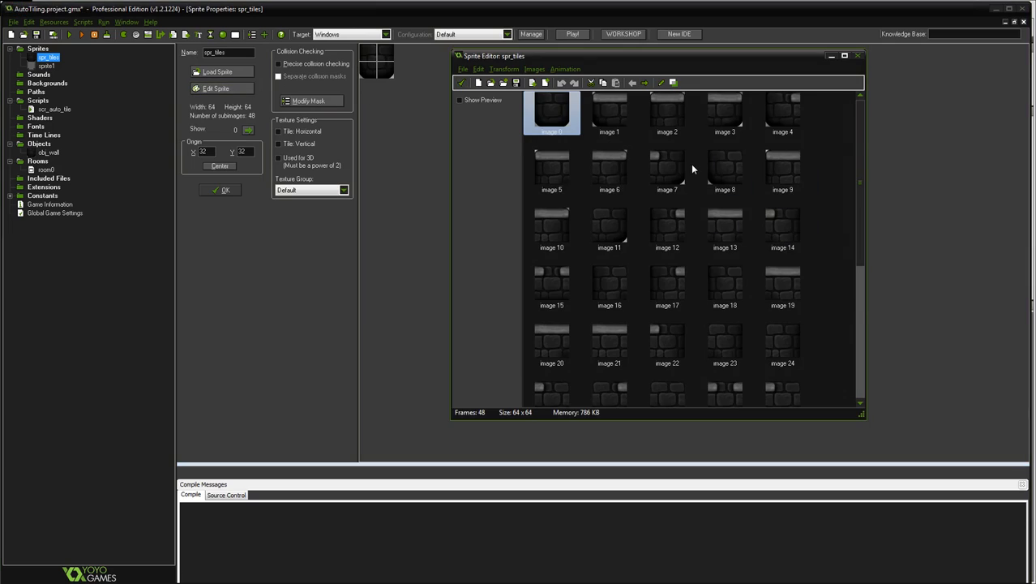
mouse_move(679, 240)
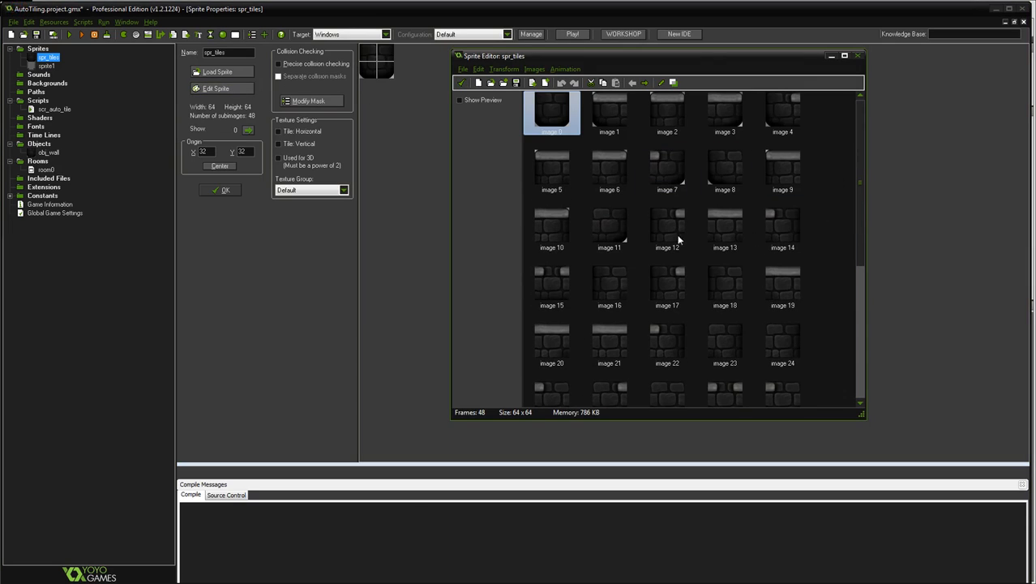
scroll(down, 3)
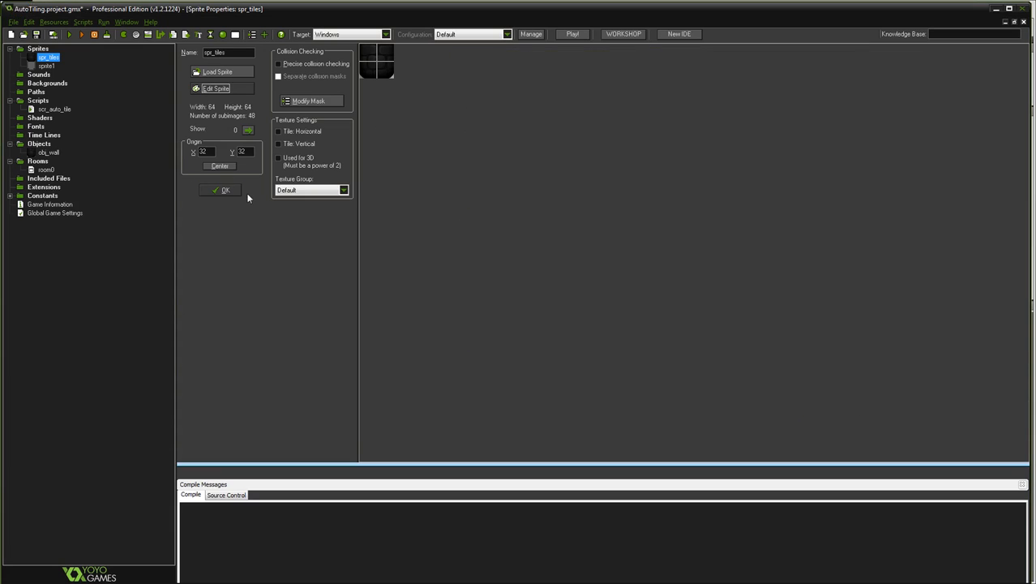
click(220, 189)
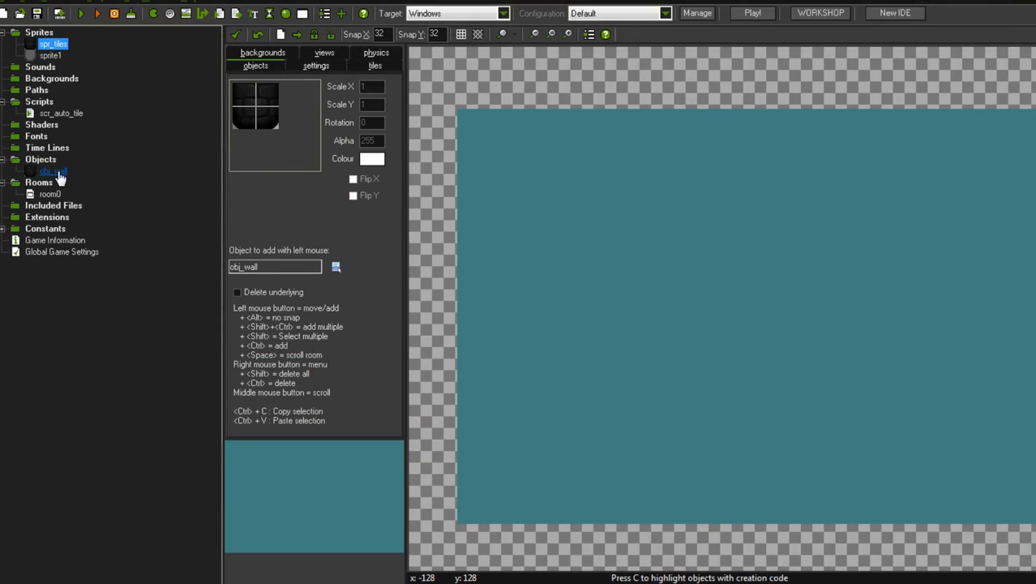
- Open obj_wall and its Create event's Execute Code action
double_click(50, 172)
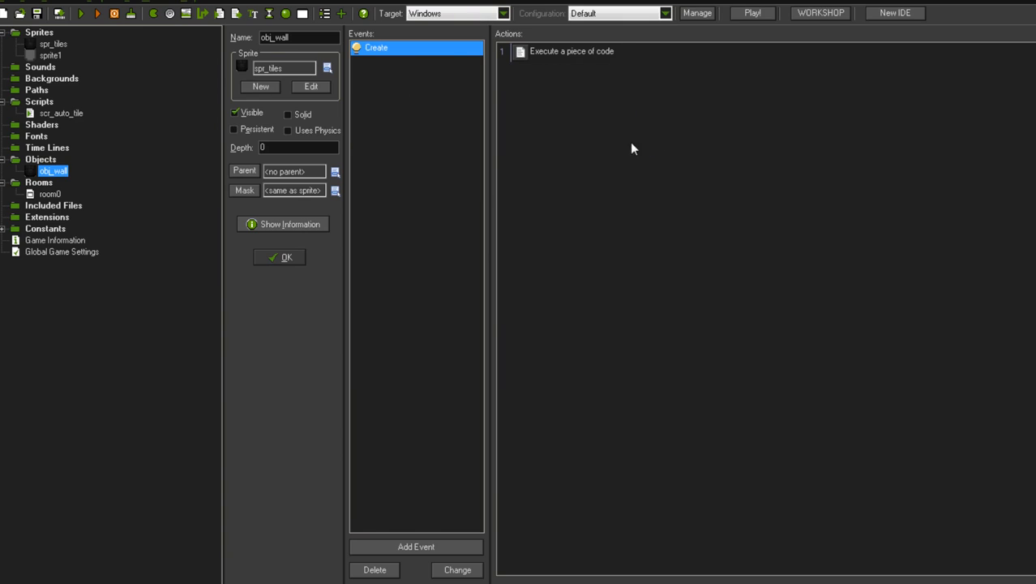
mouse_move(548, 171)
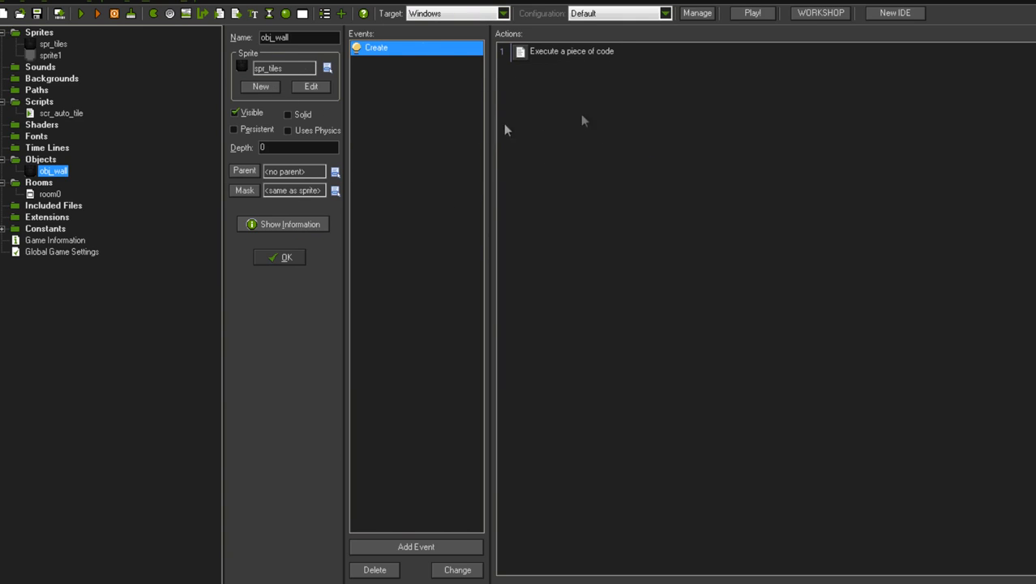
mouse_move(431, 75)
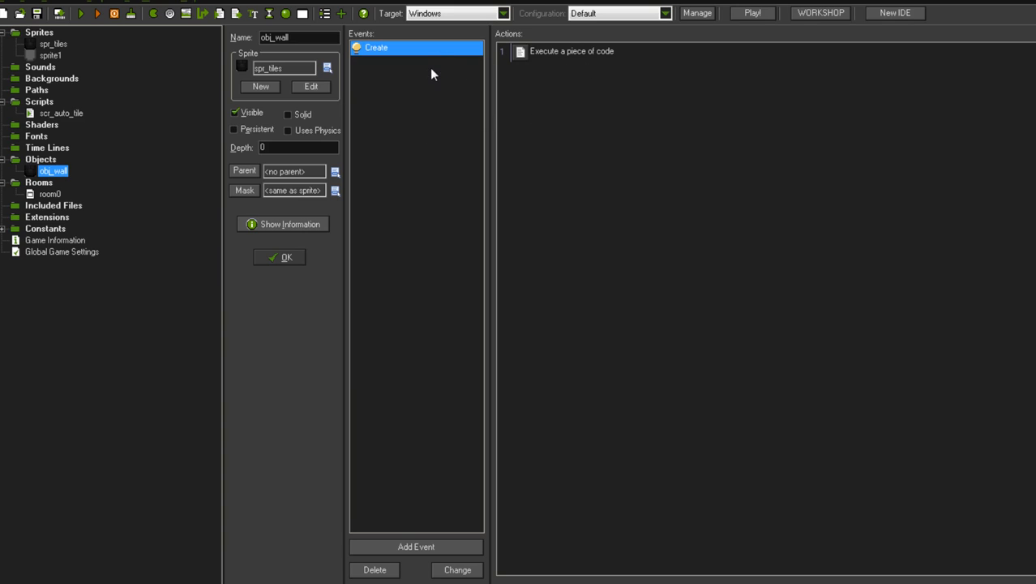
mouse_move(564, 57)
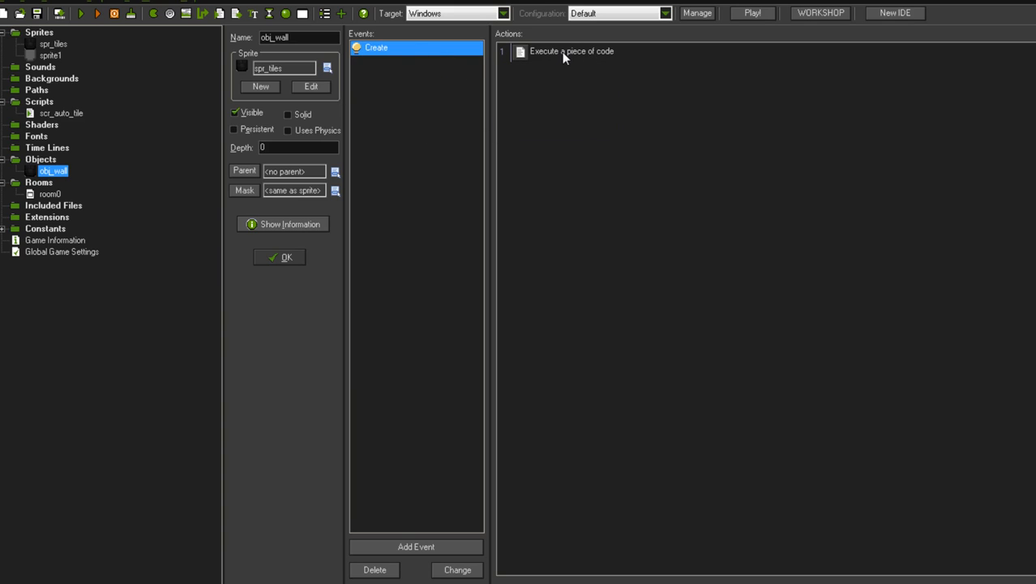
click(571, 50)
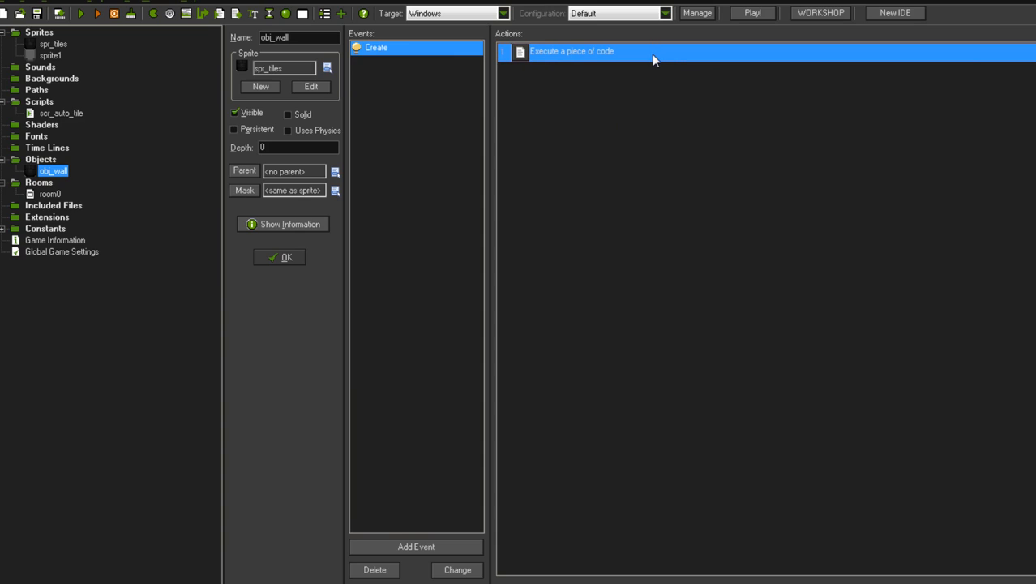
double_click(572, 50)
text(image_index = scr_auto_tile())
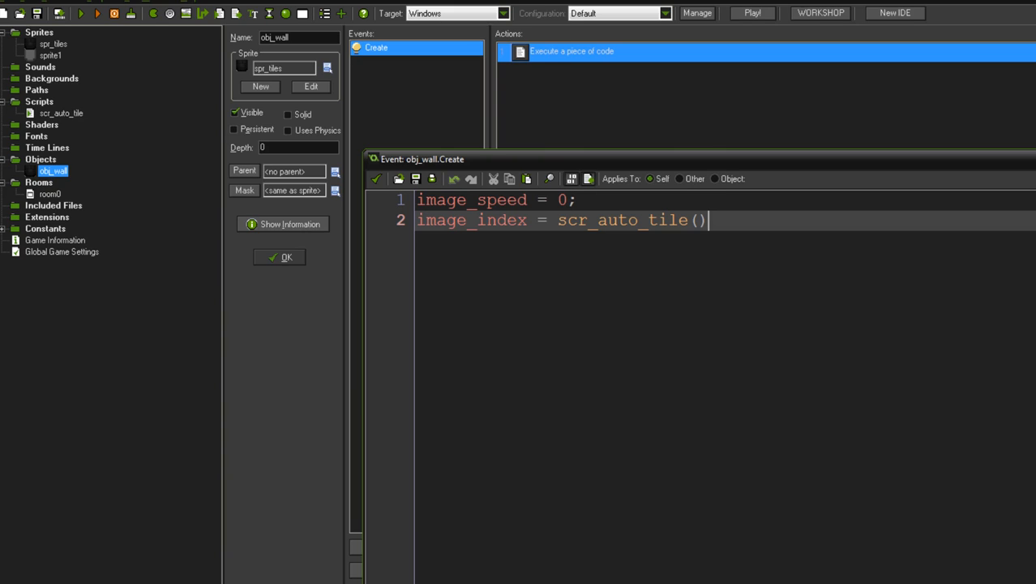
- Review the image_speed = 0 and image_index = scr_auto_tile() lines, then close the code window
double_click(470, 221)
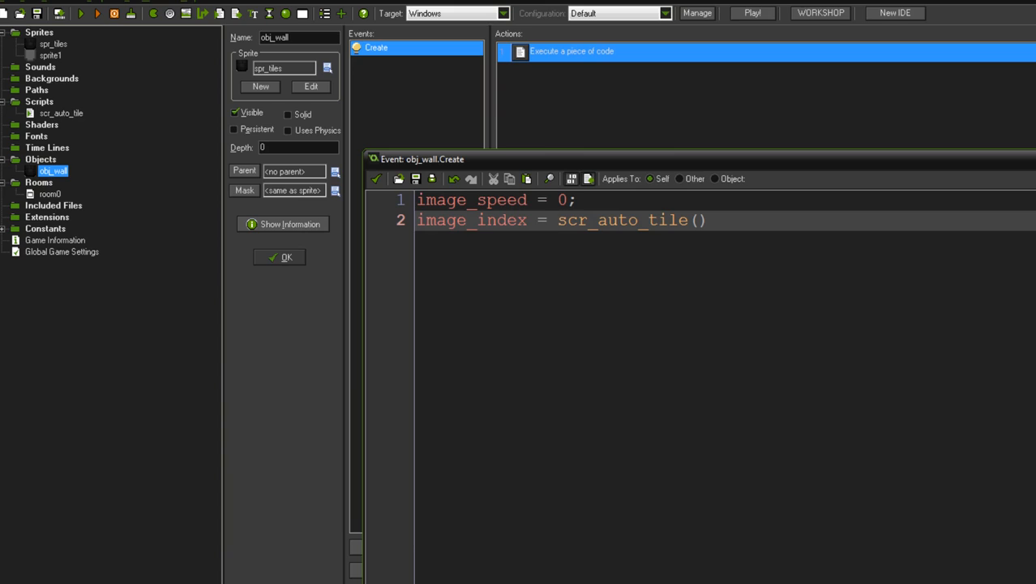
double_click(569, 221)
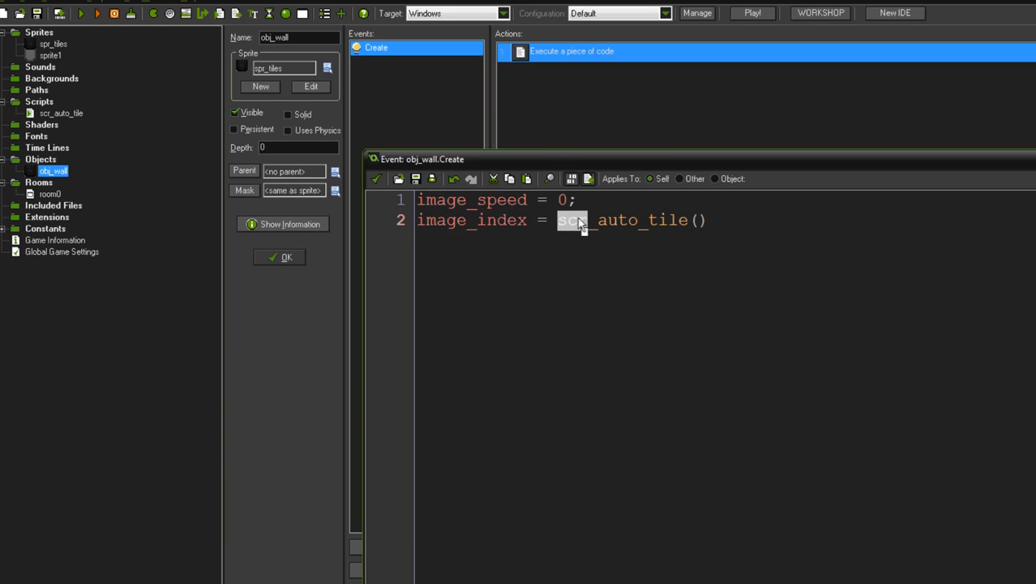
double_click(618, 220)
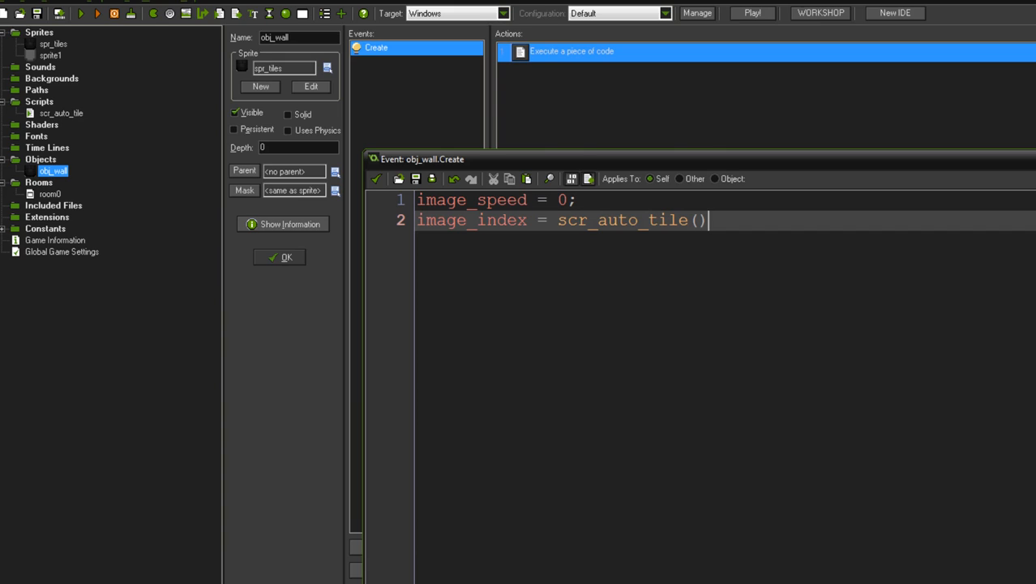
click(376, 178)
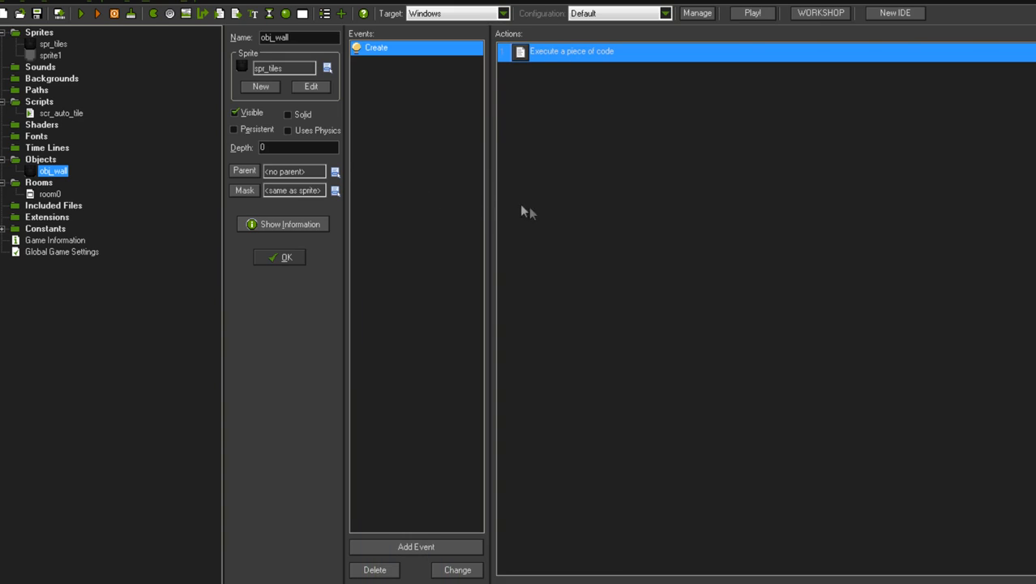
mouse_move(639, 160)
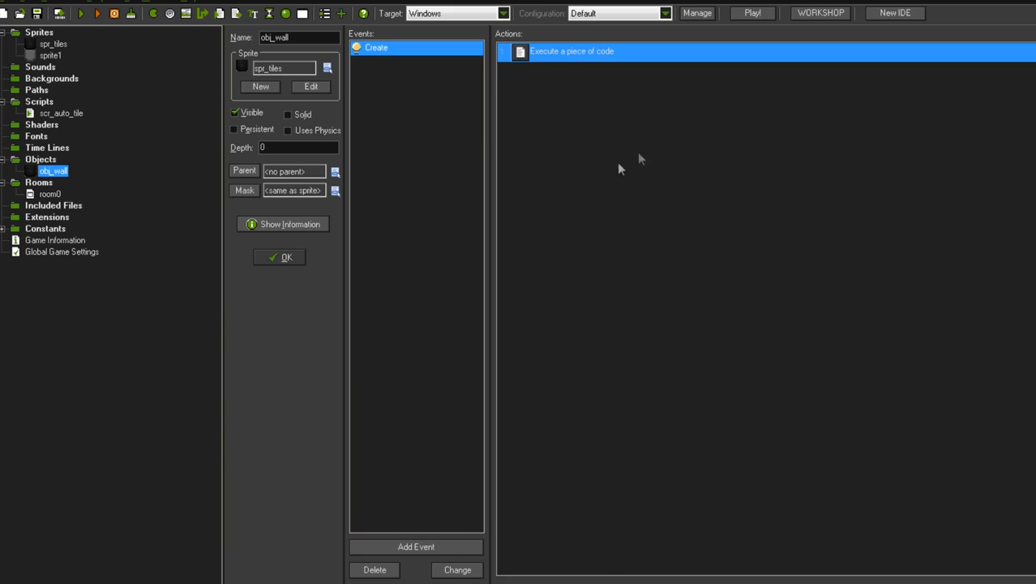
mouse_move(412, 123)
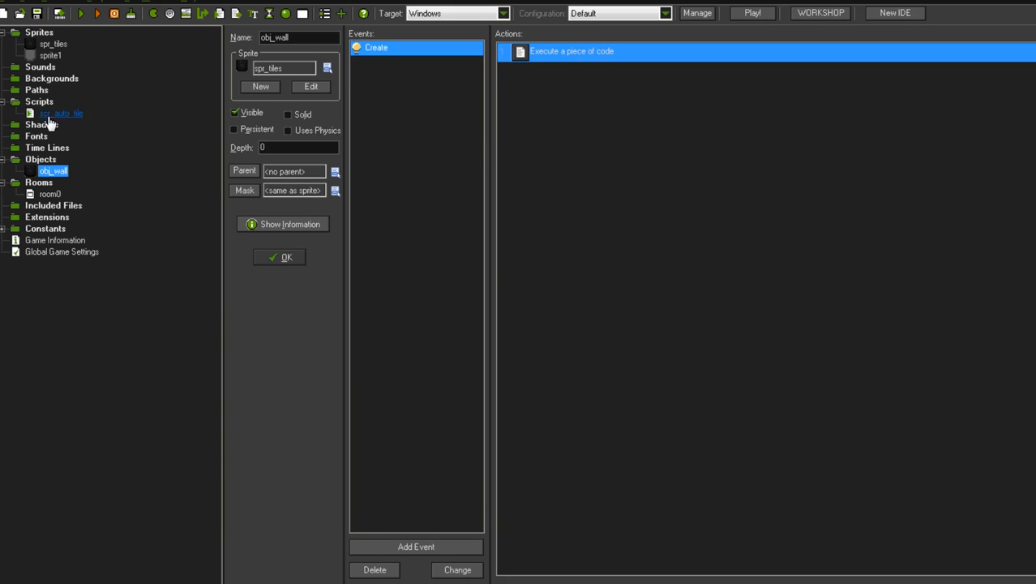
- Open the scr_auto_tile script showing its place_meeting neighbour checks and room-edge rules
double_click(62, 113)
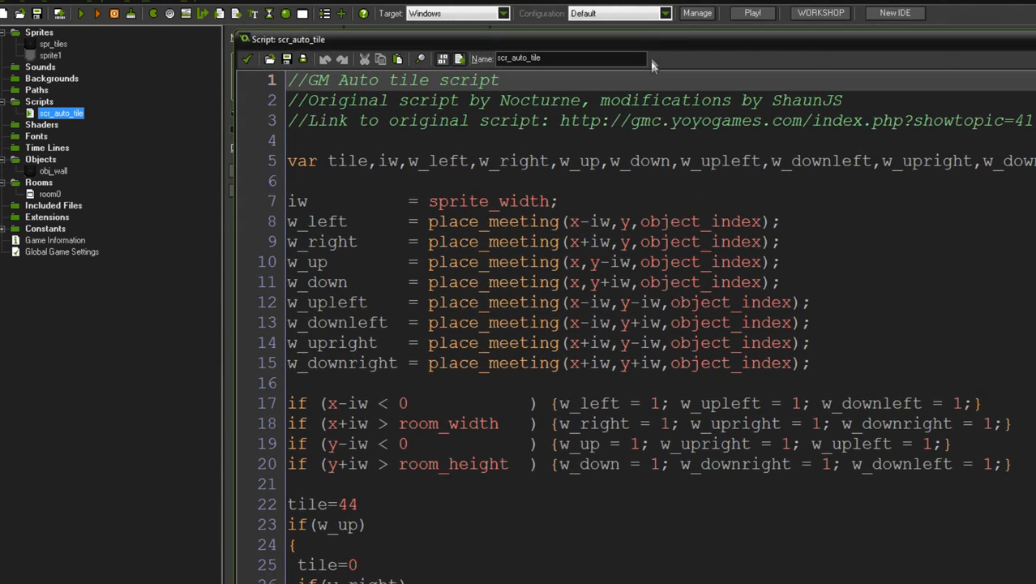
mouse_move(656, 76)
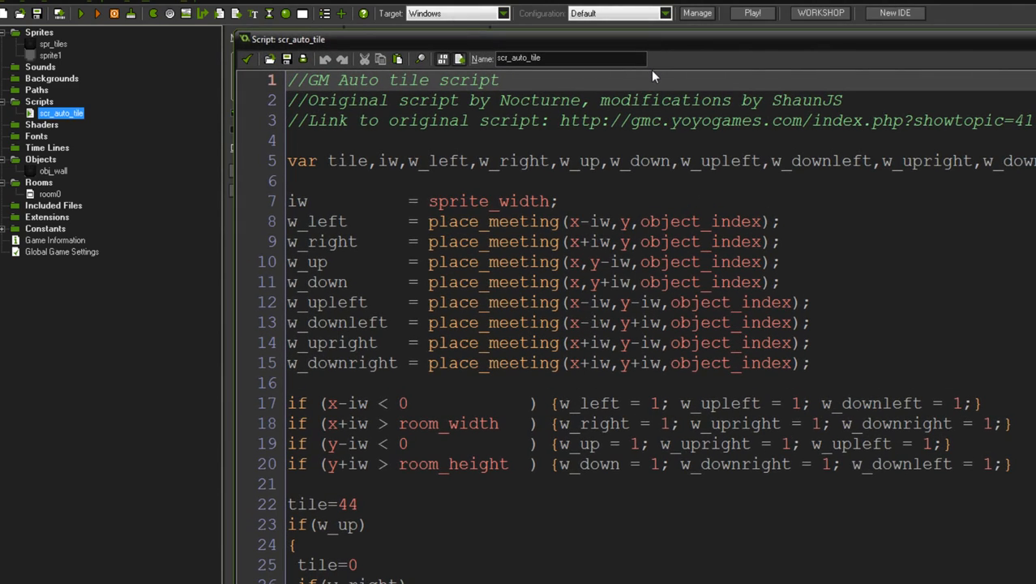
double_click(645, 120)
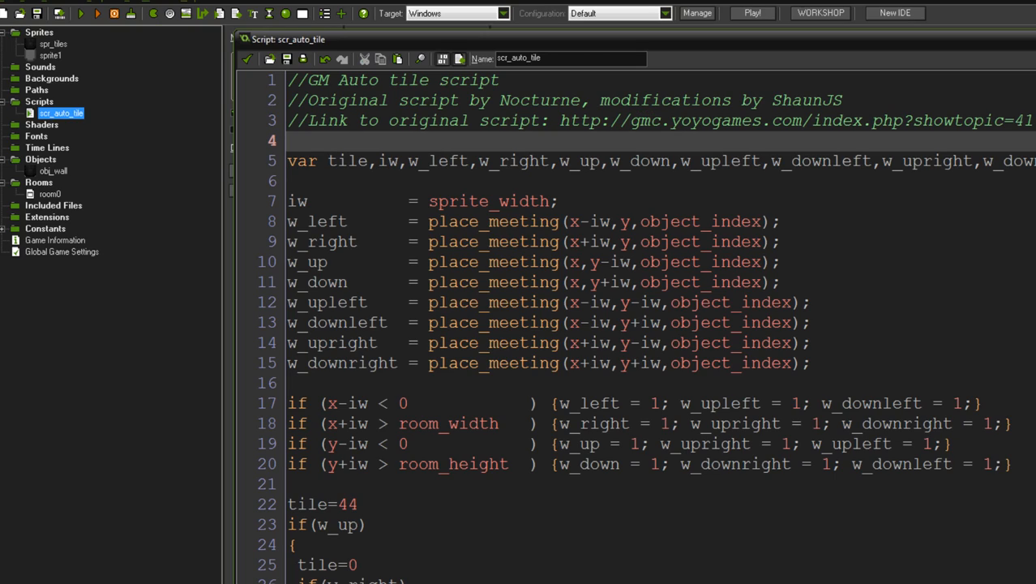
click(292, 140)
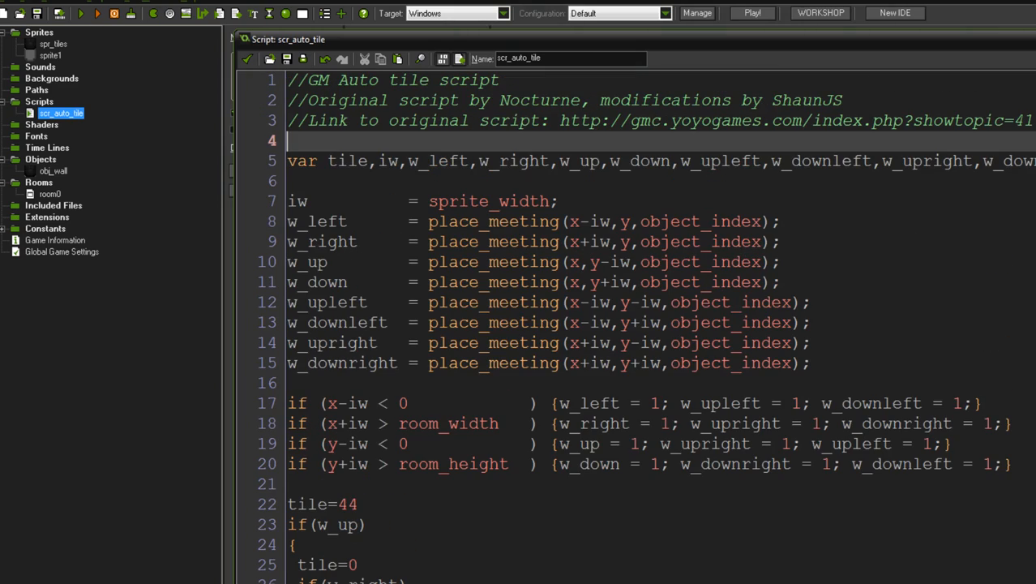
click(287, 139)
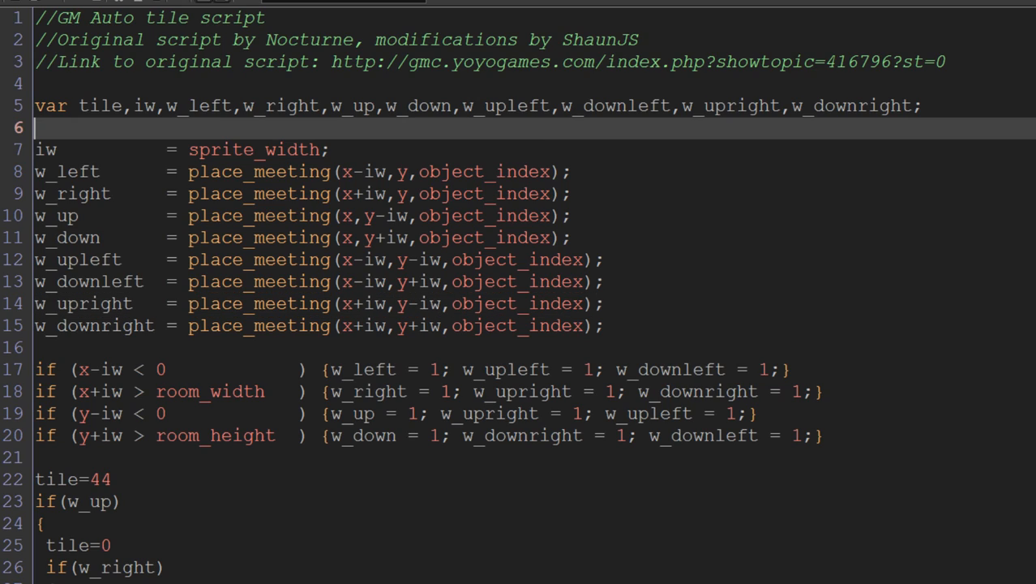
click(104, 105)
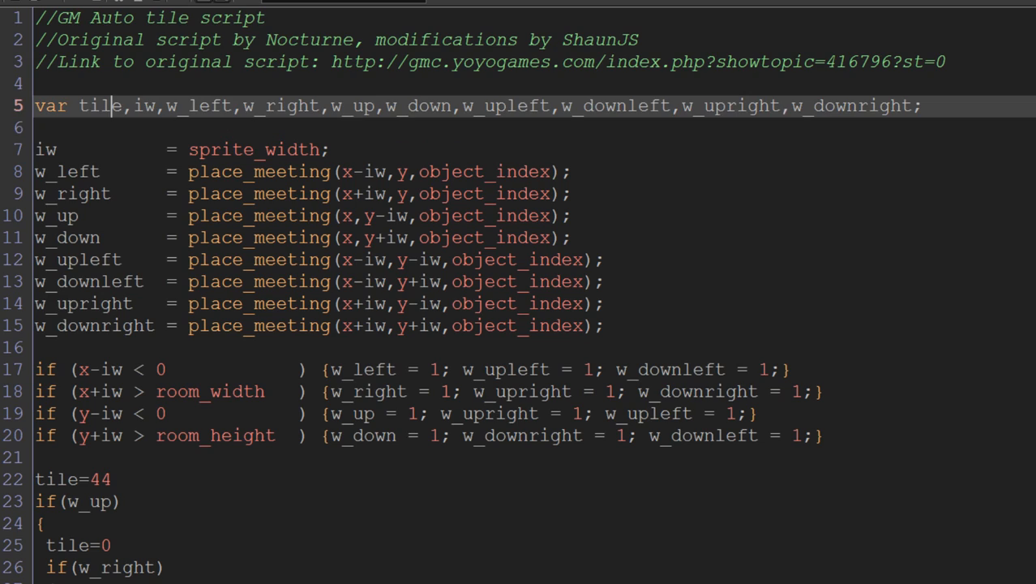
double_click(100, 106)
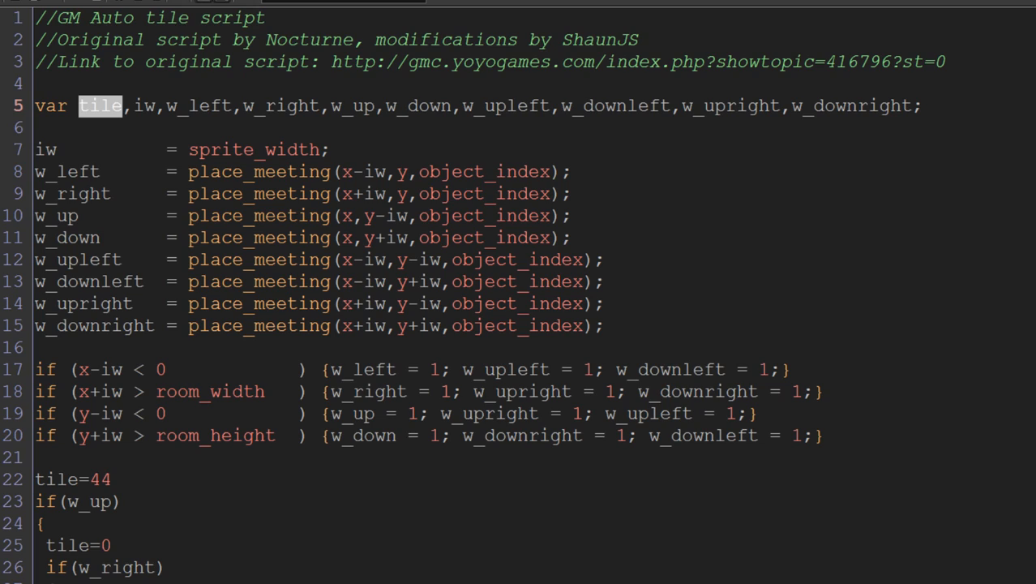
mouse_move(88, 111)
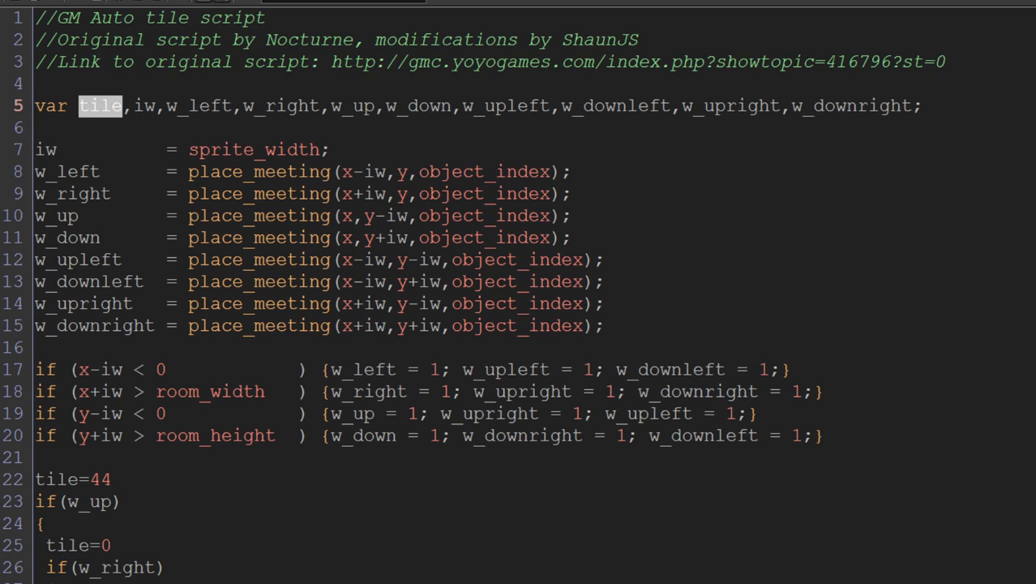
double_click(146, 106)
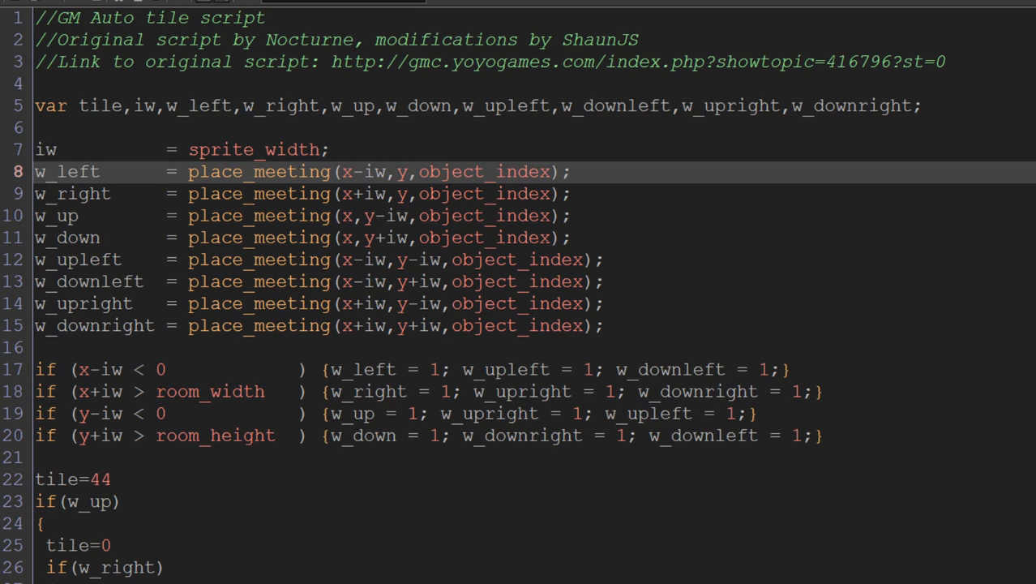
click(57, 149)
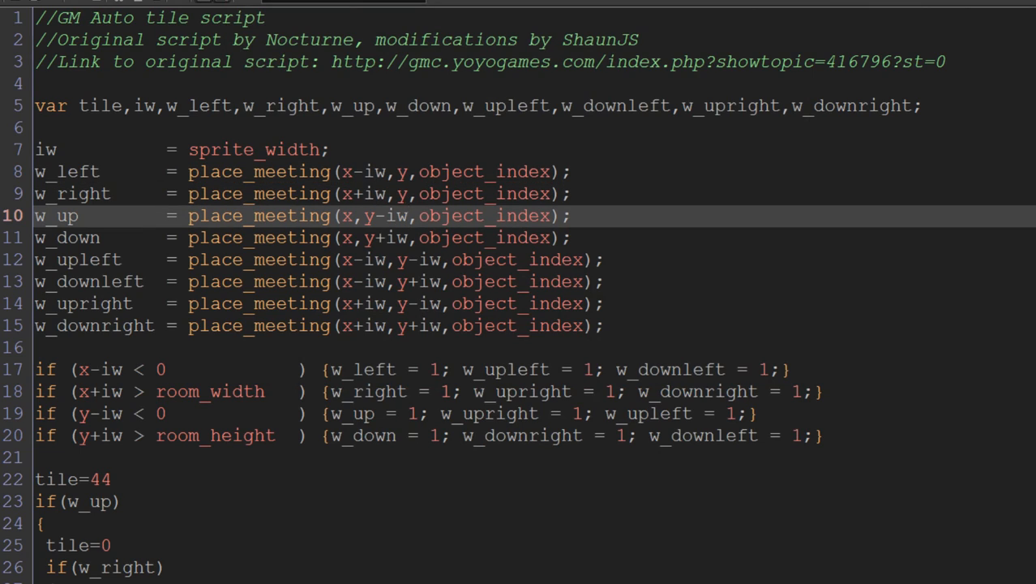
key(Down)
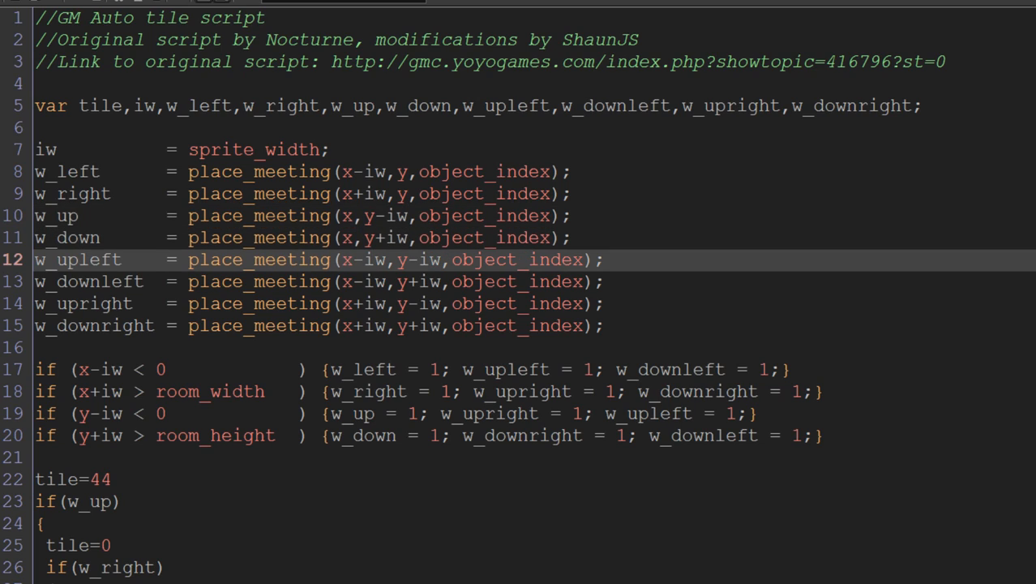
scroll(down, 3)
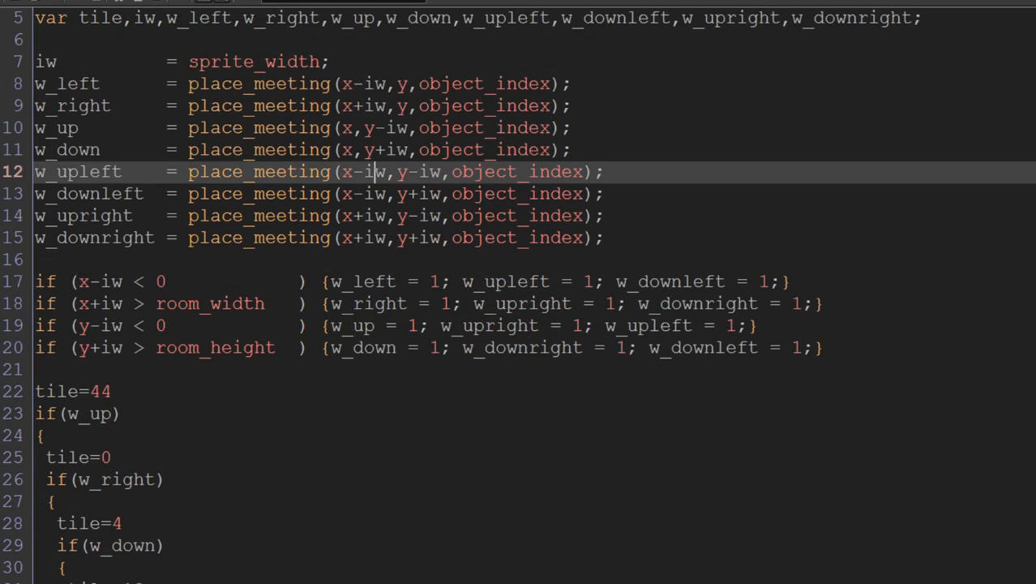
scroll(up, 3)
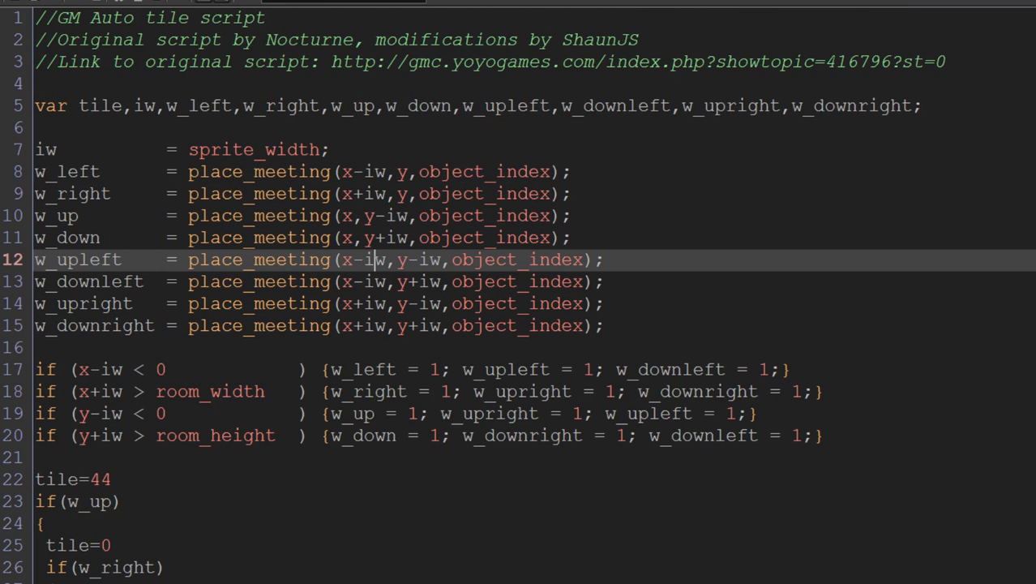
scroll(down, 3)
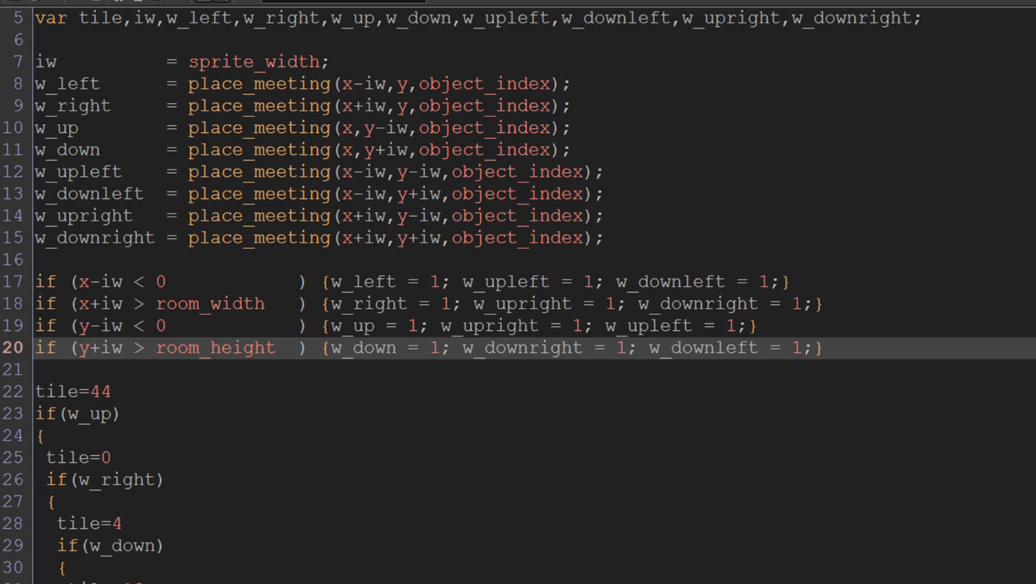
drag(35, 282, 821, 347)
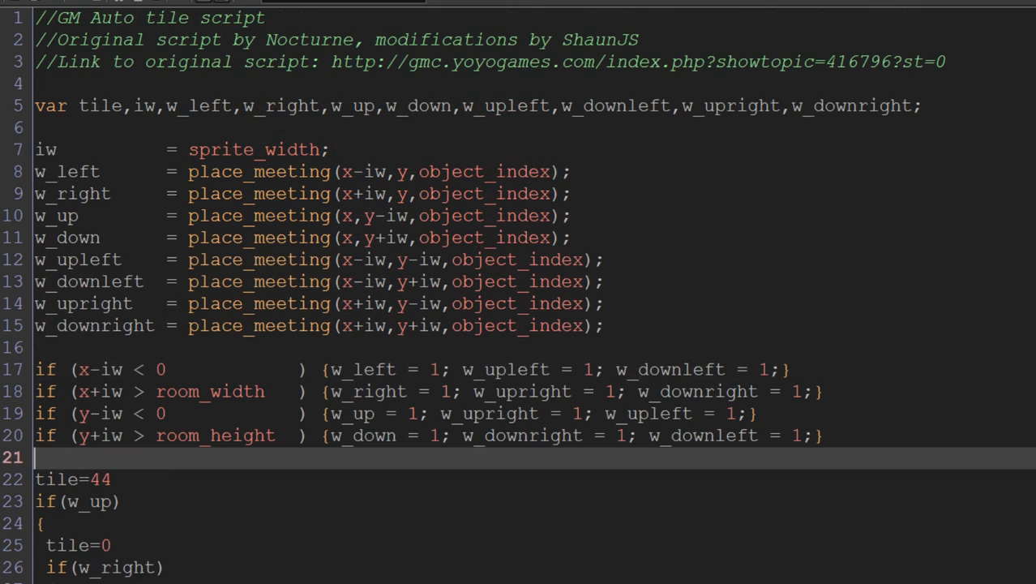
- Scroll through the place_meeting neighbour checks down to the starting tile value 44
scroll(down, 3)
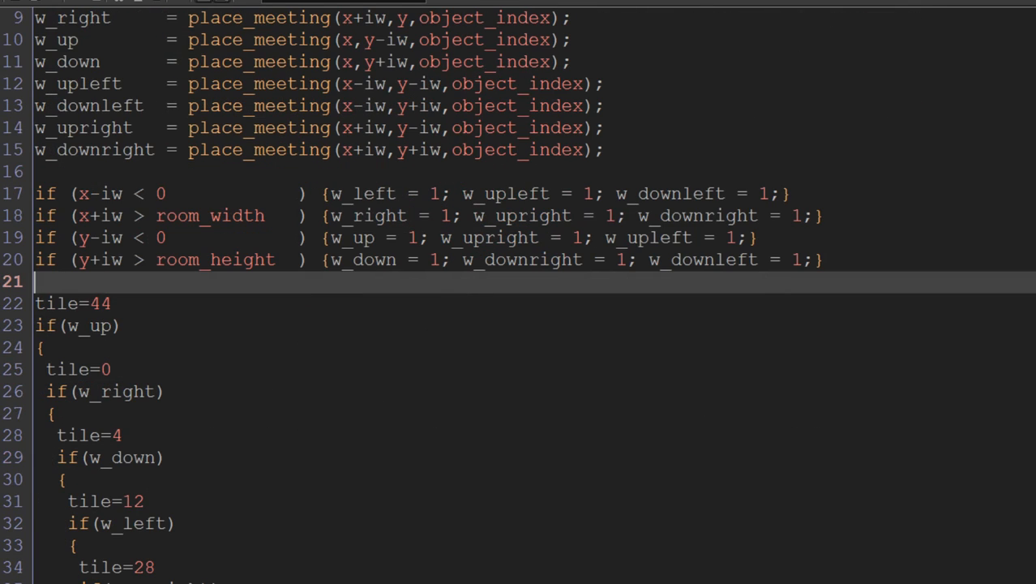
scroll(down, 3)
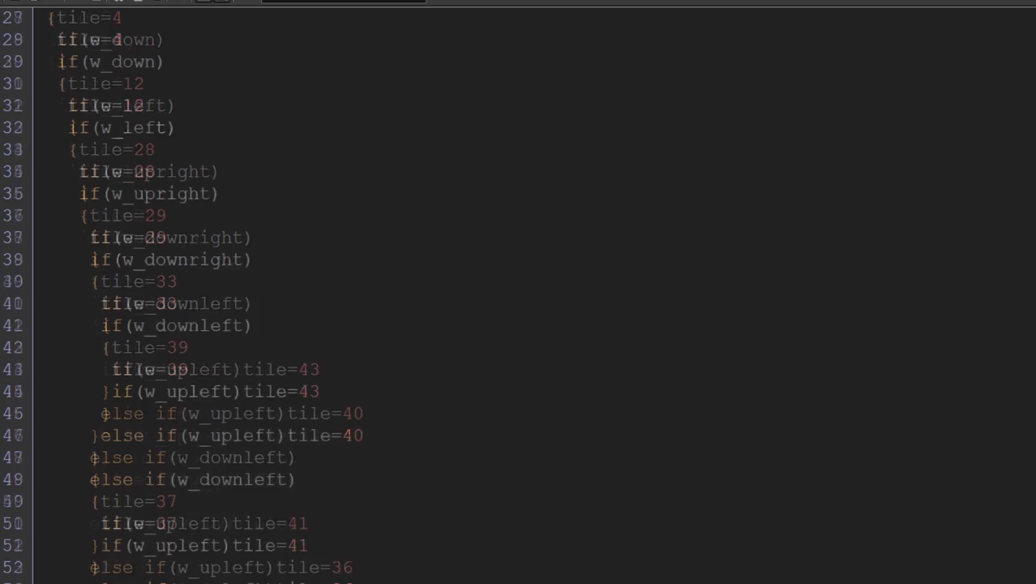
scroll(down, 3)
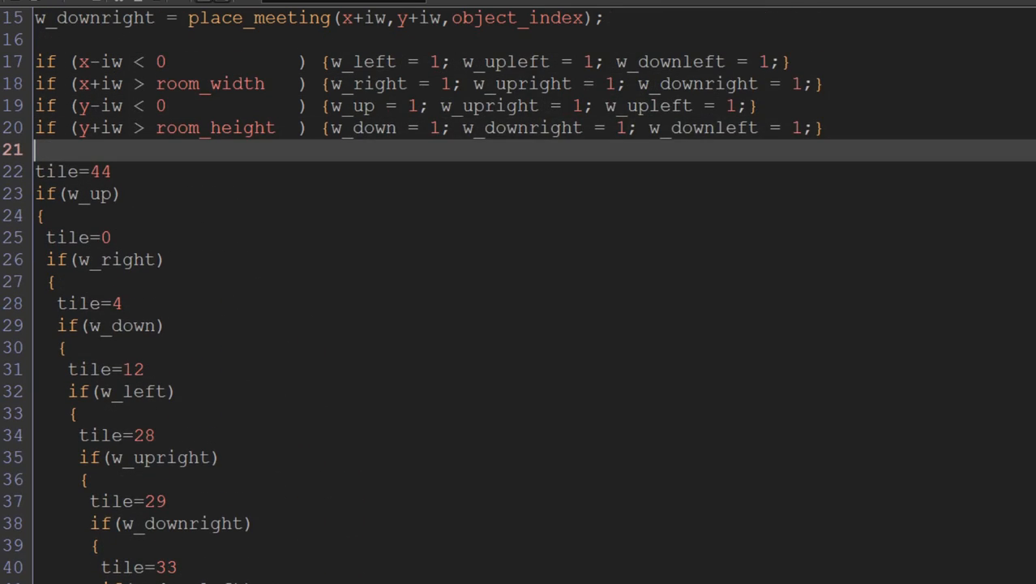
scroll(up, 3)
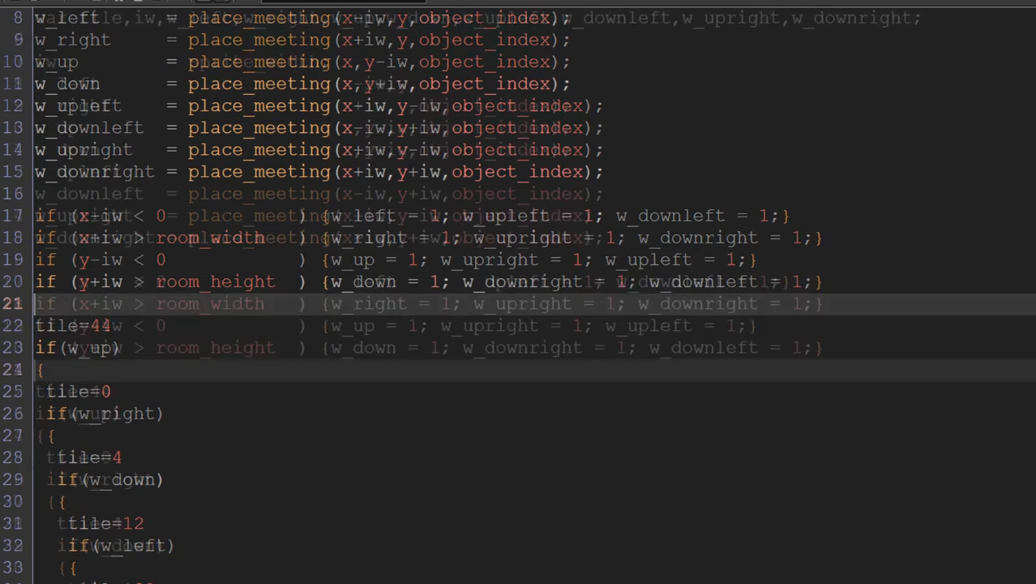
scroll(down, 3)
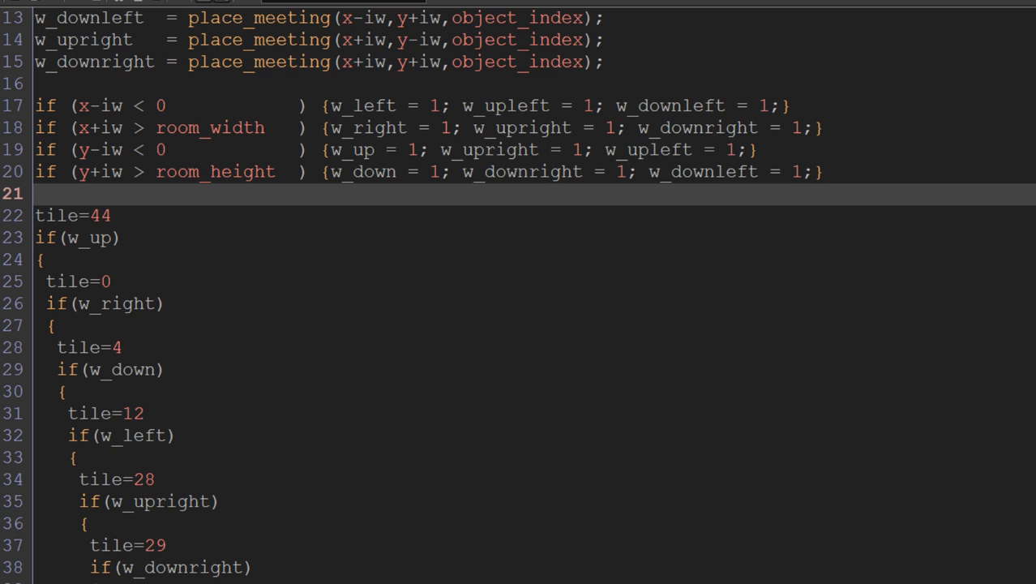
scroll(down, 3)
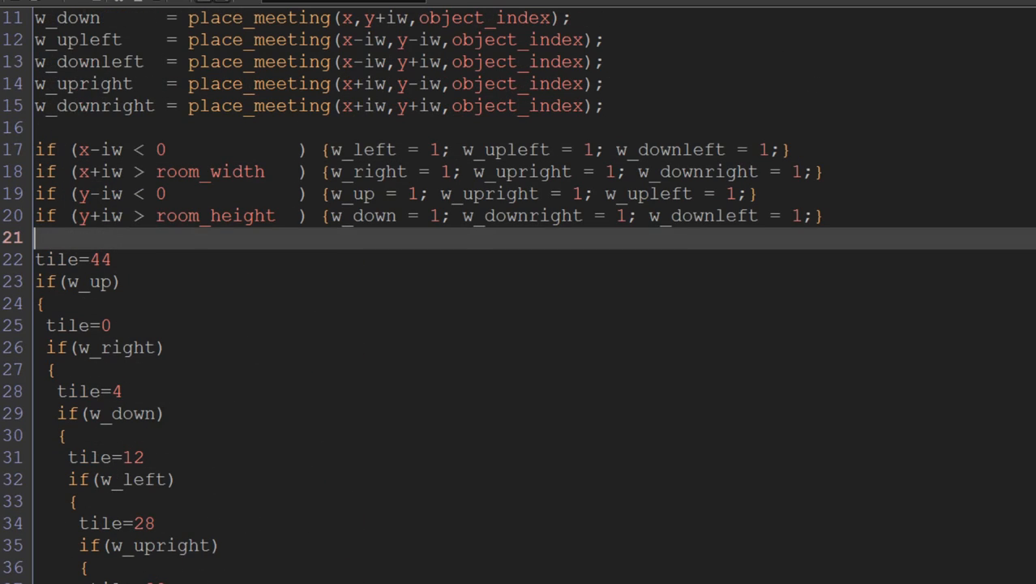
scroll(down, 3)
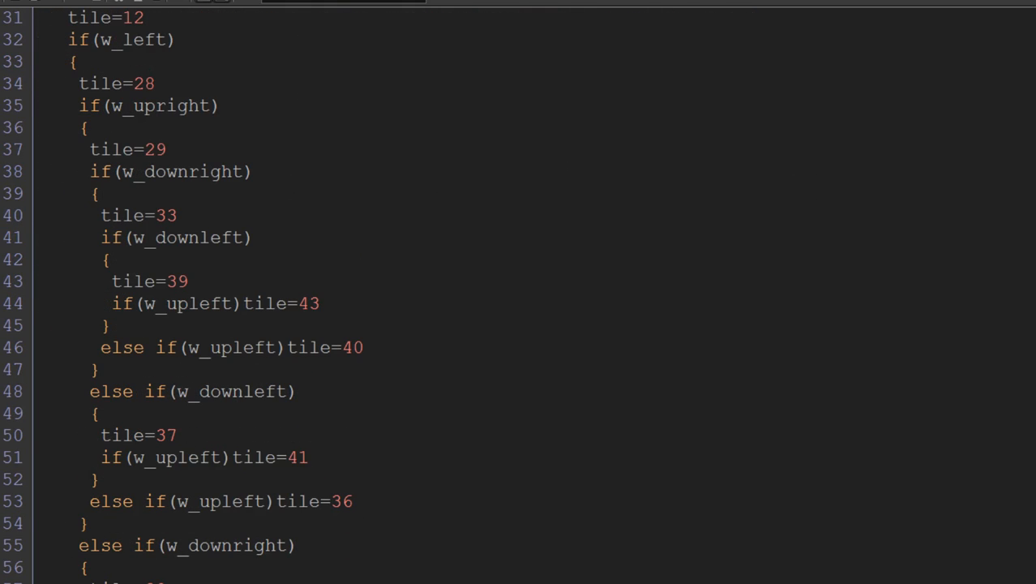
scroll(down, 3)
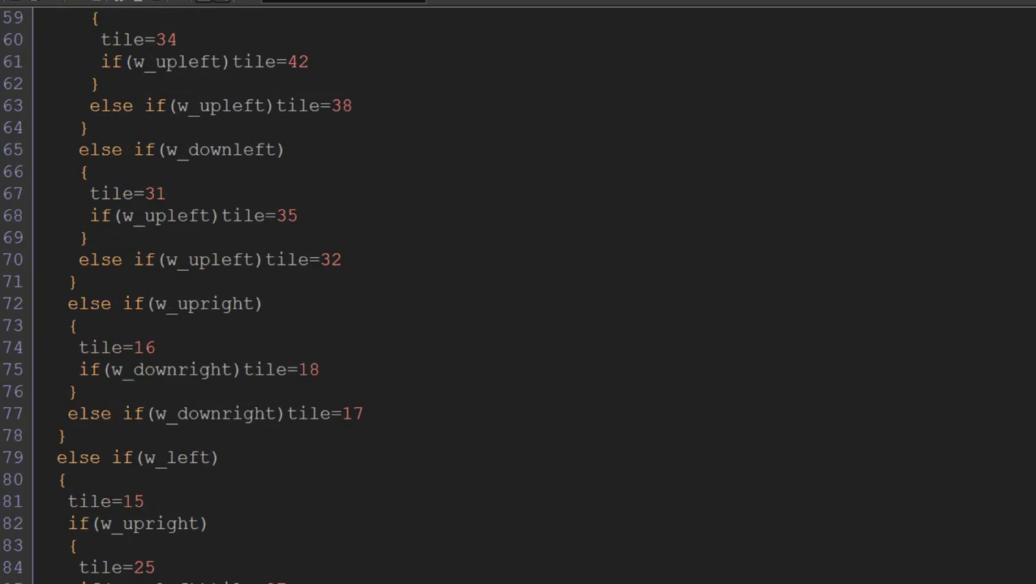
scroll(down, 3)
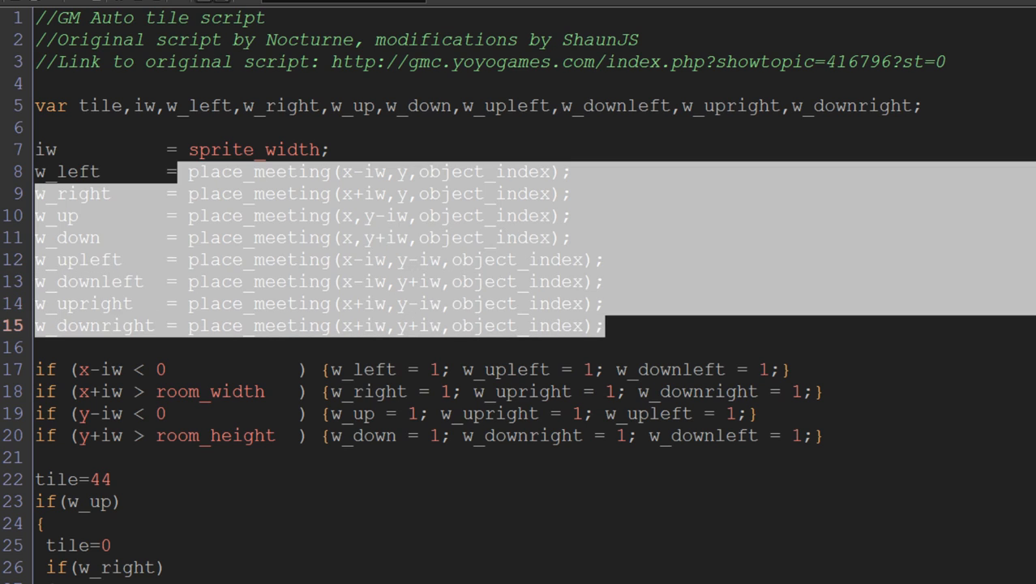
click(603, 324)
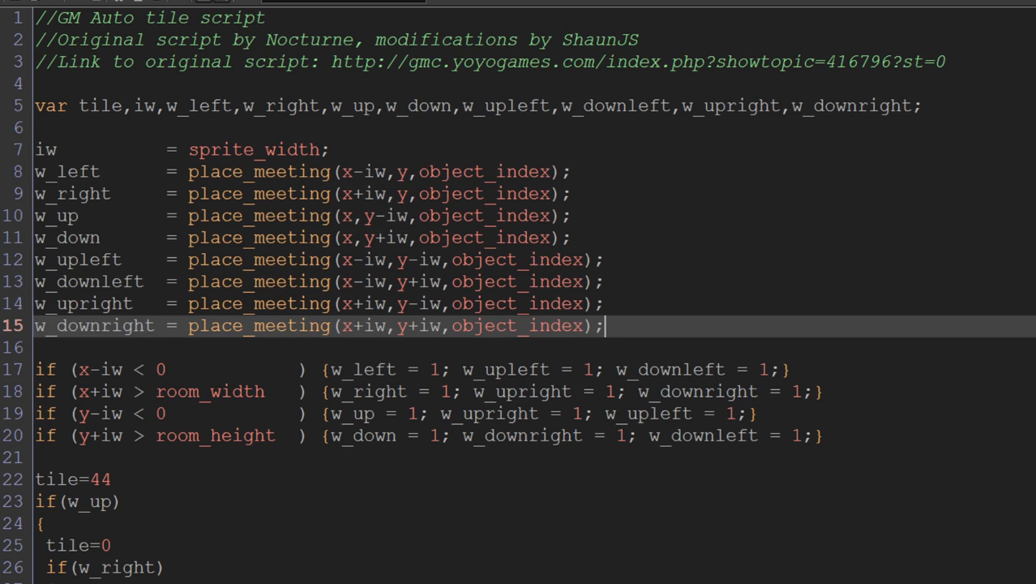
scroll(down, 3)
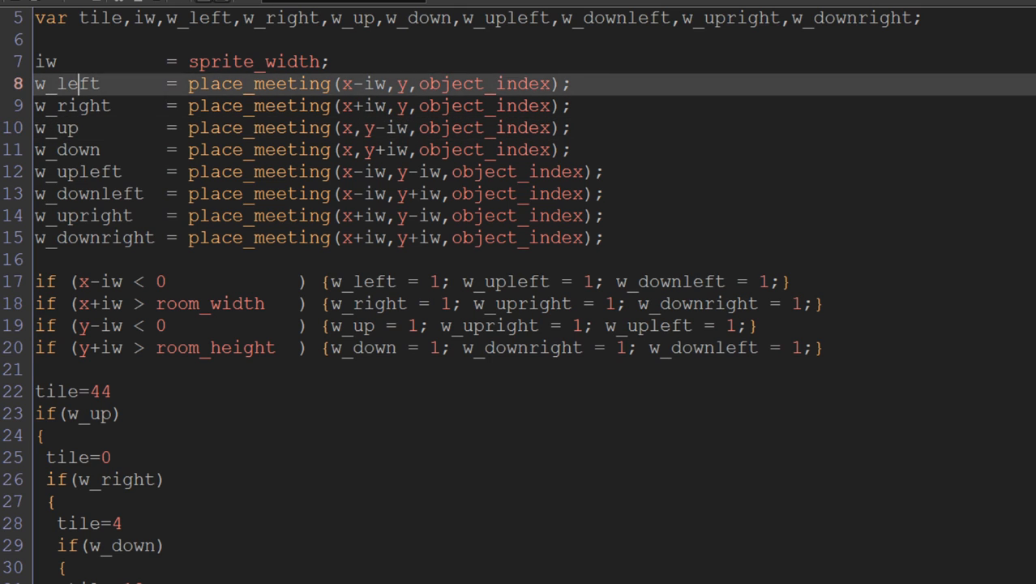
scroll(down, 3)
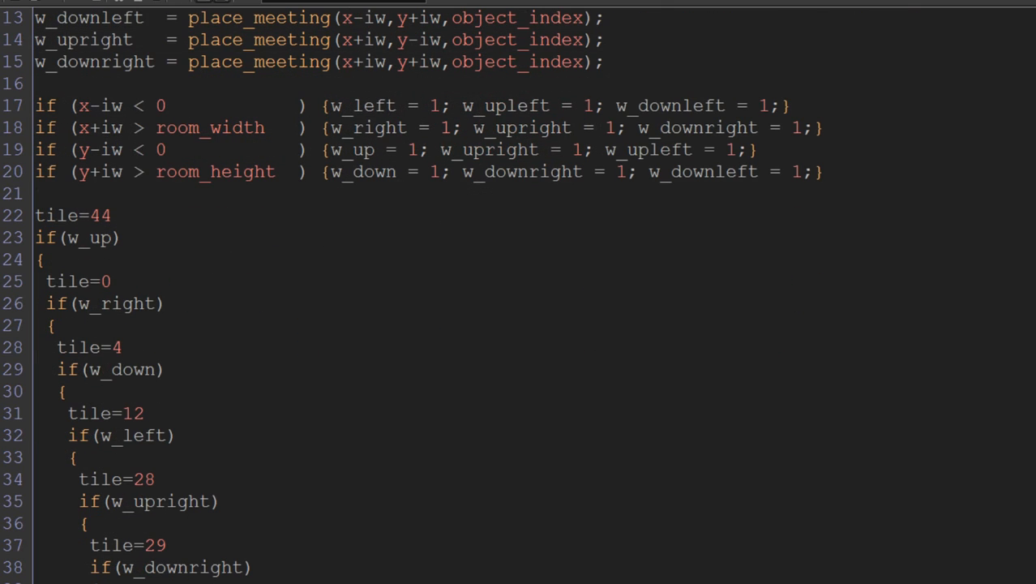
scroll(up, 3)
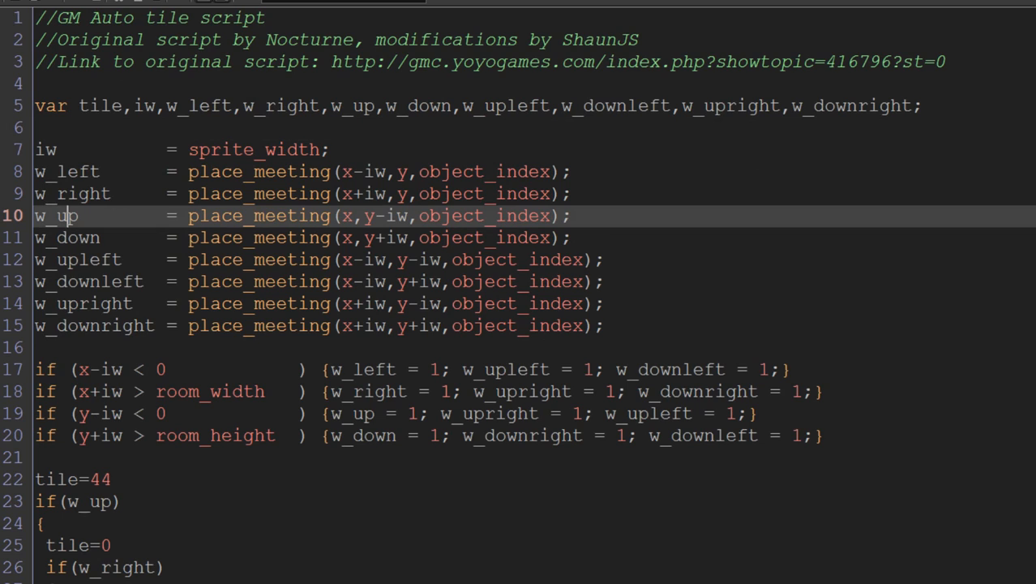
scroll(down, 3)
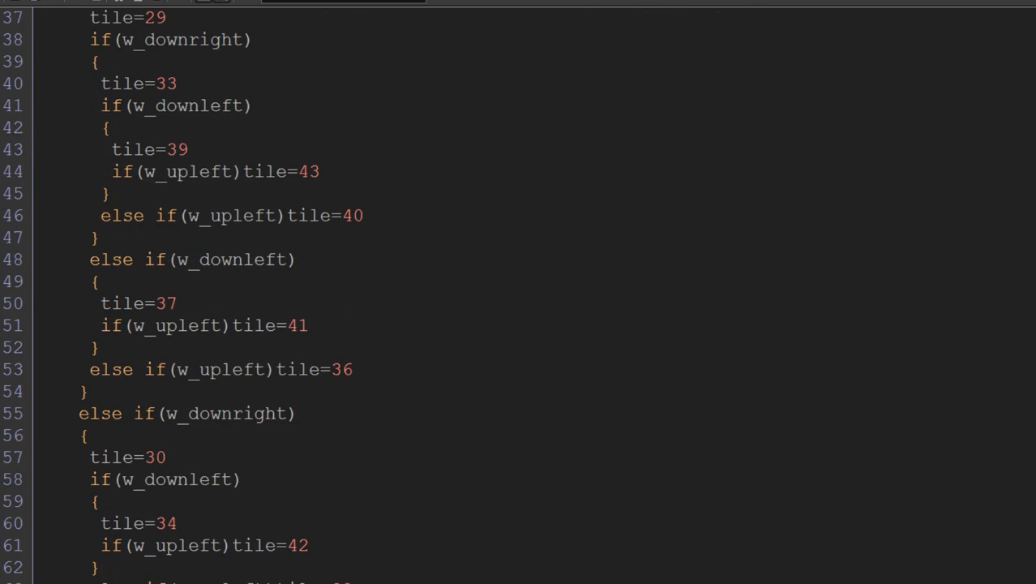
scroll(up, 3)
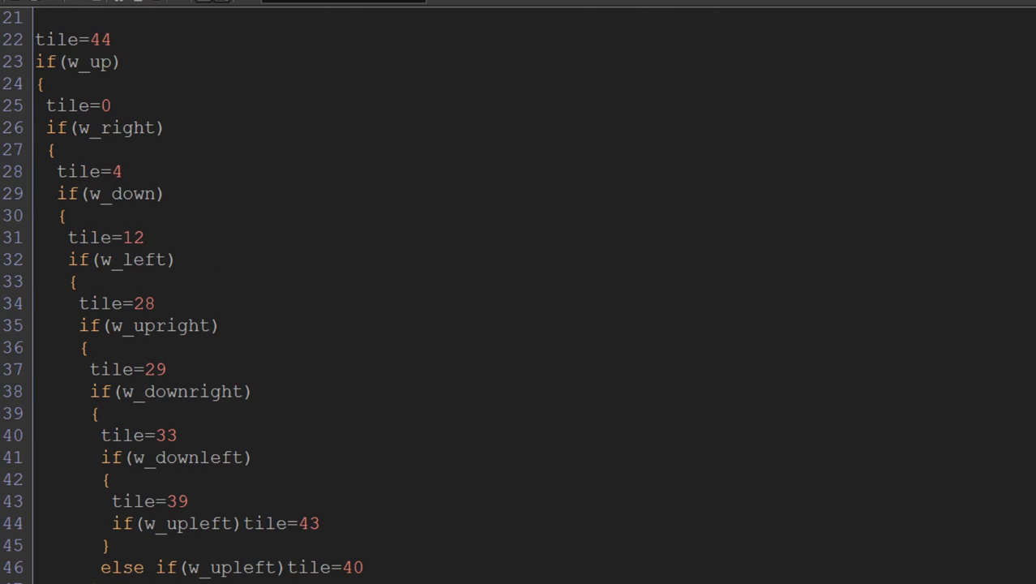
scroll(up, 3)
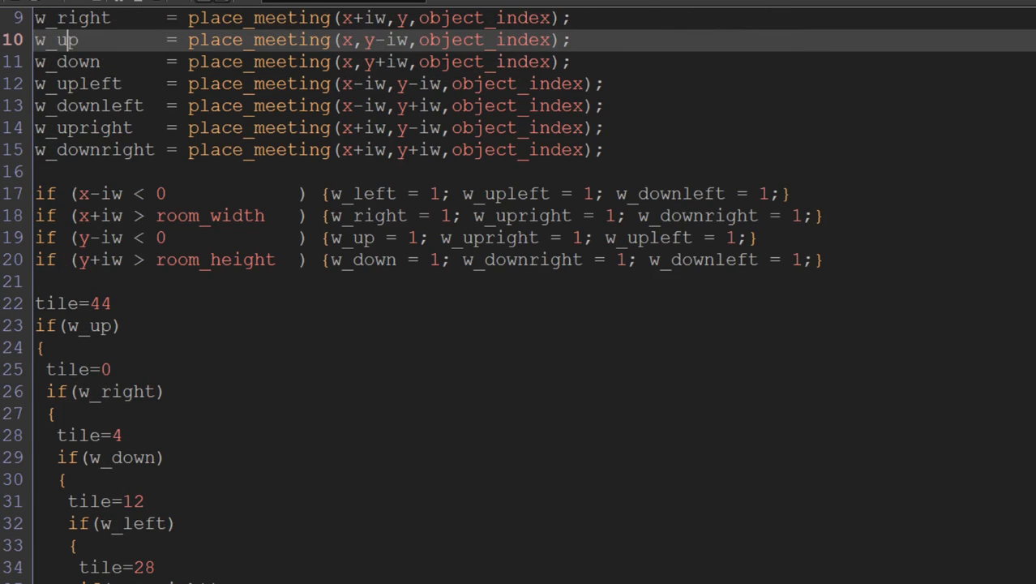
scroll(down, 3)
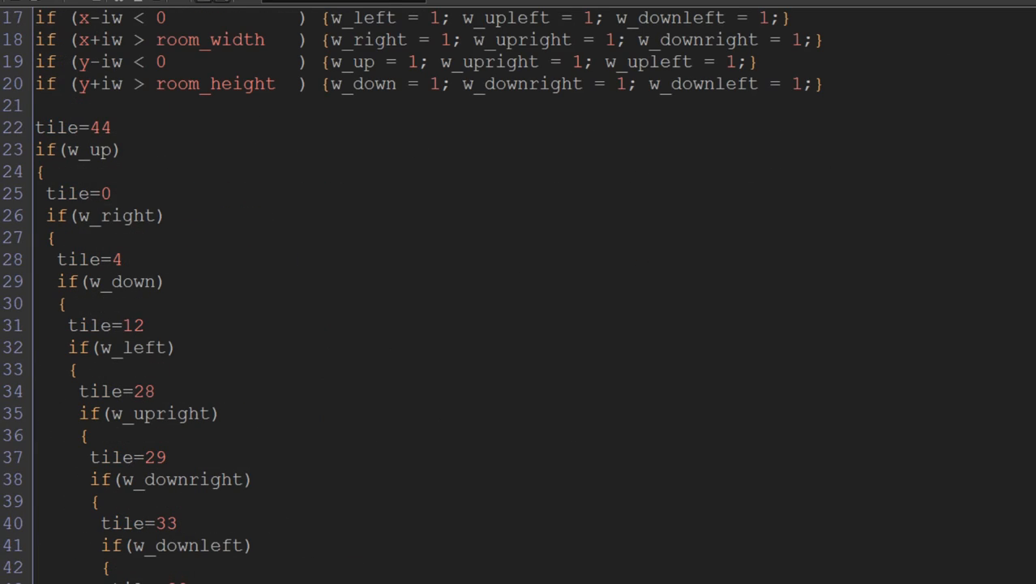
double_click(71, 126)
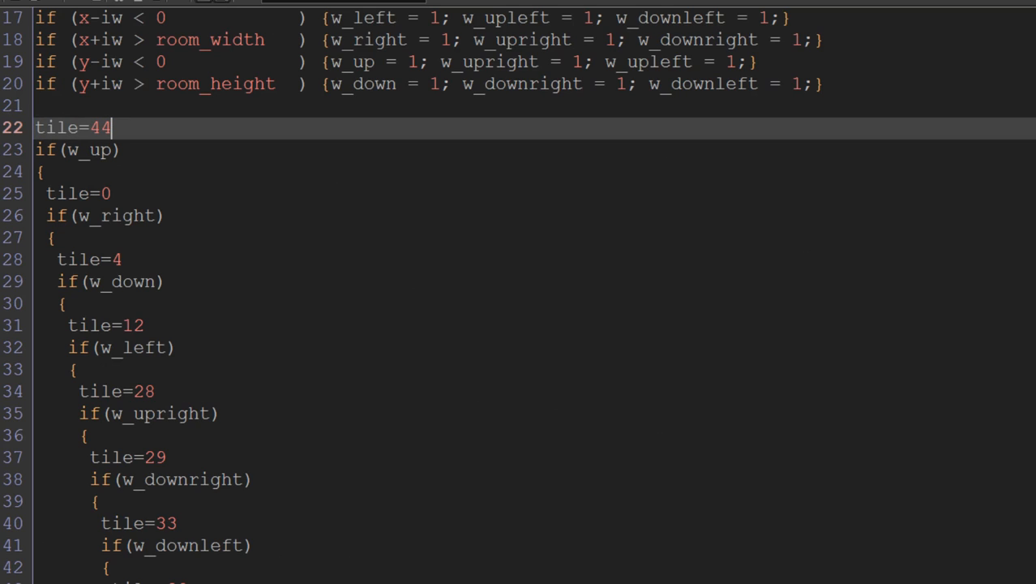
- Scroll through the nested if/else tile-number branches to the closing return tile; line
scroll(down, 3)
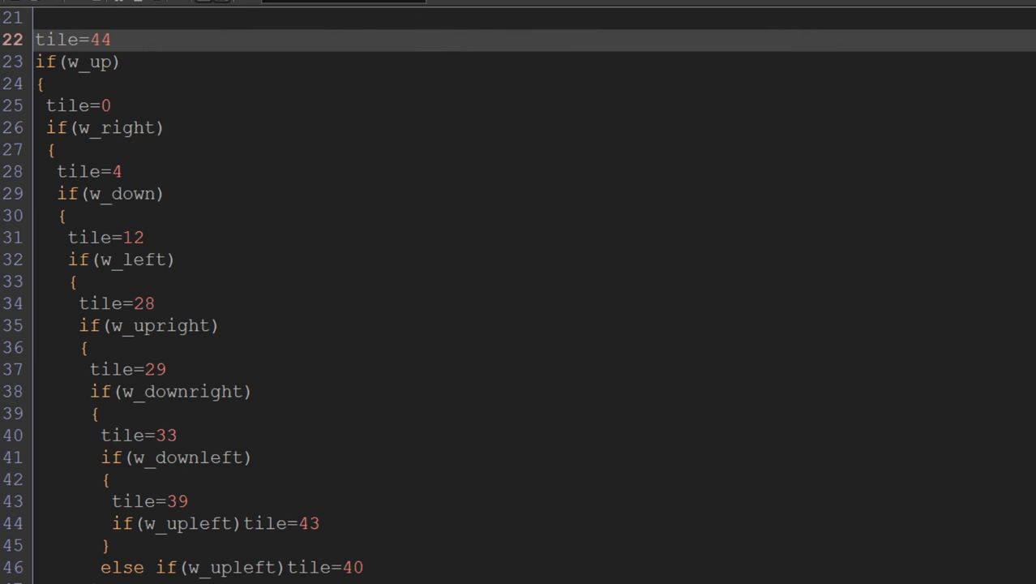
scroll(down, 3)
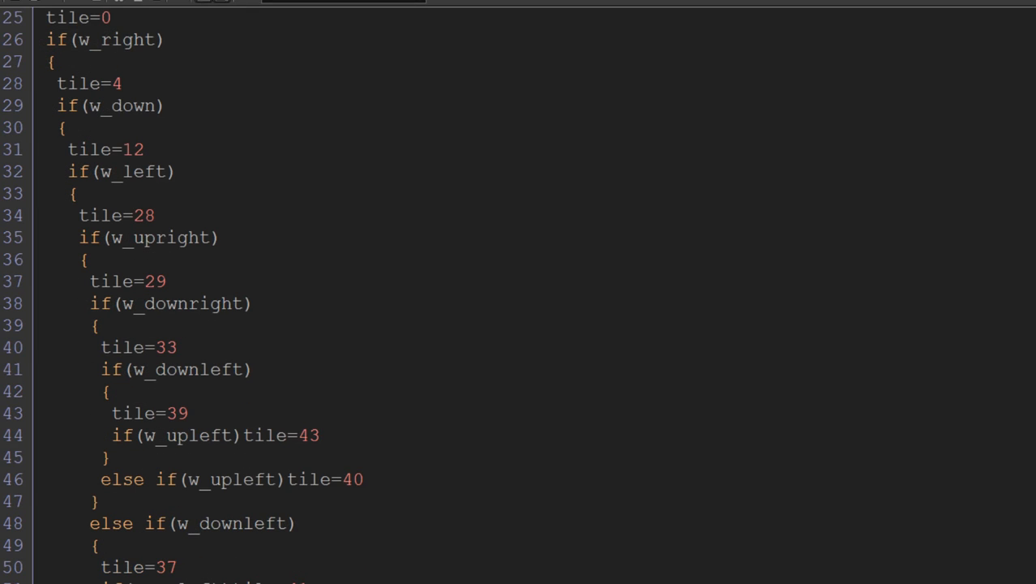
scroll(down, 3)
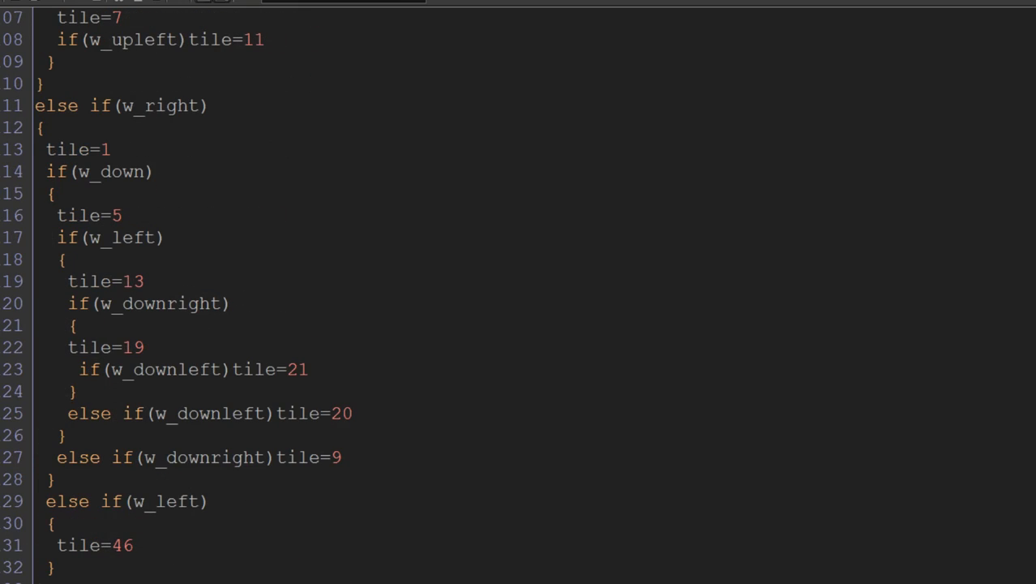
scroll(down, 3)
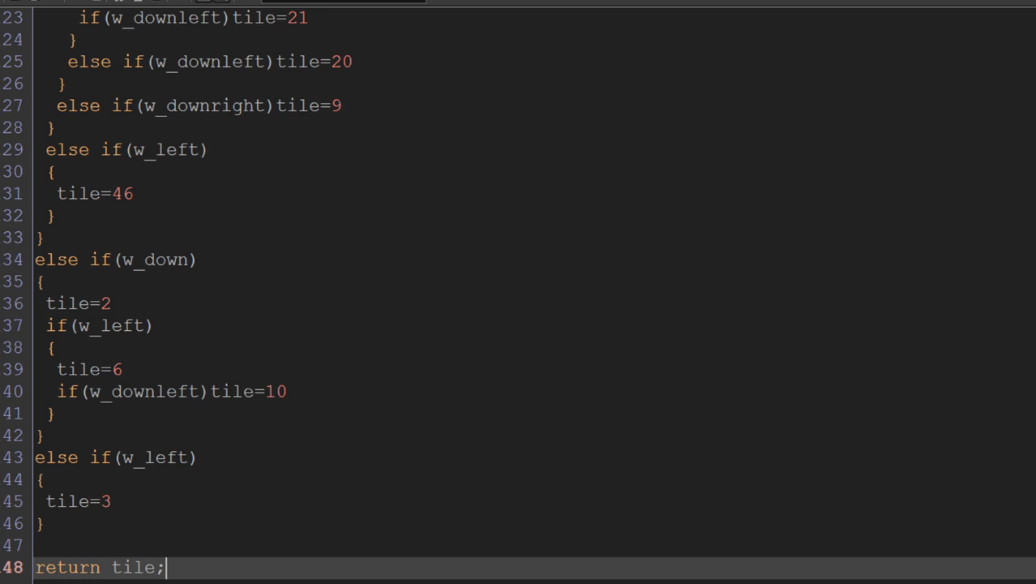
scroll(down, 3)
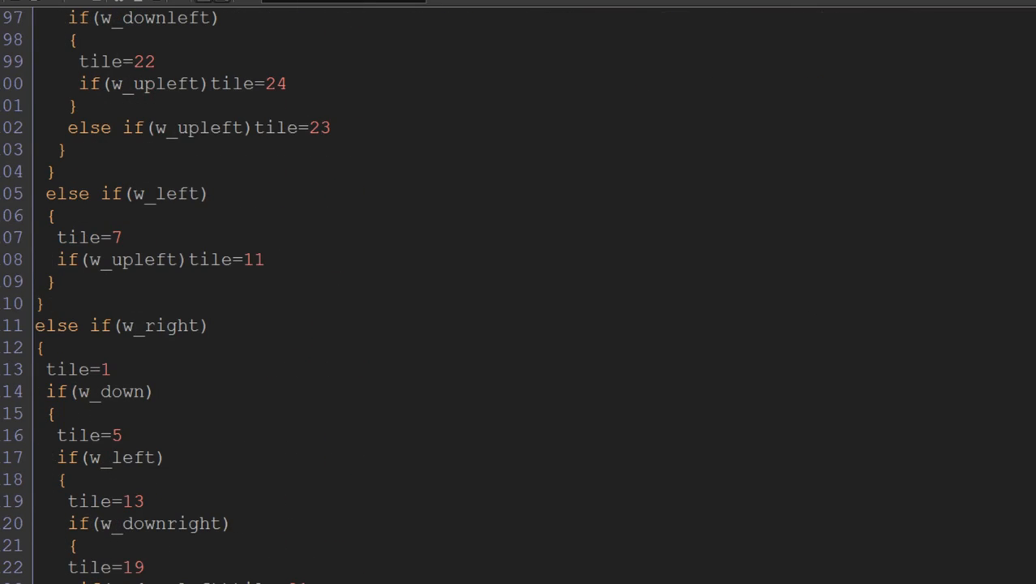
scroll(down, 3)
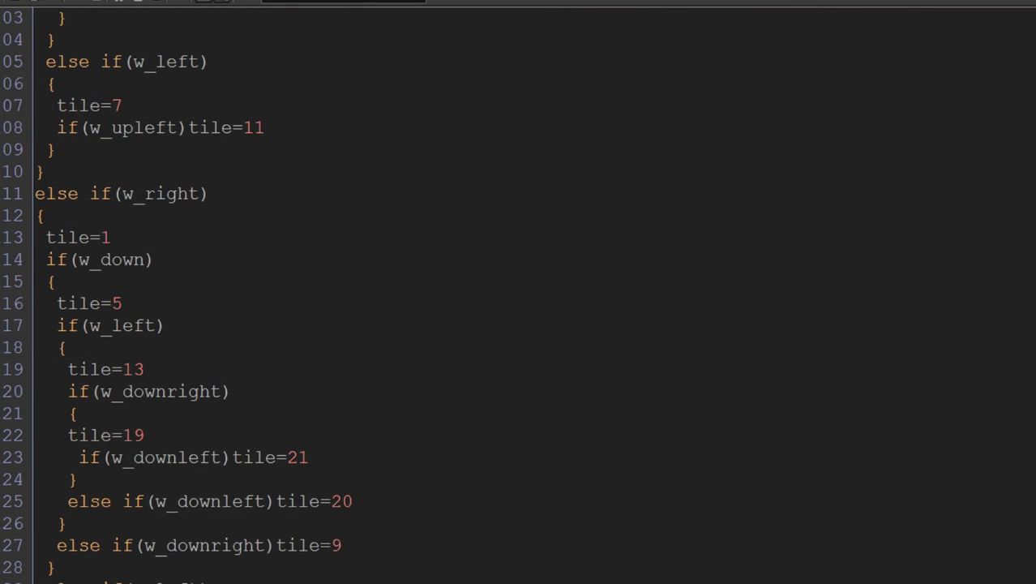
scroll(down, 3)
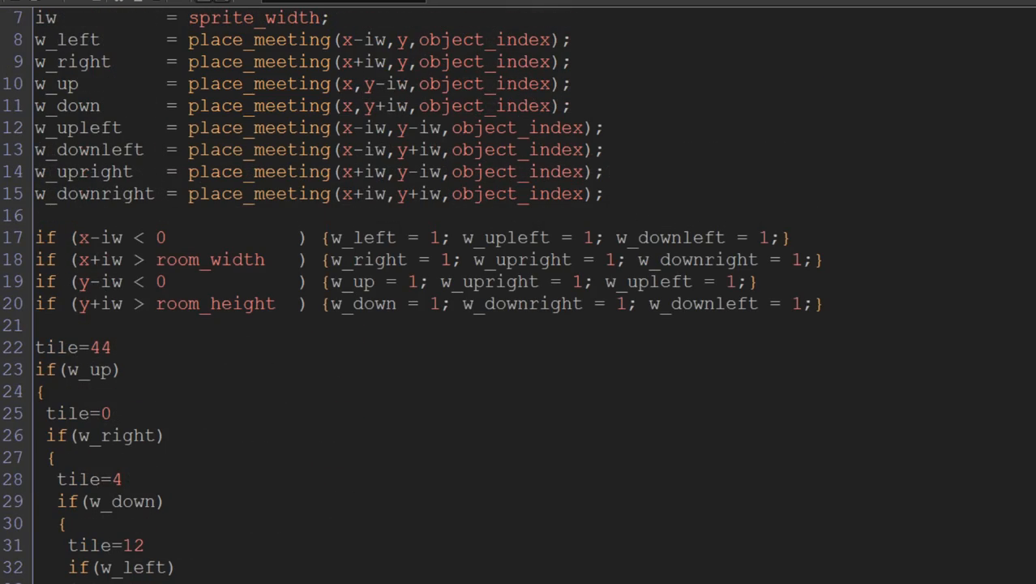
scroll(down, 3)
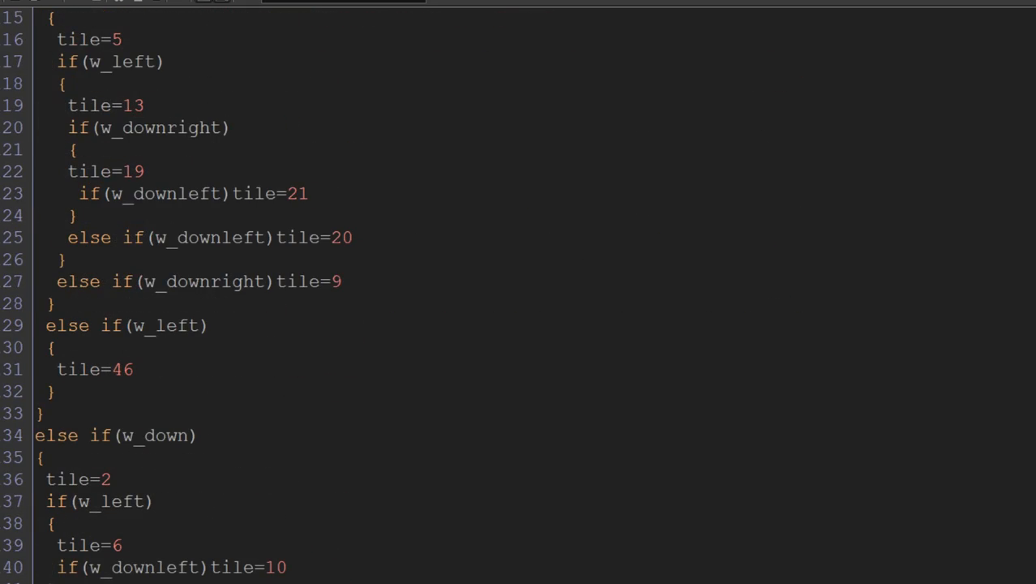
scroll(down, 3)
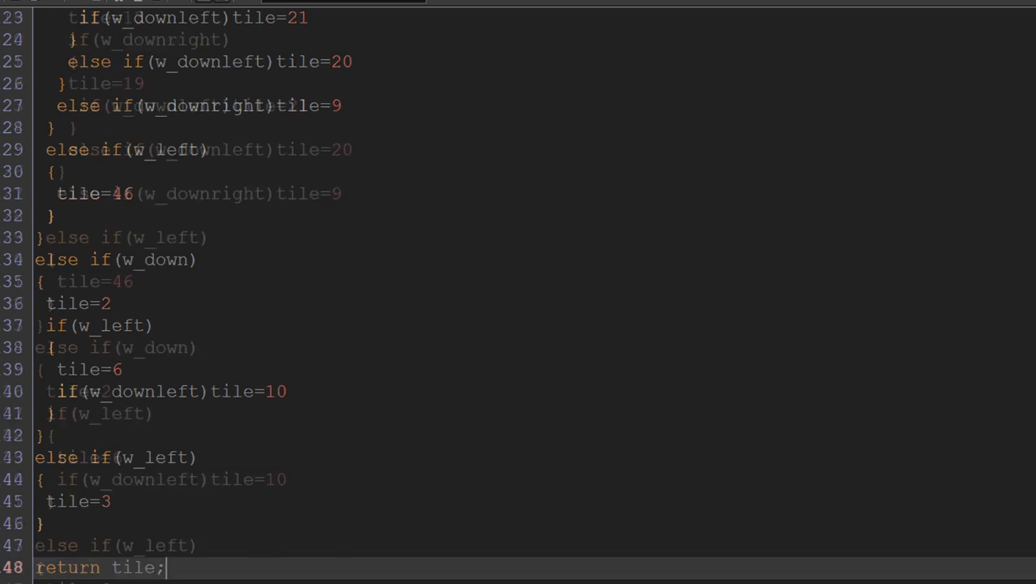
scroll(down, 3)
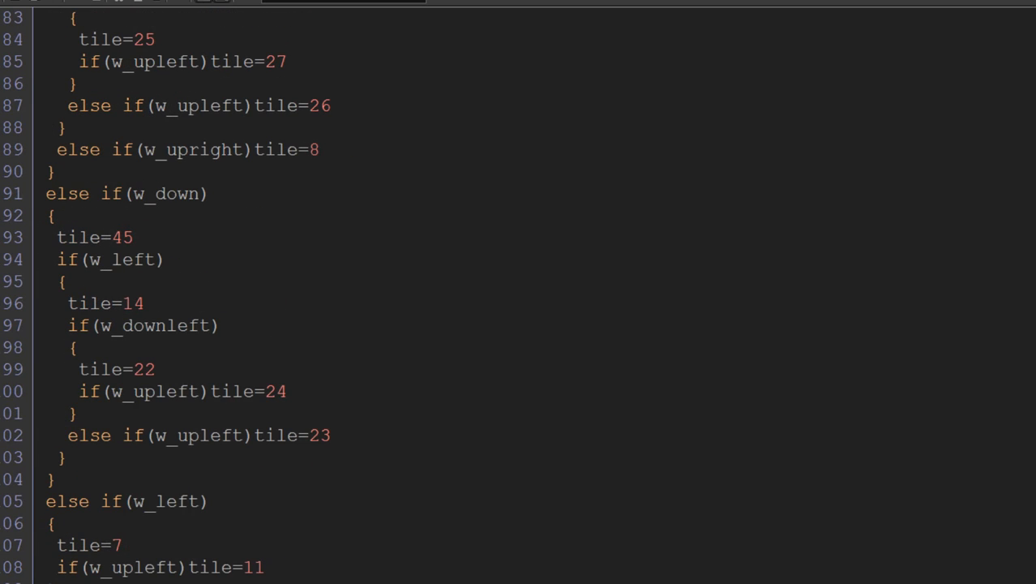
scroll(down, 3)
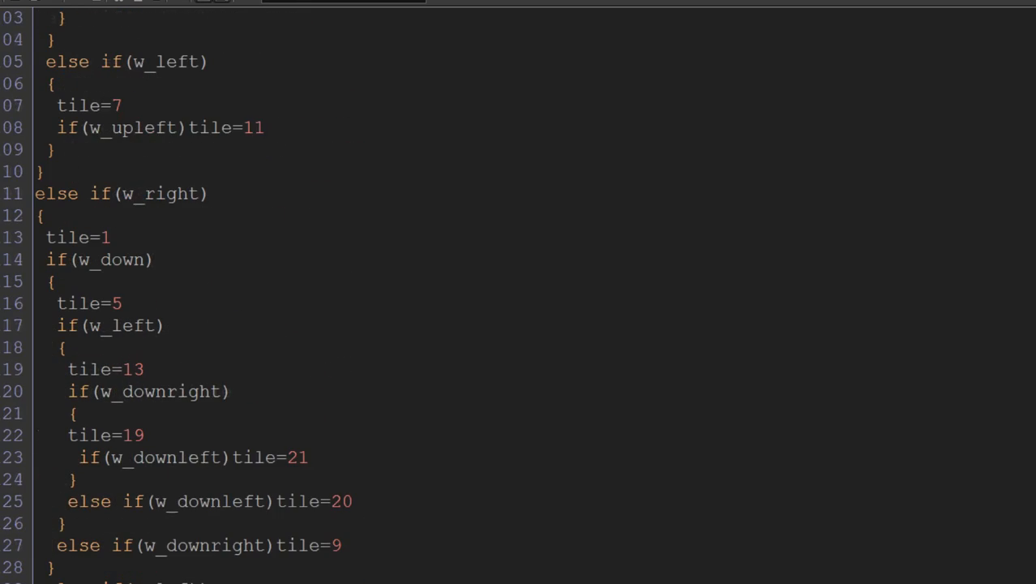
scroll(down, 3)
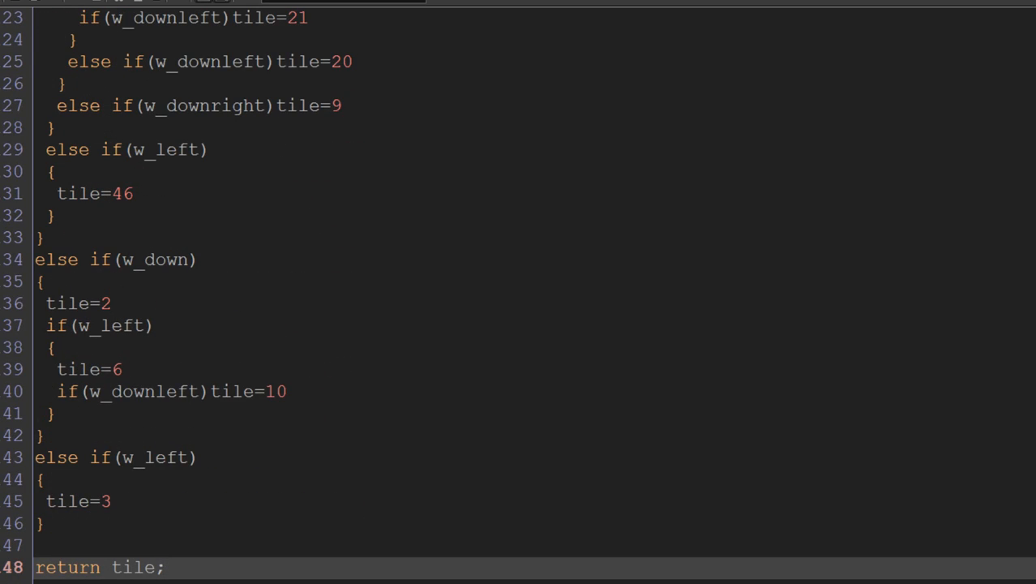
double_click(66, 567)
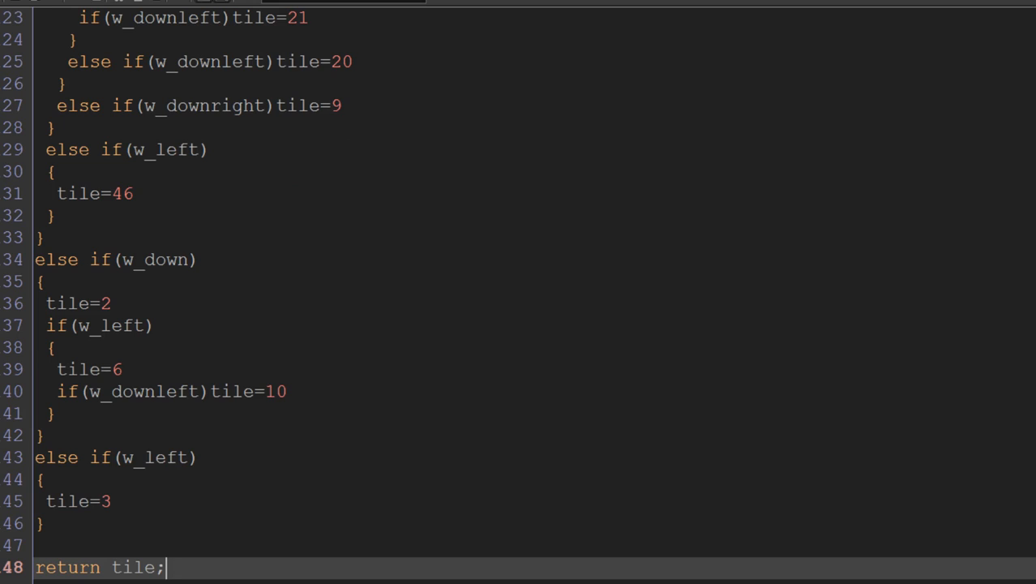
- Review obj_wall's Create code setting image_speed 0 and image_index from scr_auto_tile(), then close it
click(110, 568)
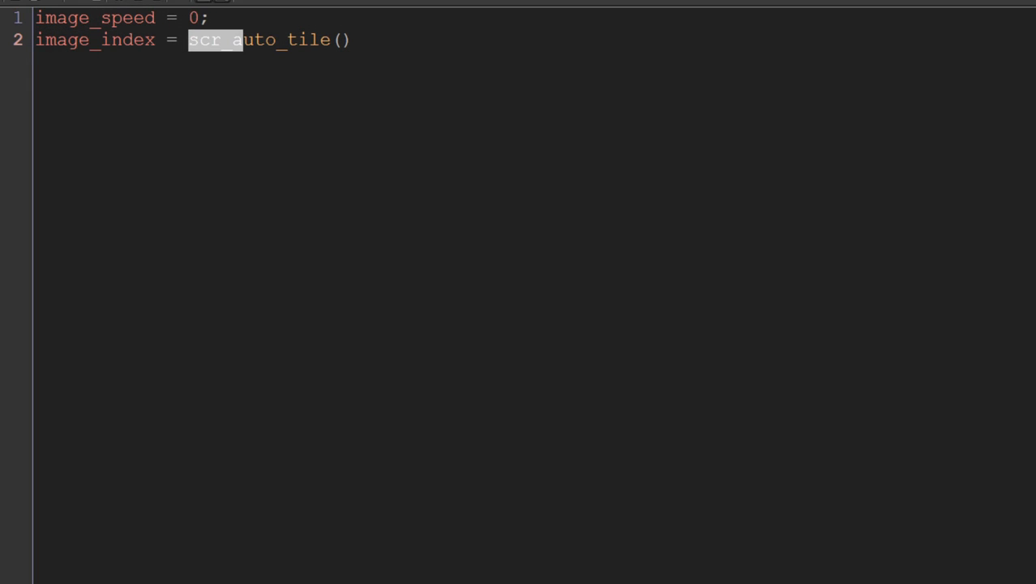
click(353, 39)
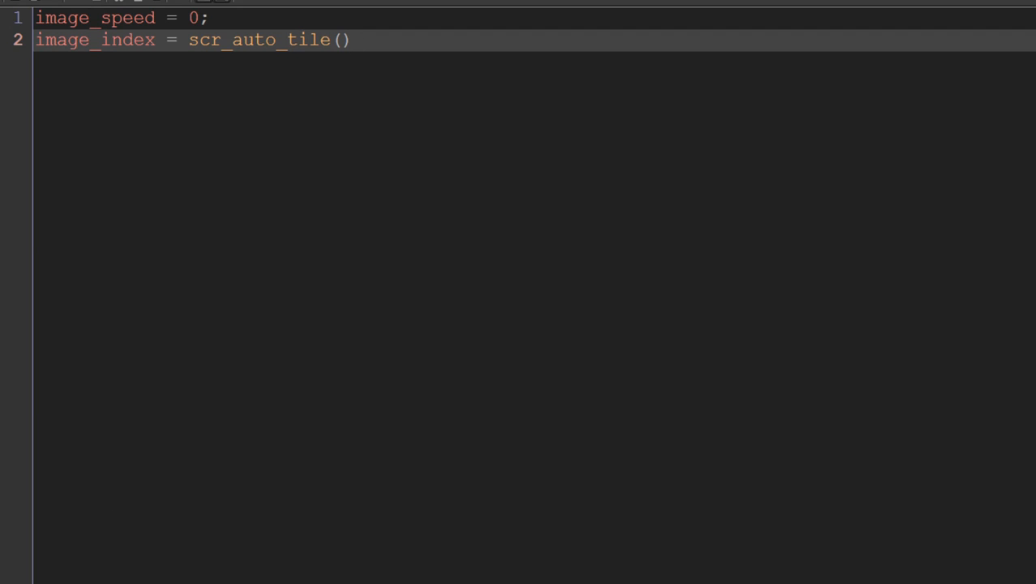
double_click(94, 39)
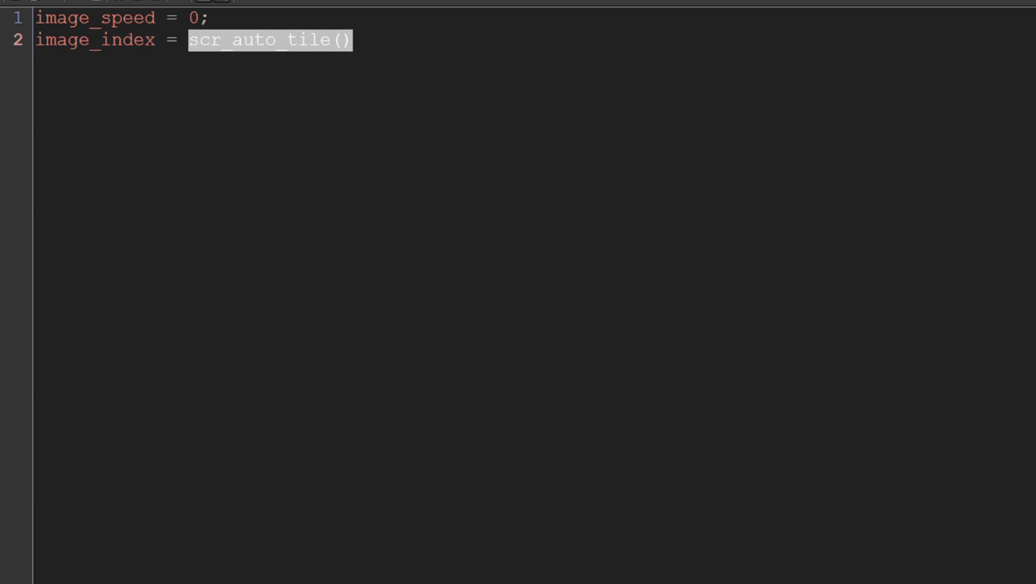
click(170, 39)
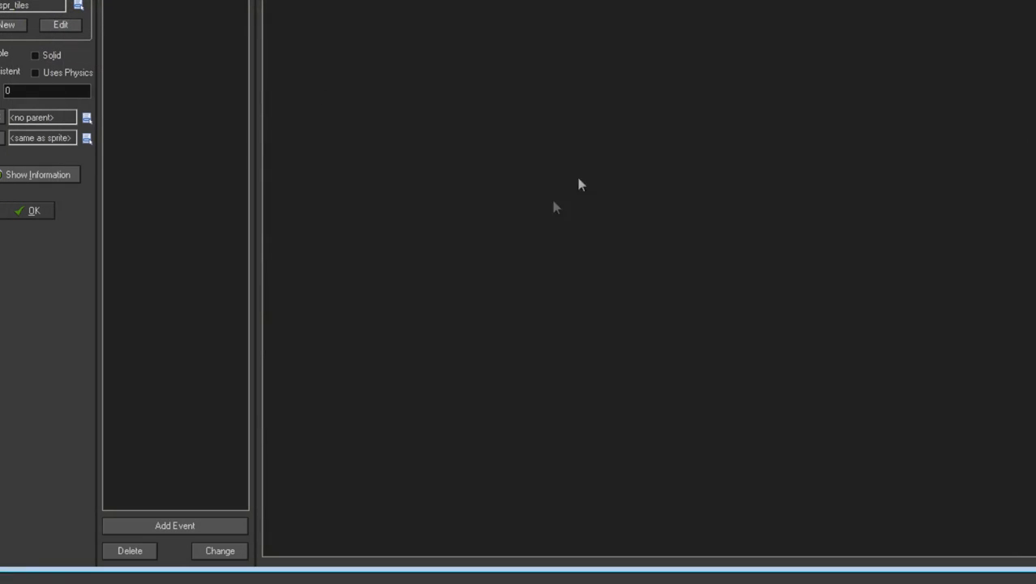
- In room0, select obj_wall and drag out a short run of wall blocks
click(32, 211)
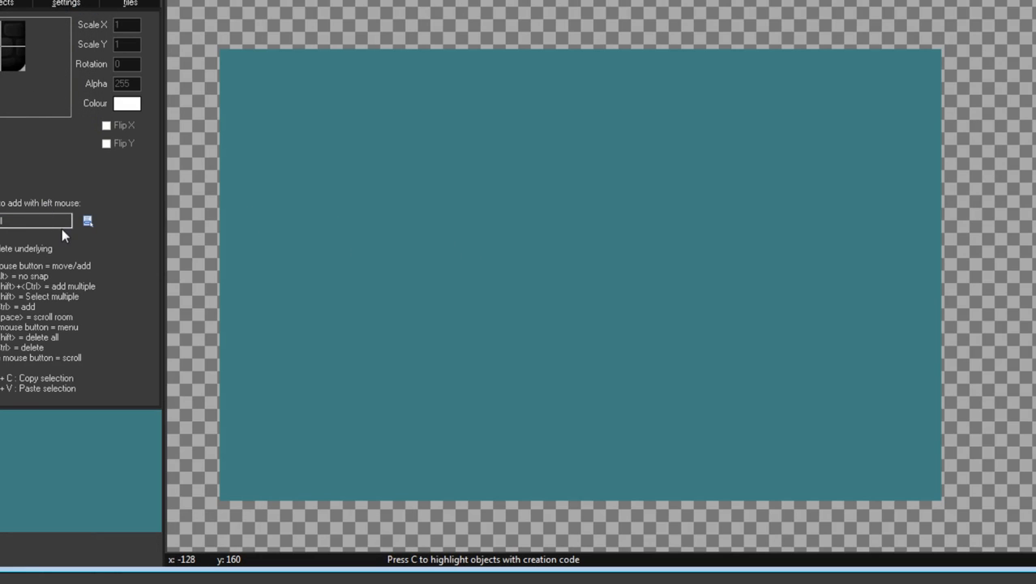
click(363, 240)
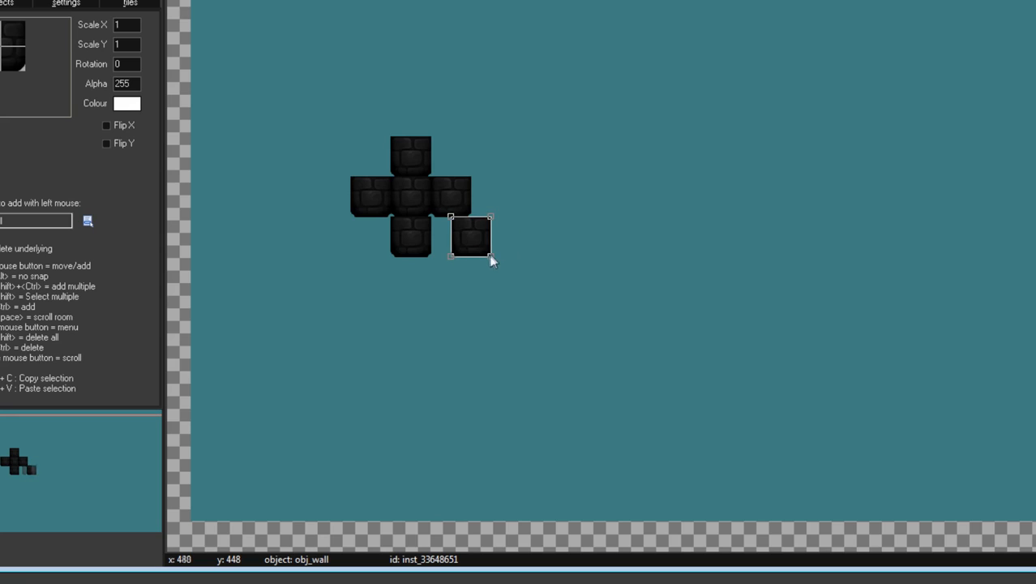
drag(473, 235, 490, 276)
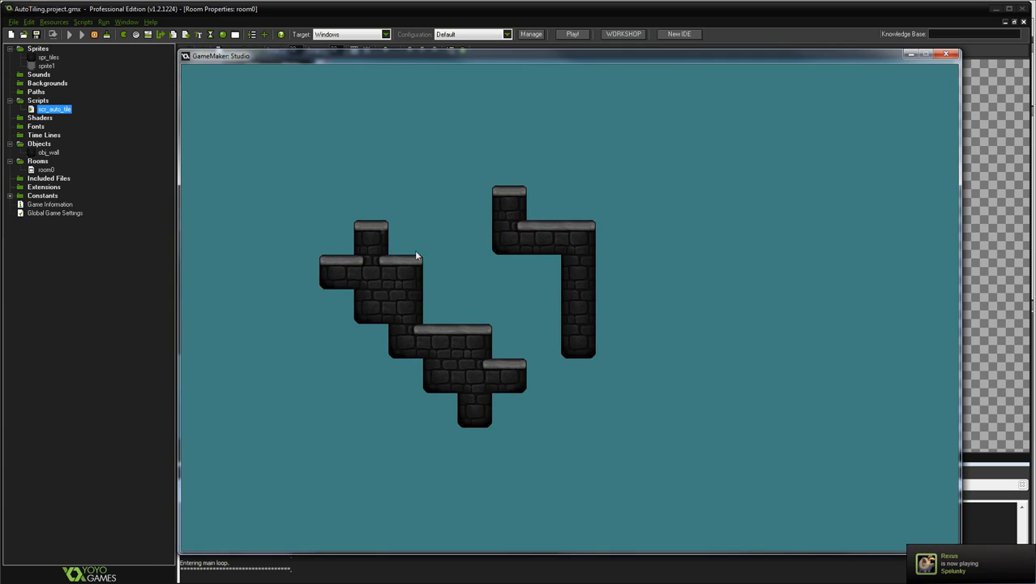
mouse_move(671, 457)
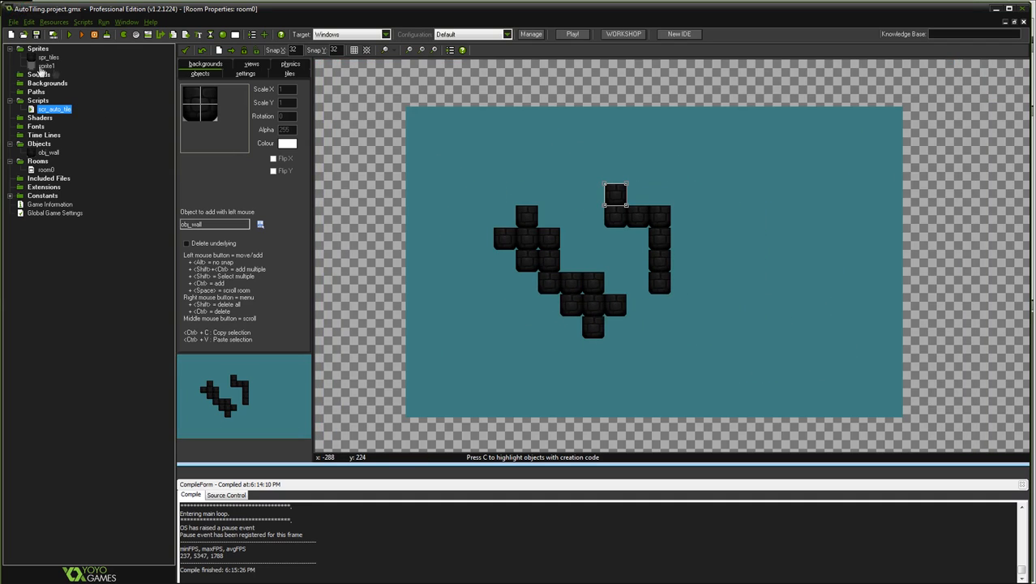
- Glance at sprite1's properties, then return to the room editor
double_click(45, 65)
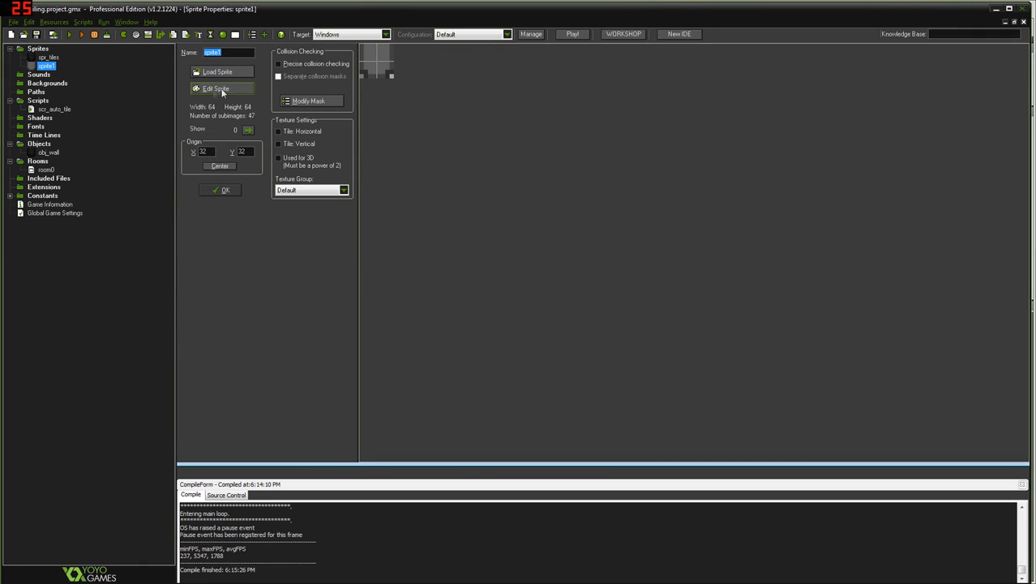
click(217, 87)
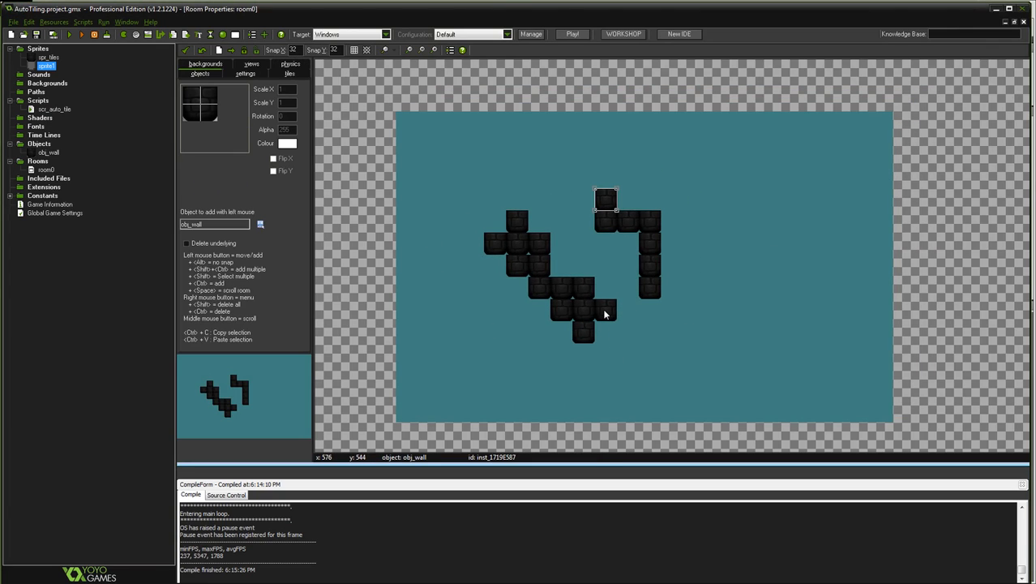
mouse_move(707, 310)
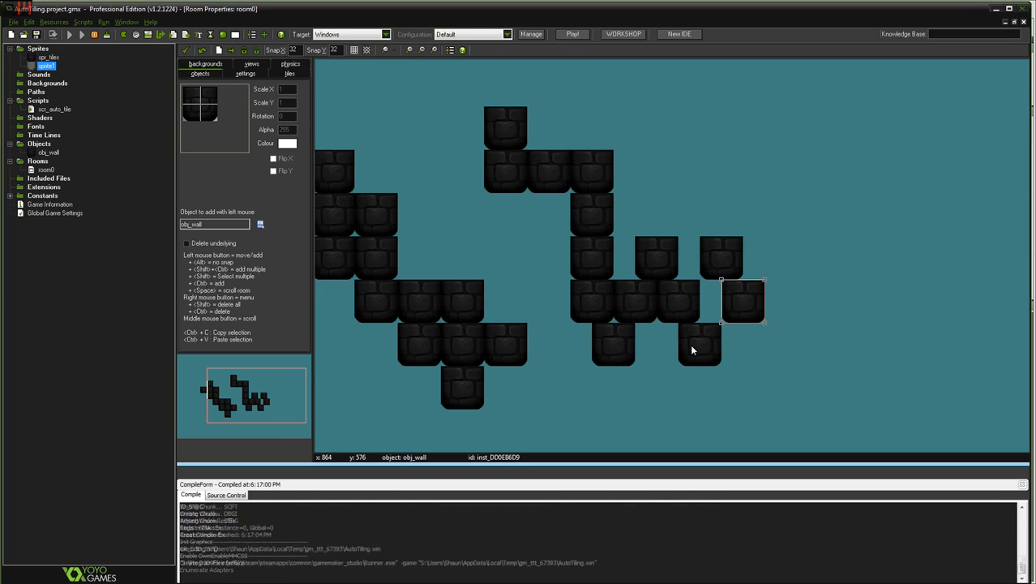
- Run the game to see the enlarged wall layout auto-tiled into joined bricks
click(571, 34)
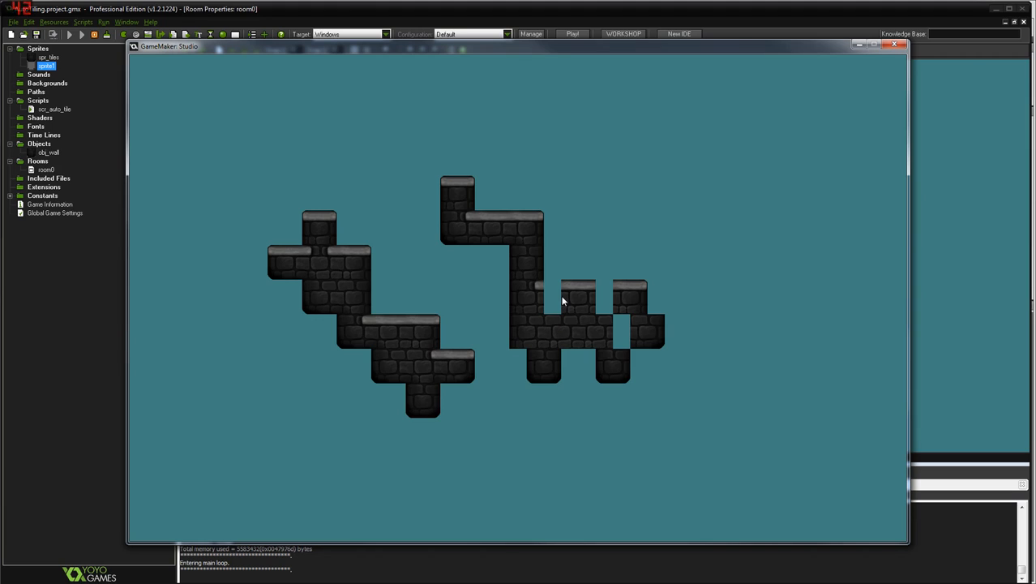
mouse_move(570, 320)
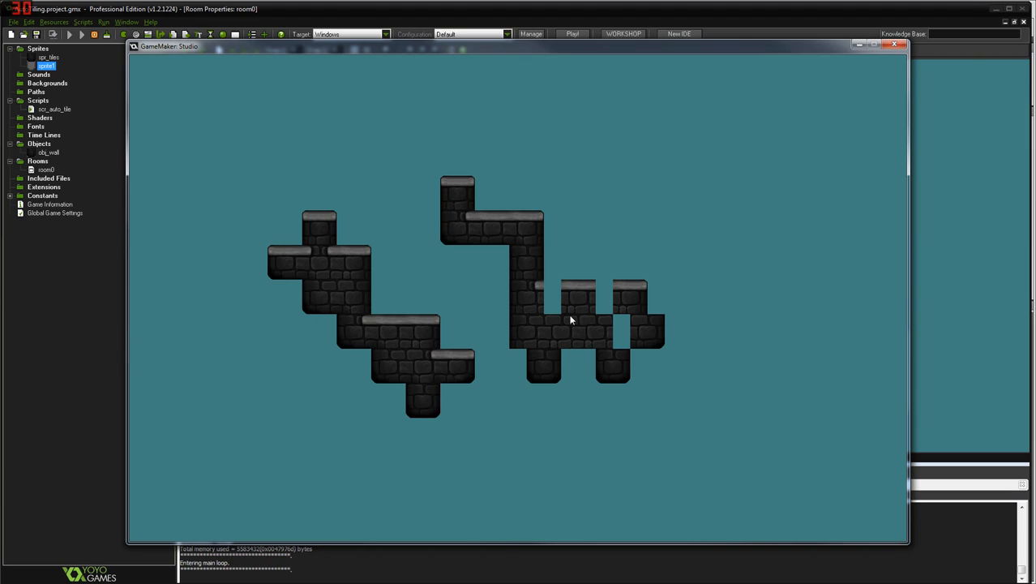
mouse_move(554, 282)
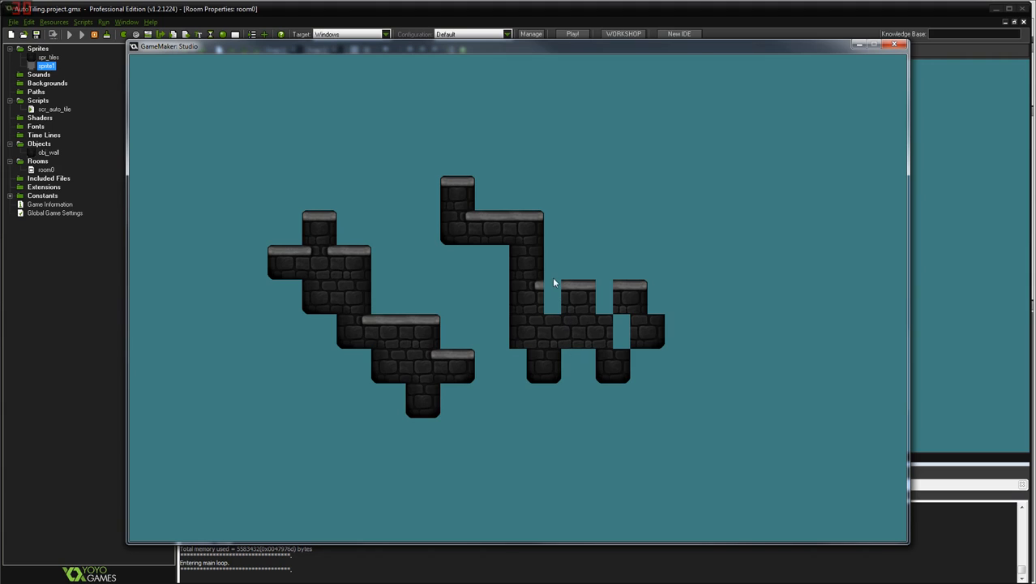
mouse_move(580, 327)
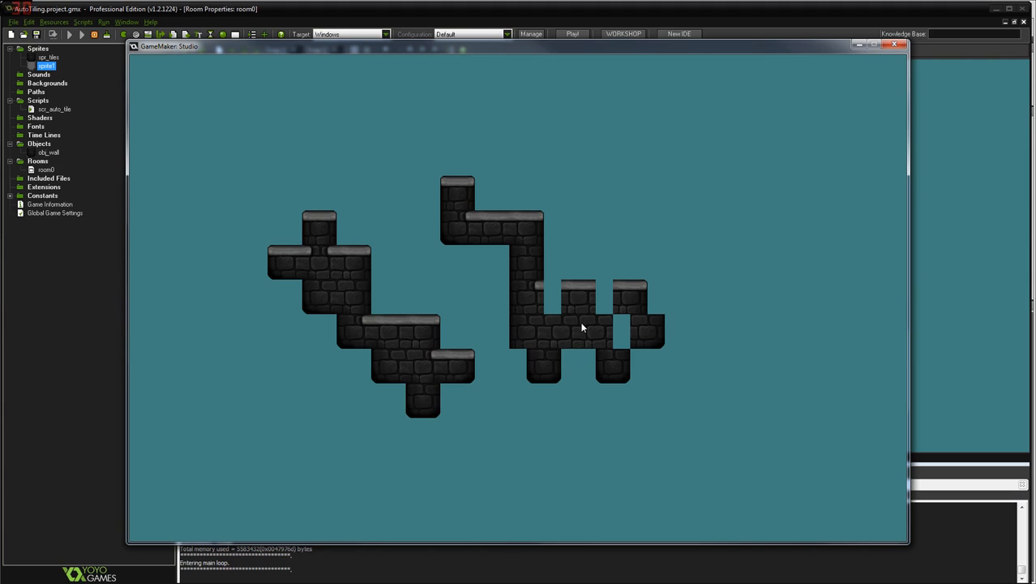
mouse_move(576, 291)
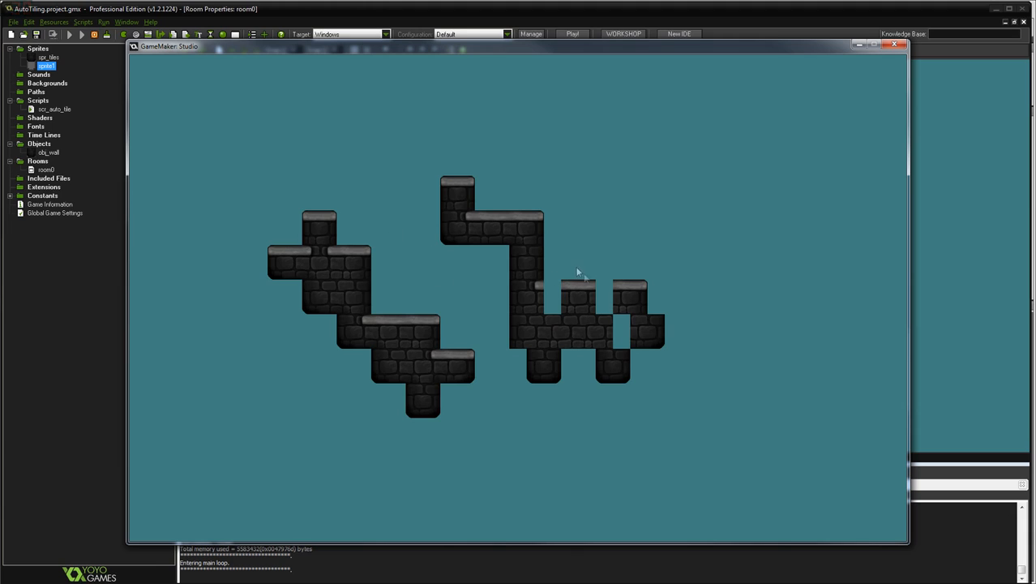
mouse_move(580, 317)
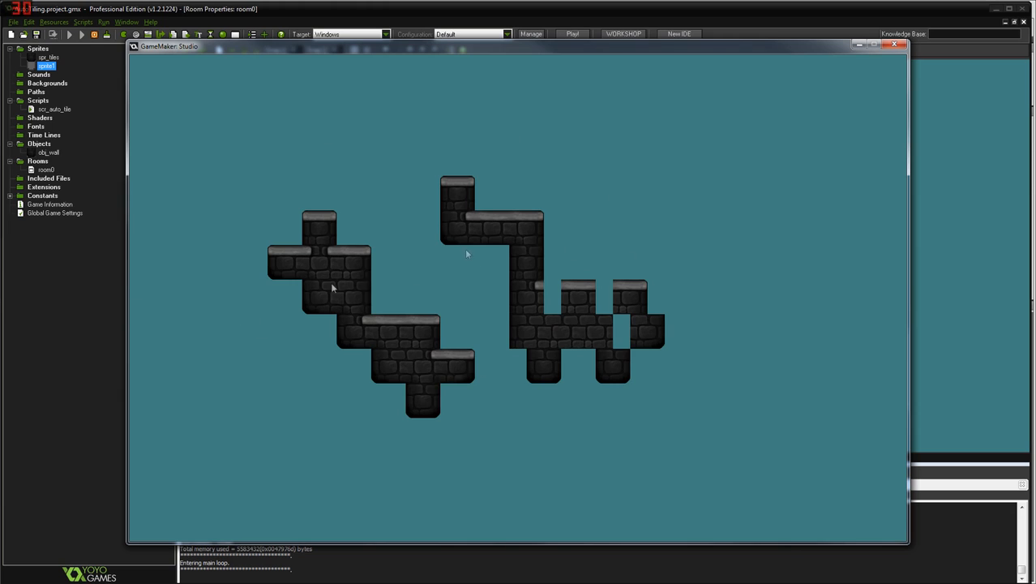
mouse_move(662, 314)
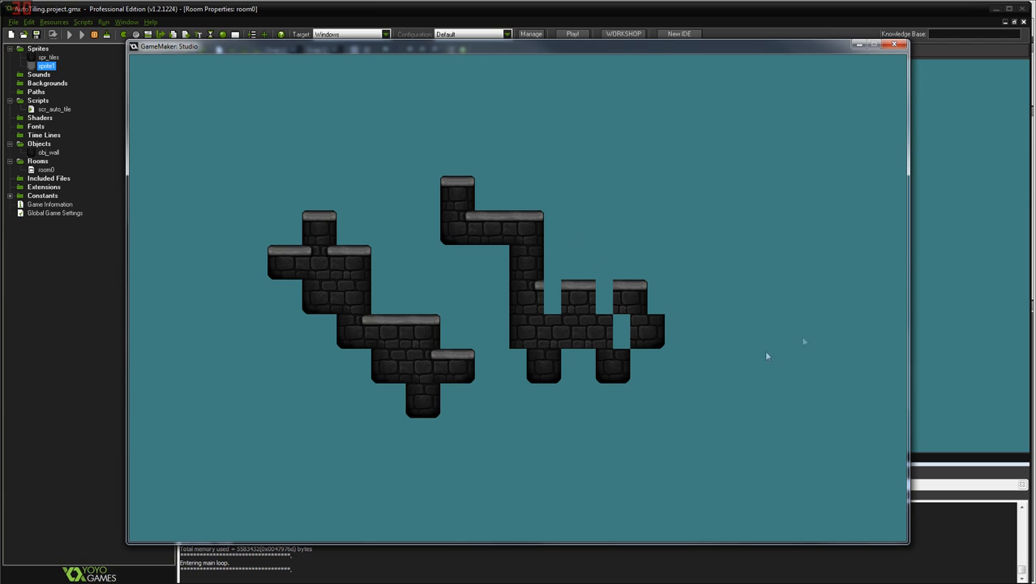
mouse_move(809, 266)
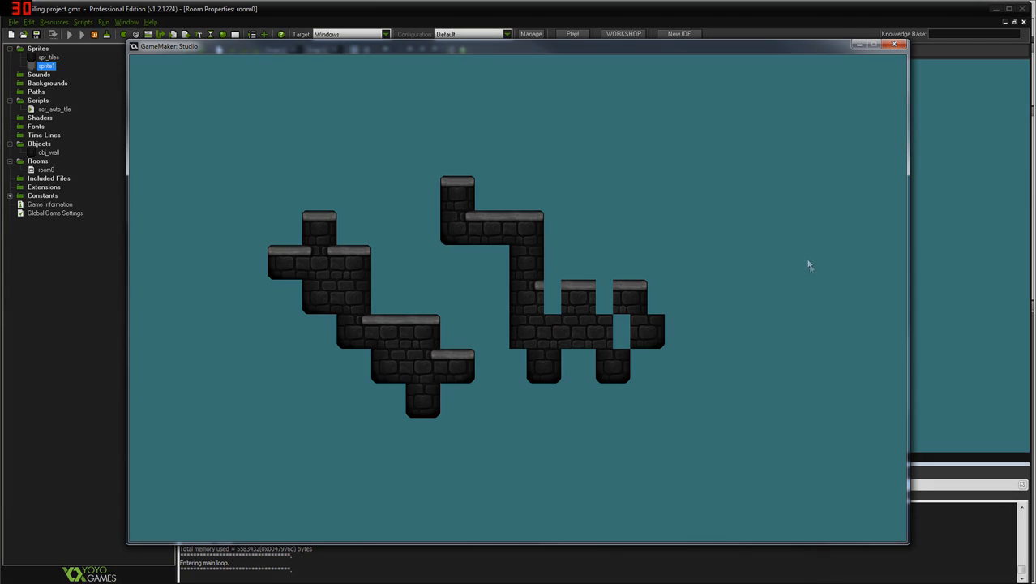